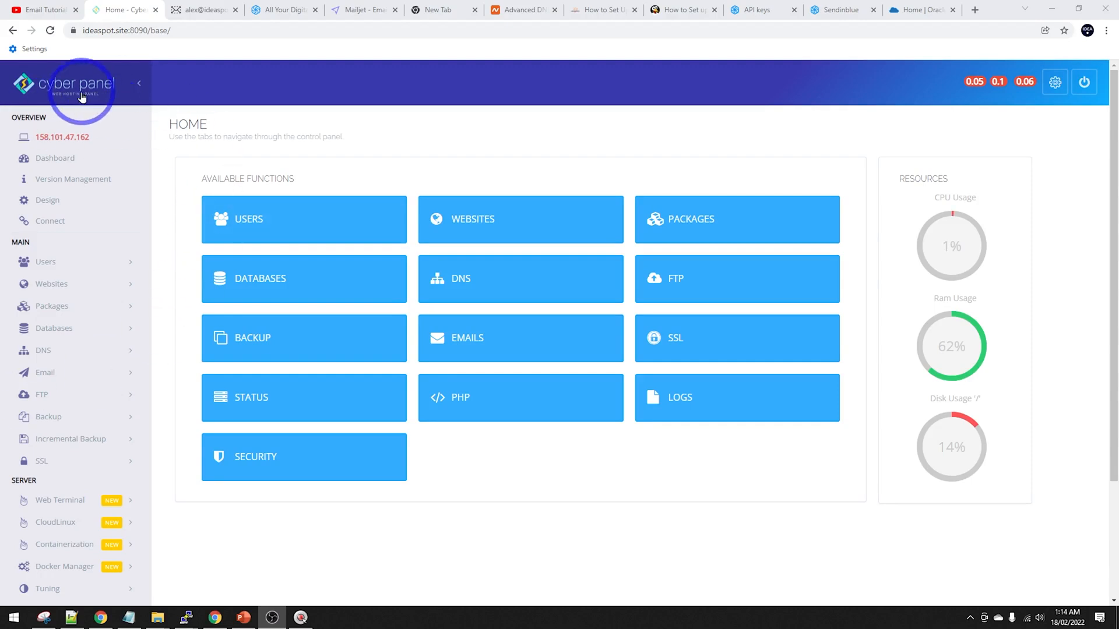
# Glance at the empty RainLoop inbox, then bring up the Email Tutorials YouTube playlist.
pyautogui.click(200, 10)
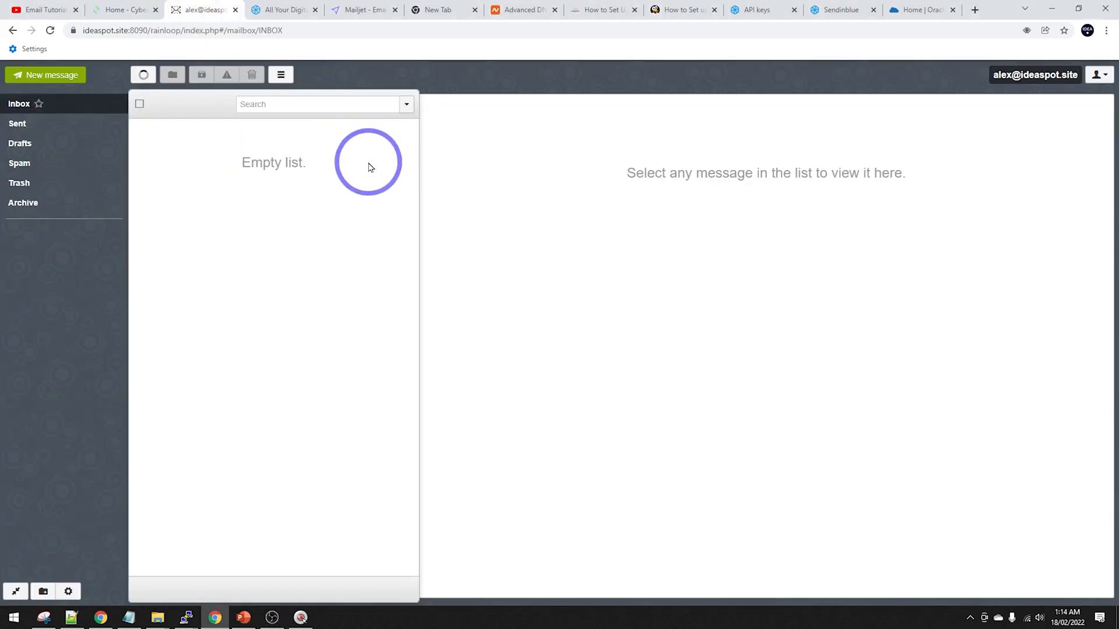
pyautogui.click(43, 10)
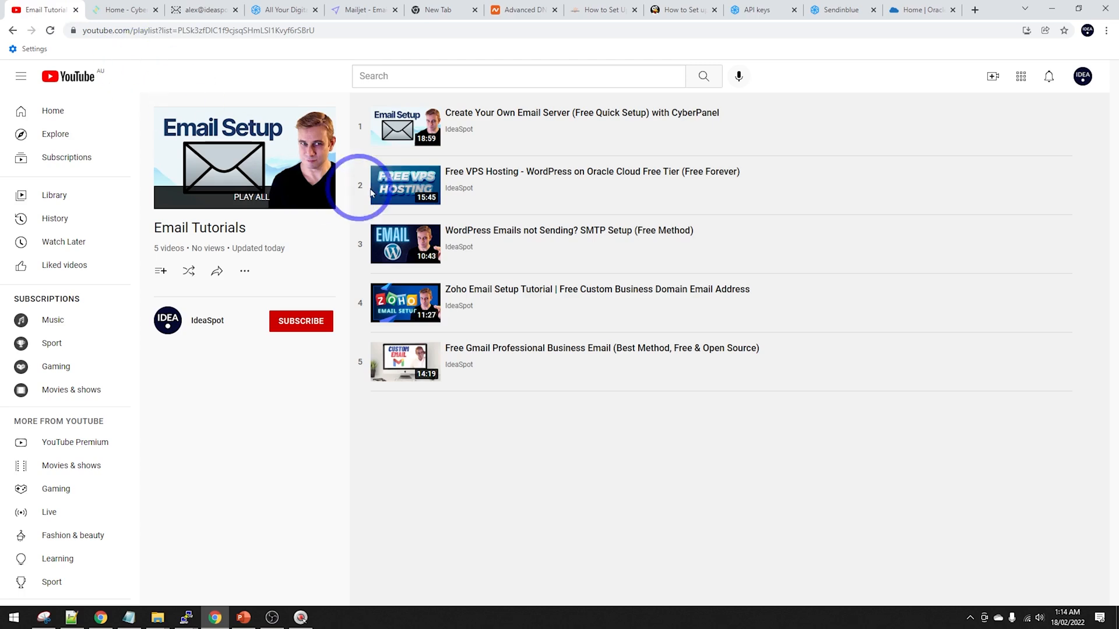
pyautogui.moveTo(481, 141)
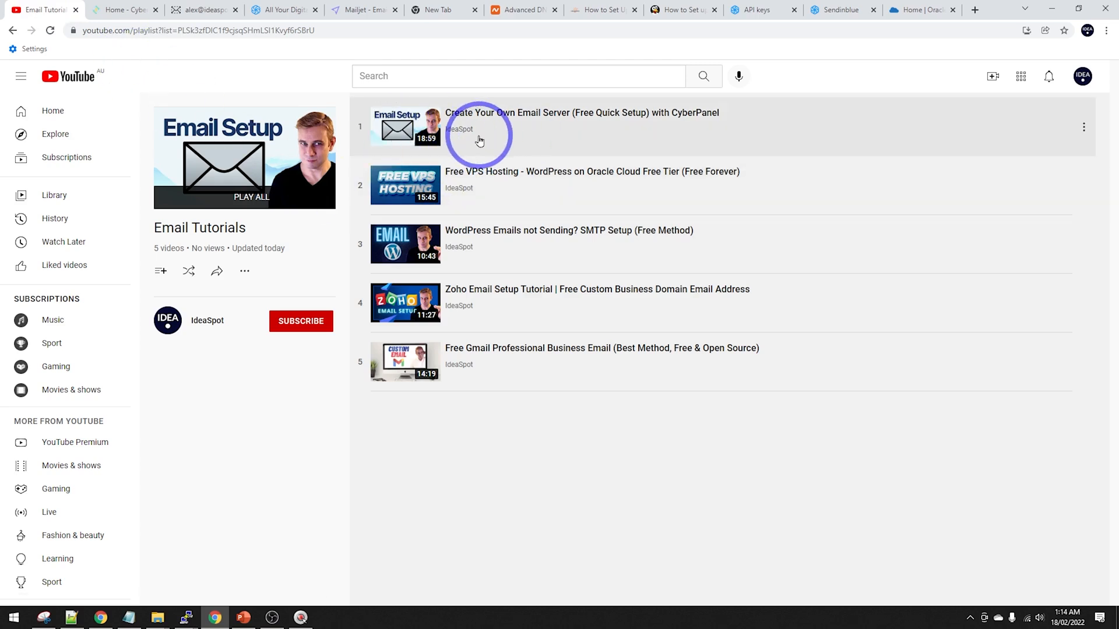
pyautogui.moveTo(705, 135)
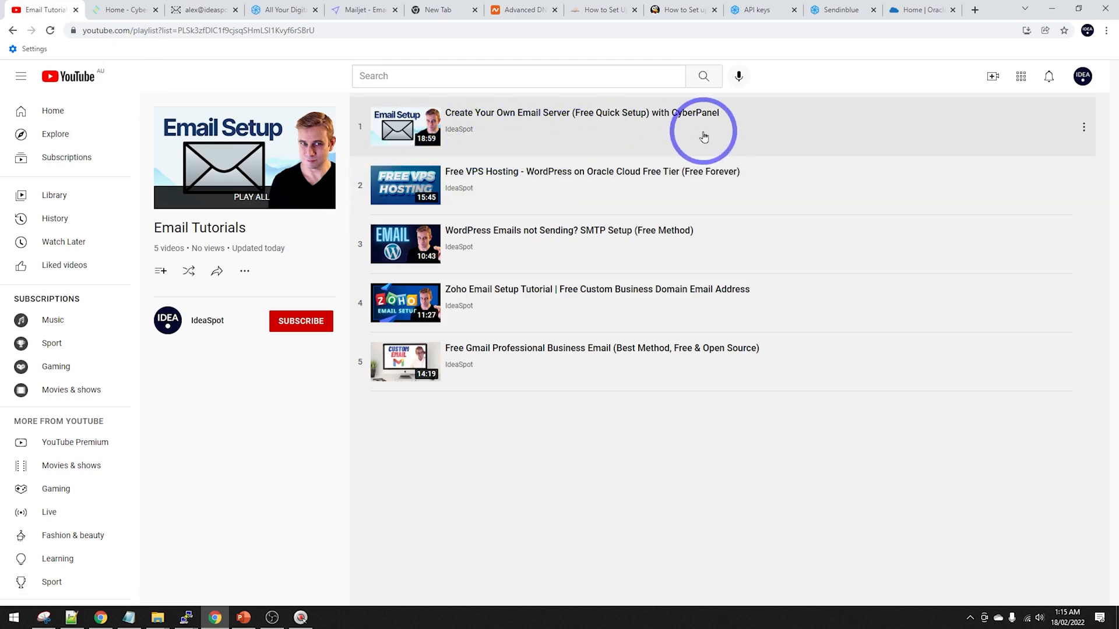
pyautogui.moveTo(528, 123)
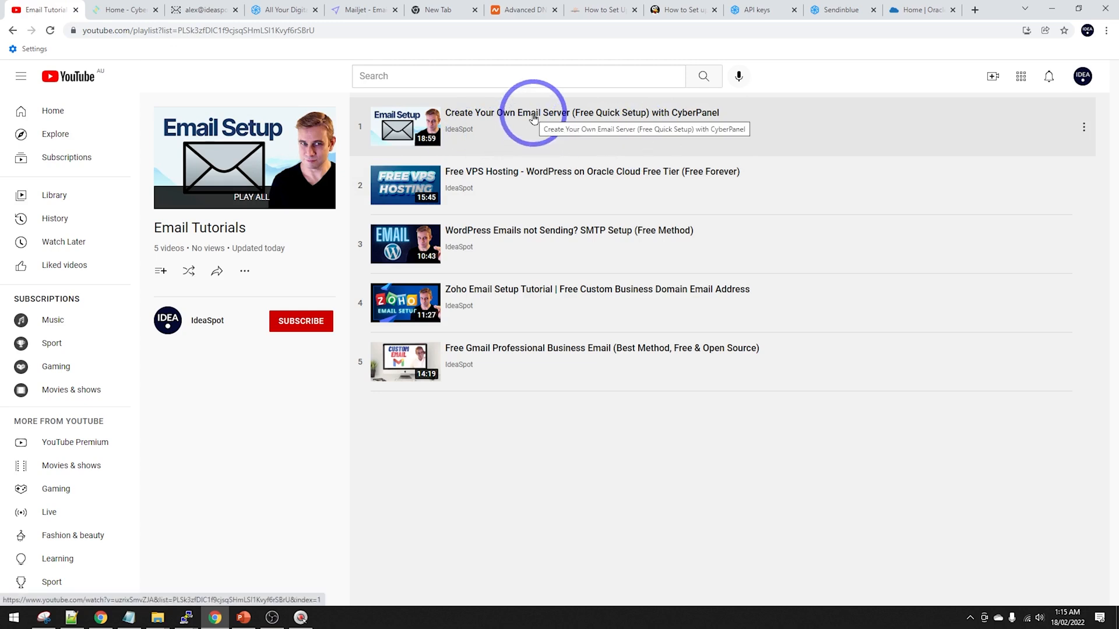
pyautogui.moveTo(395, 188)
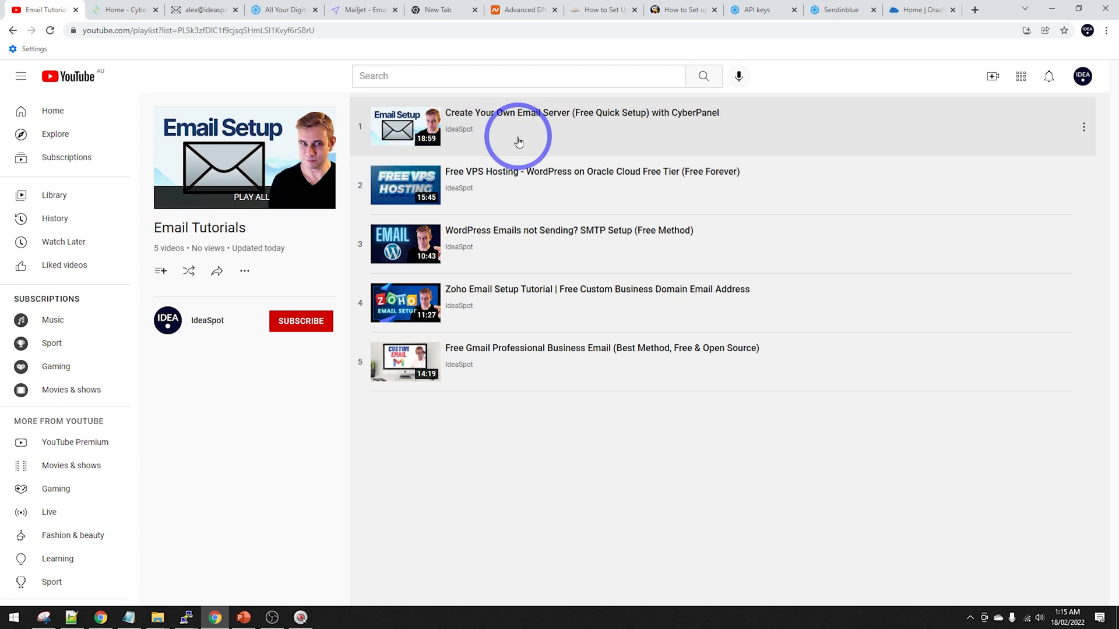
pyautogui.moveTo(489, 194)
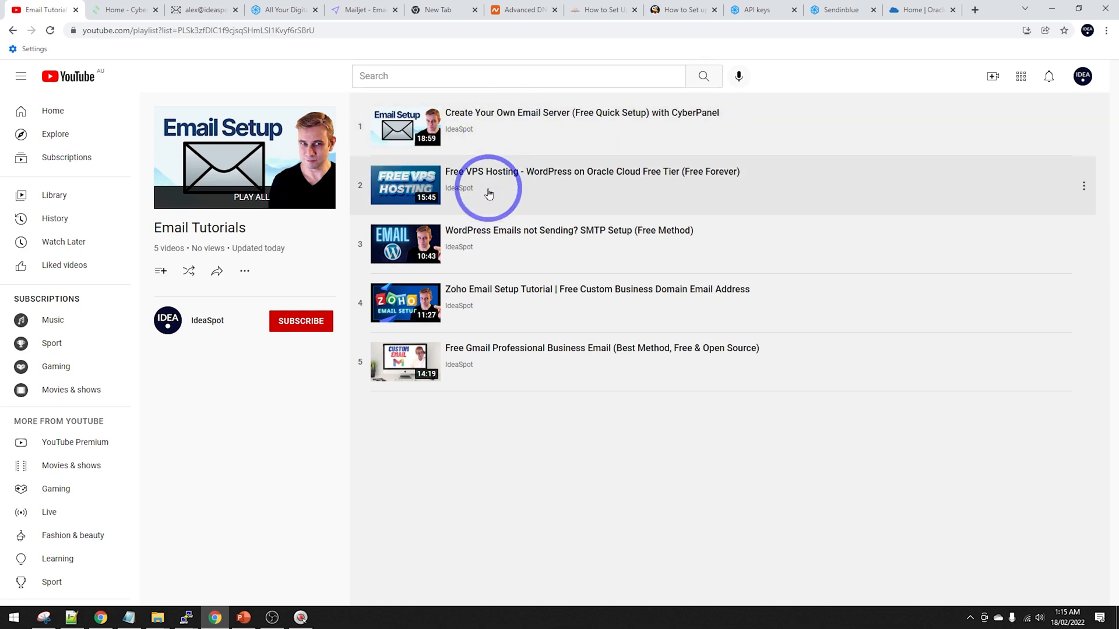
pyautogui.click(122, 11)
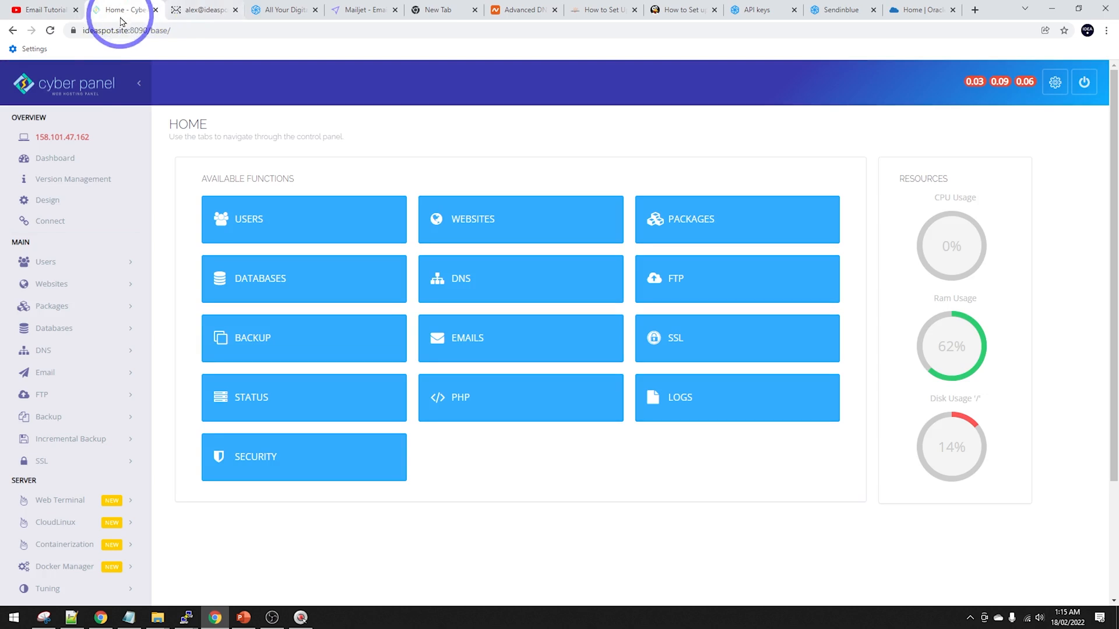
pyautogui.click(201, 10)
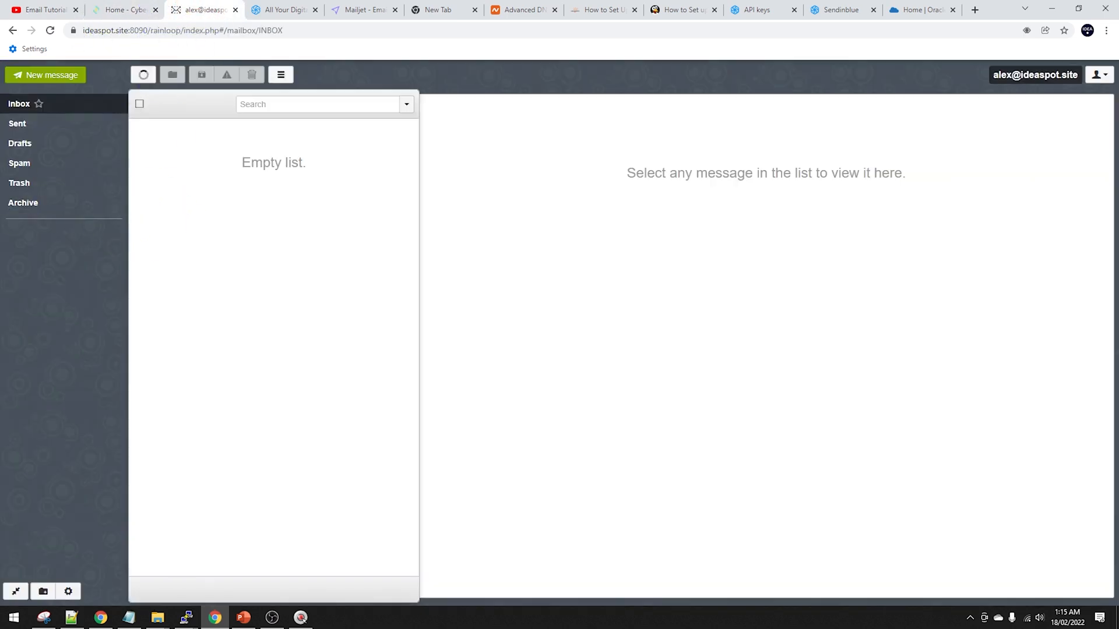
pyautogui.click(44, 10)
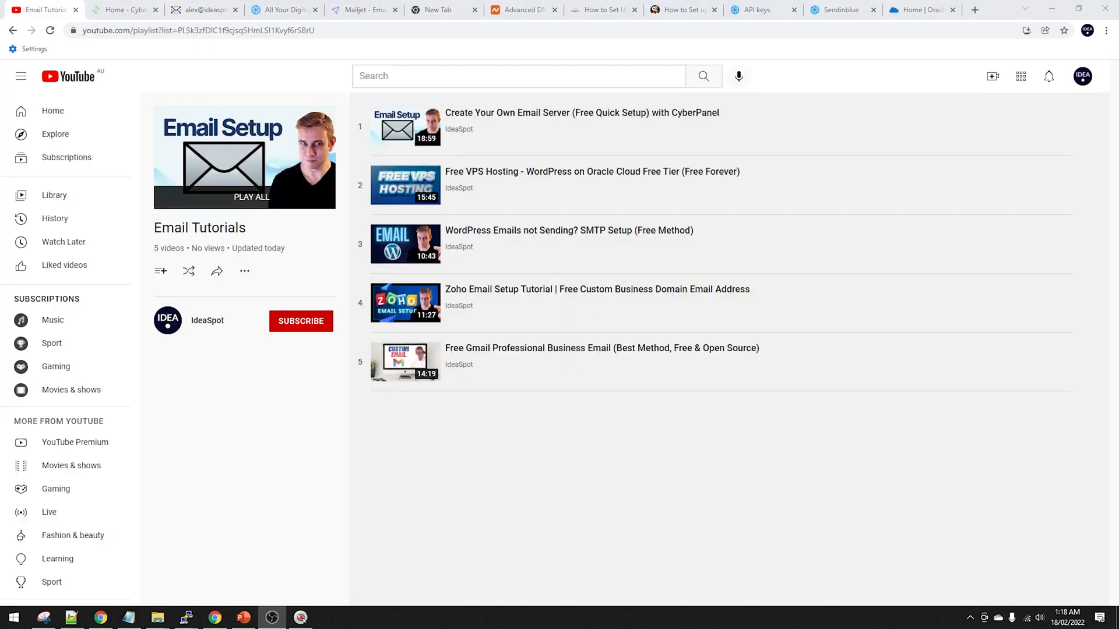
pyautogui.click(258, 463)
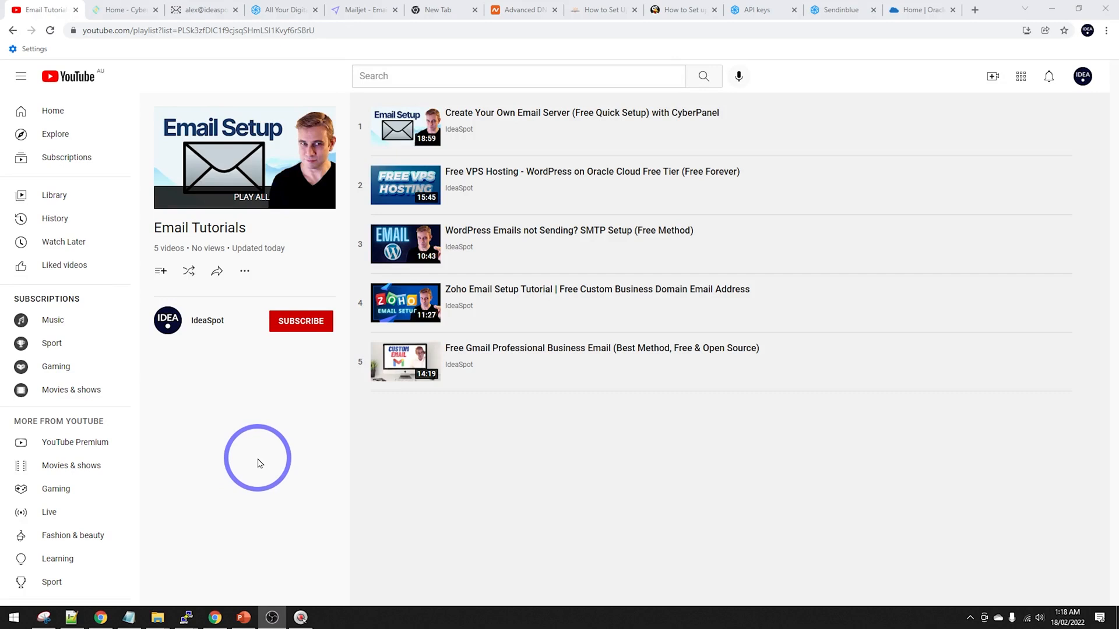
pyautogui.moveTo(285, 466)
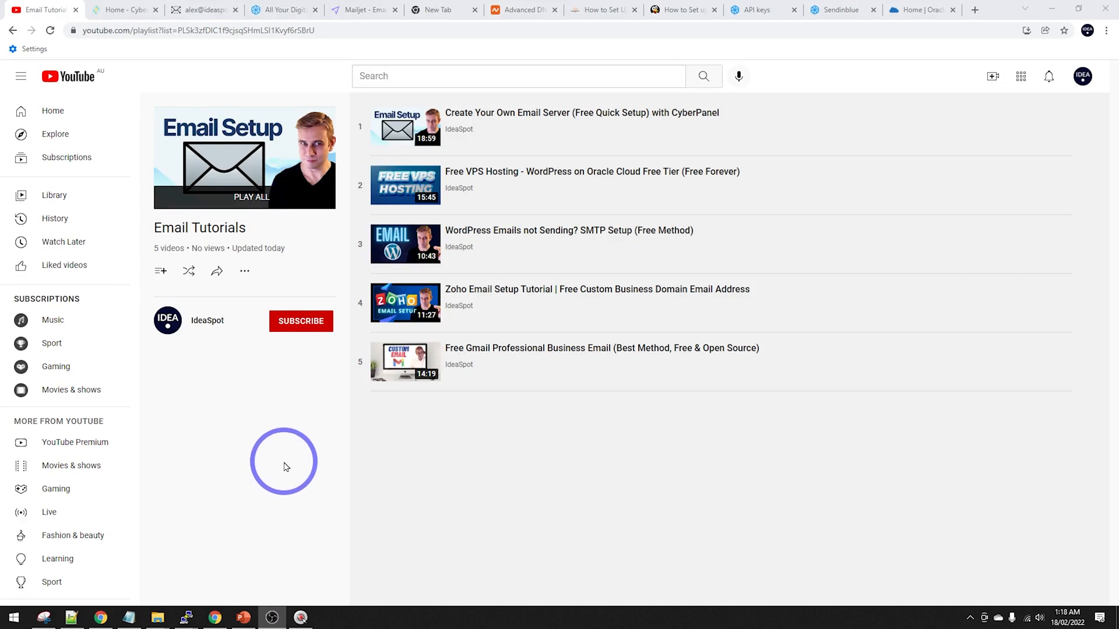
pyautogui.moveTo(554, 487)
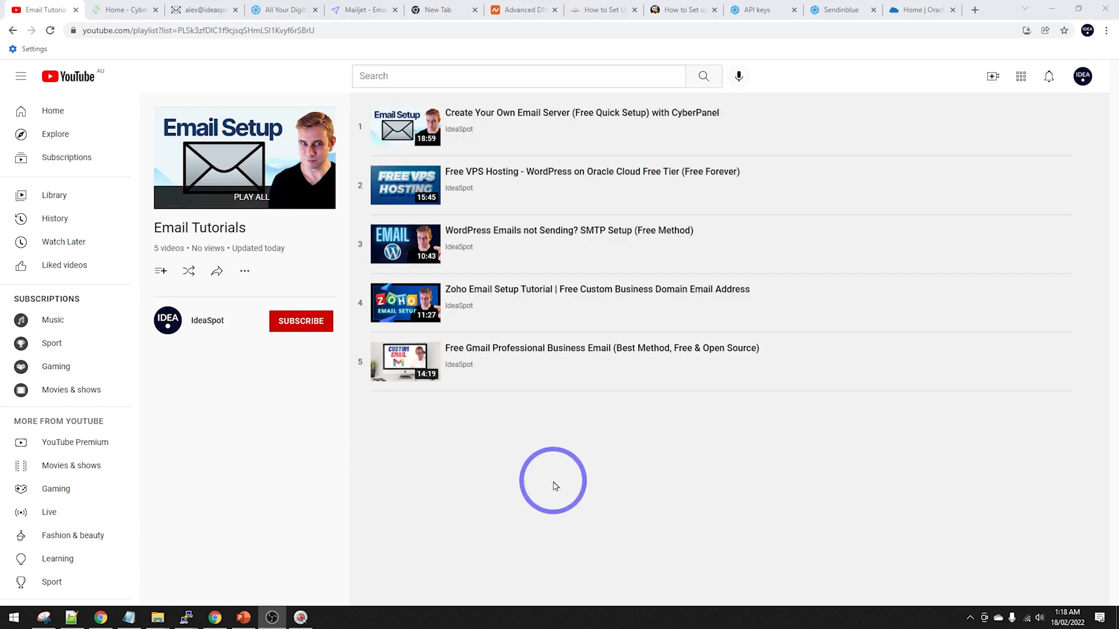
pyautogui.moveTo(560, 488)
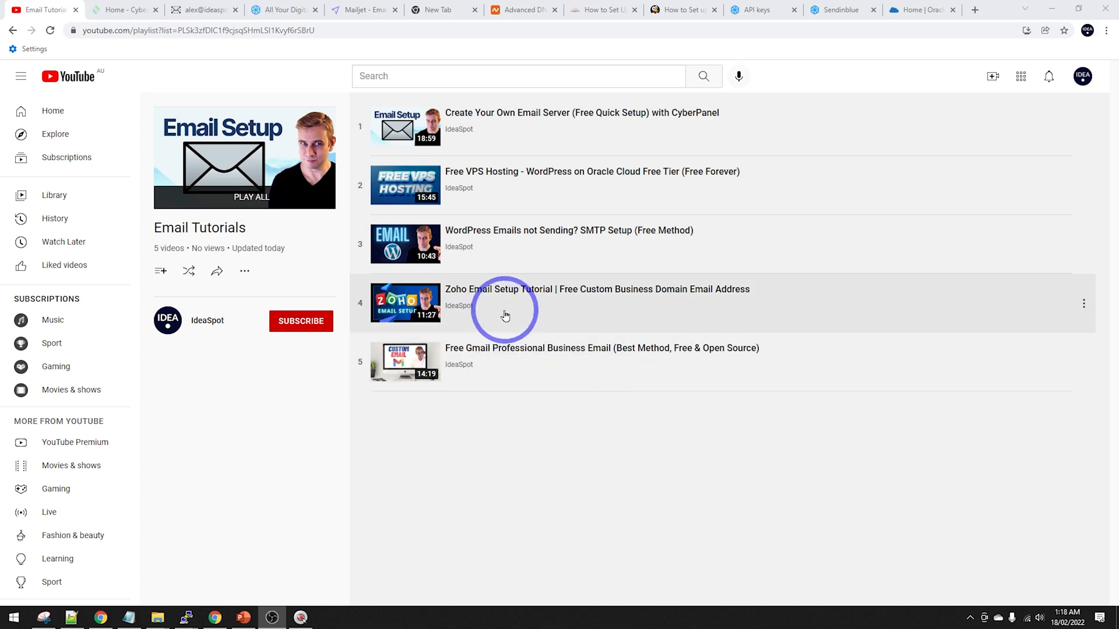
pyautogui.moveTo(449, 375)
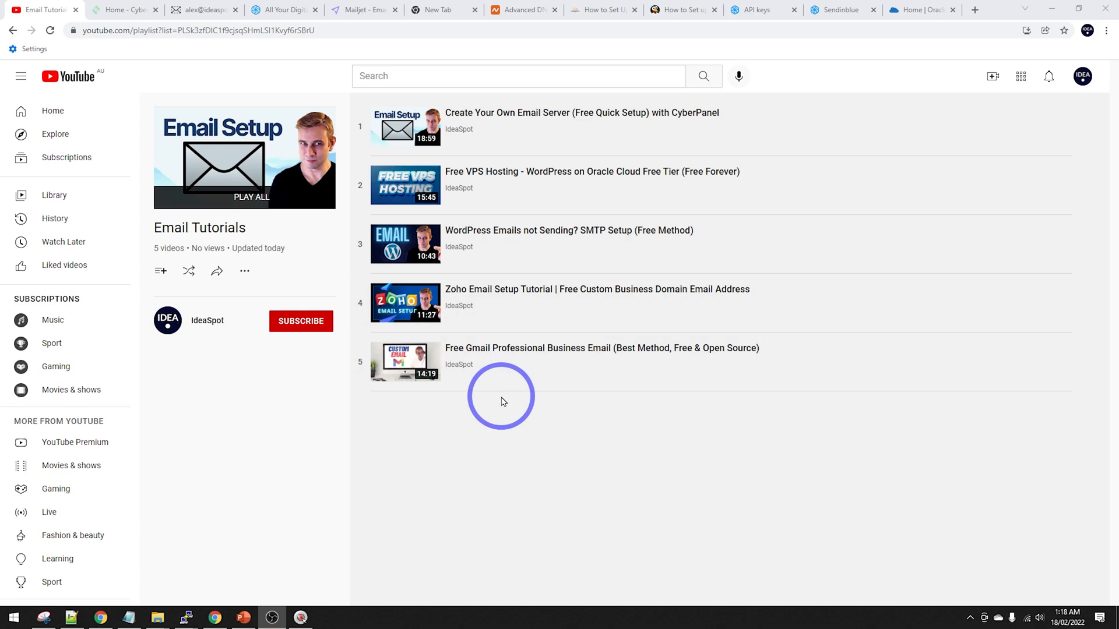
pyautogui.moveTo(808, 263)
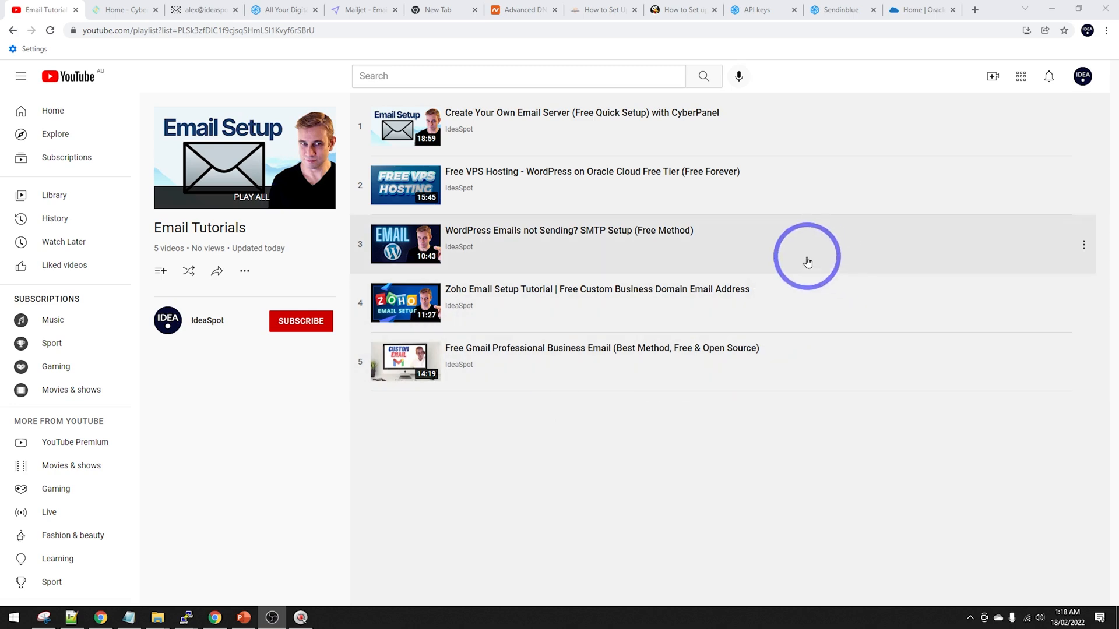
pyautogui.moveTo(818, 259)
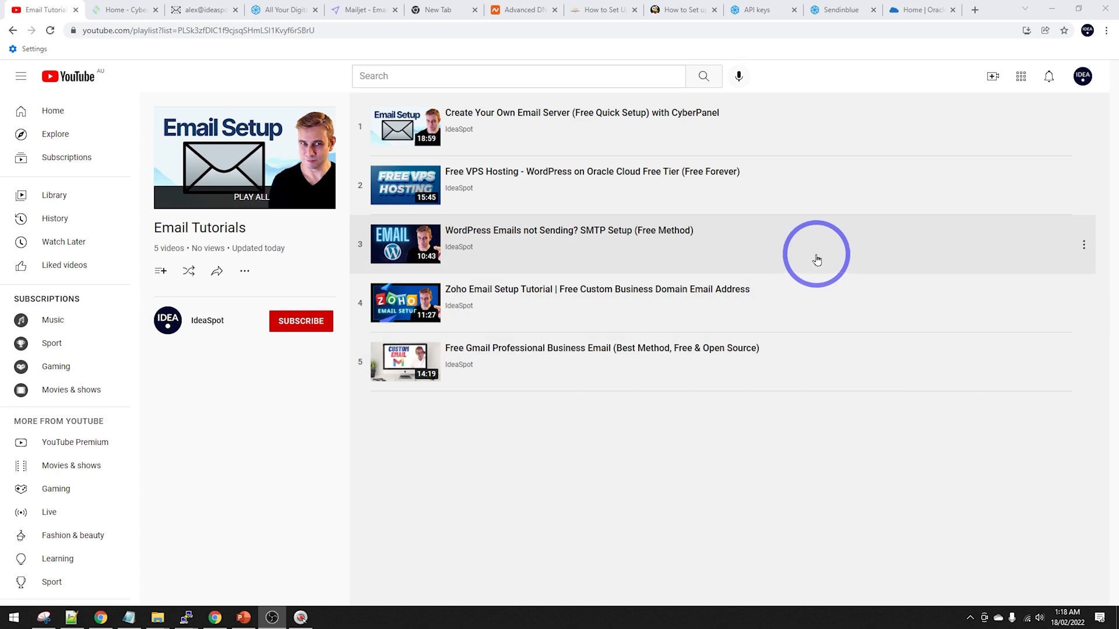
pyautogui.moveTo(407, 244)
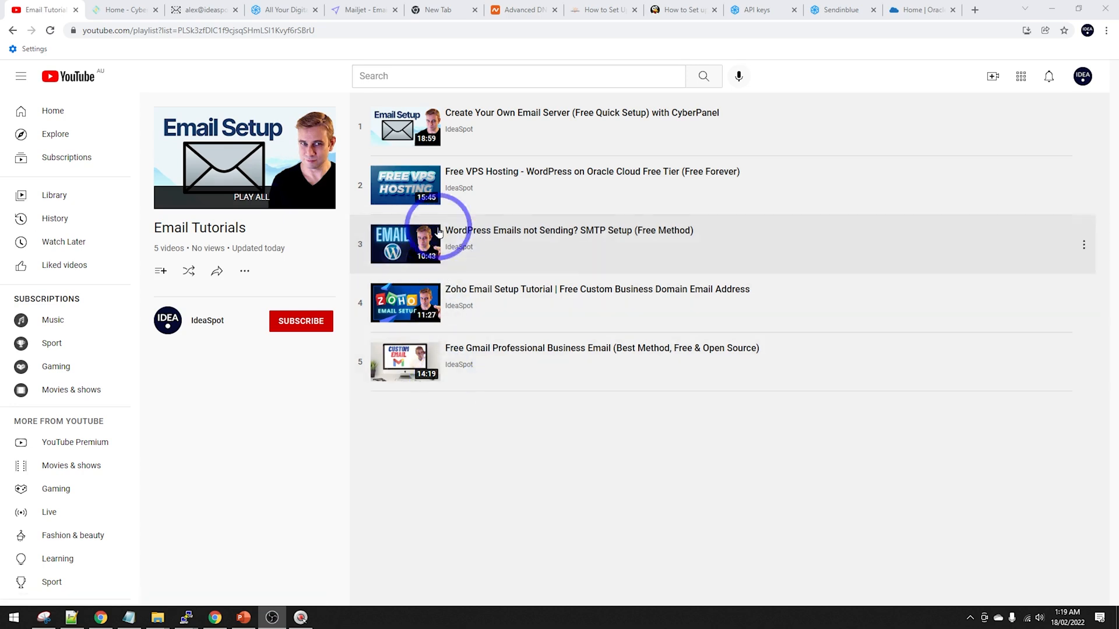
pyautogui.moveTo(478, 377)
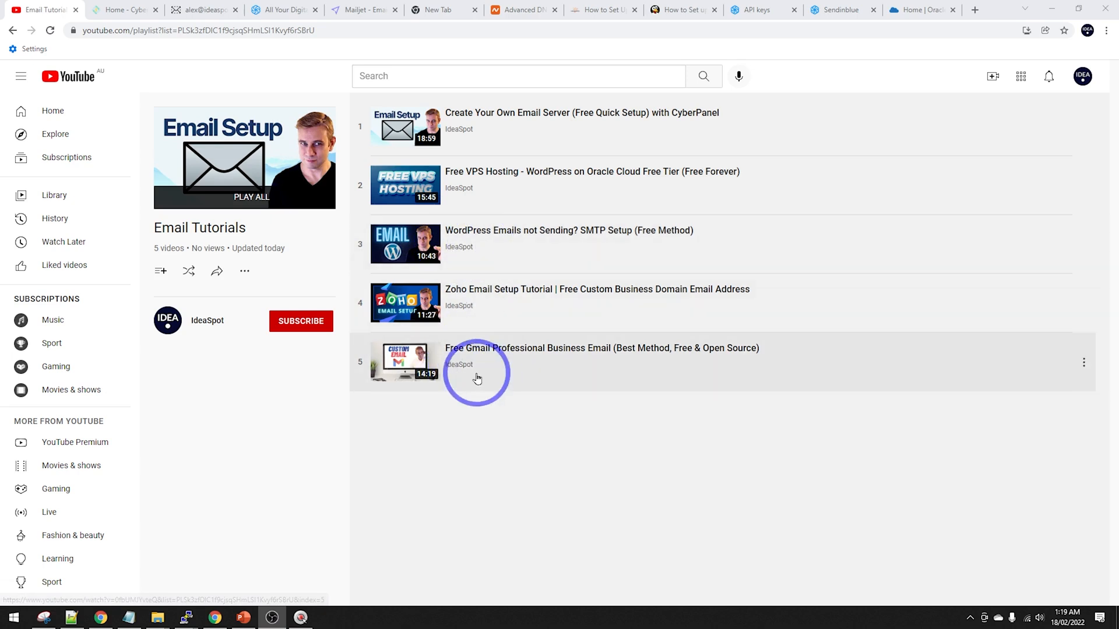
pyautogui.moveTo(493, 488)
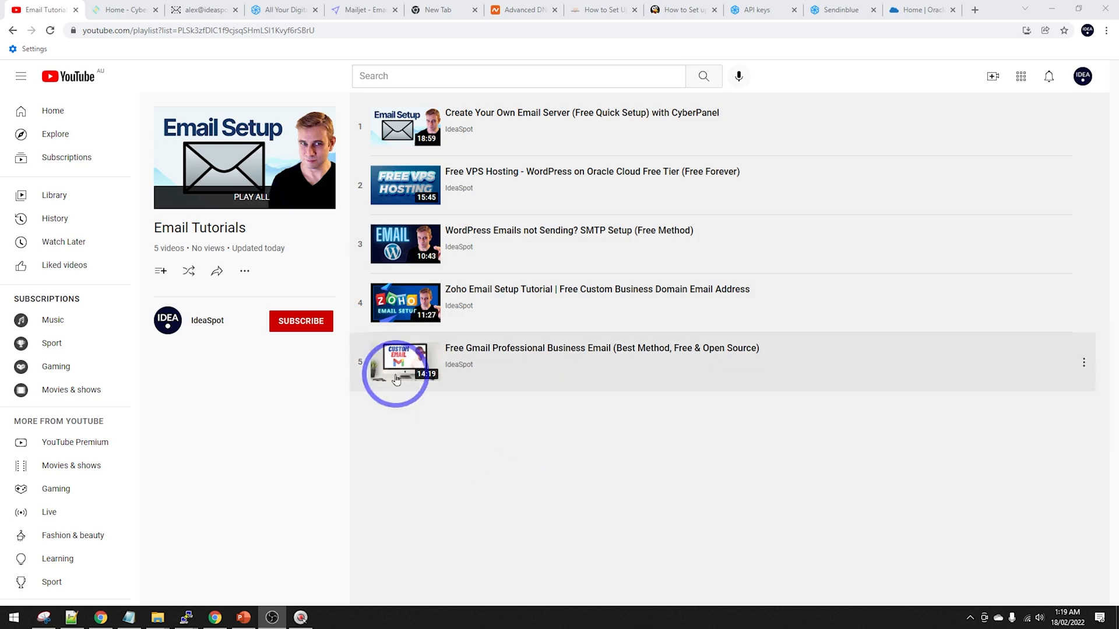
pyautogui.click(204, 9)
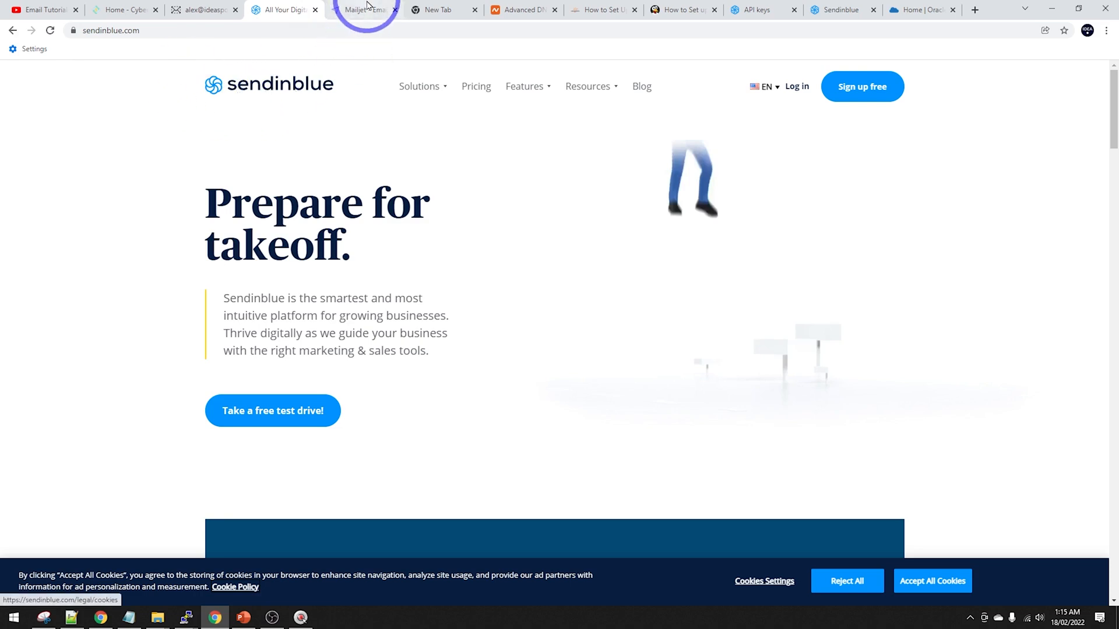
pyautogui.click(361, 10)
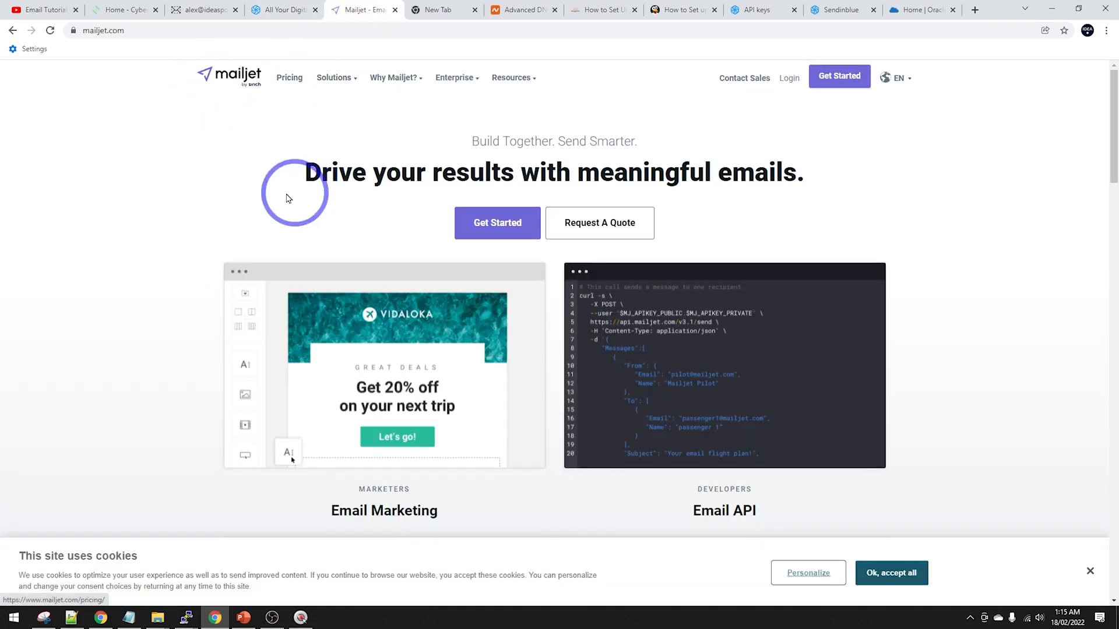
pyautogui.click(280, 10)
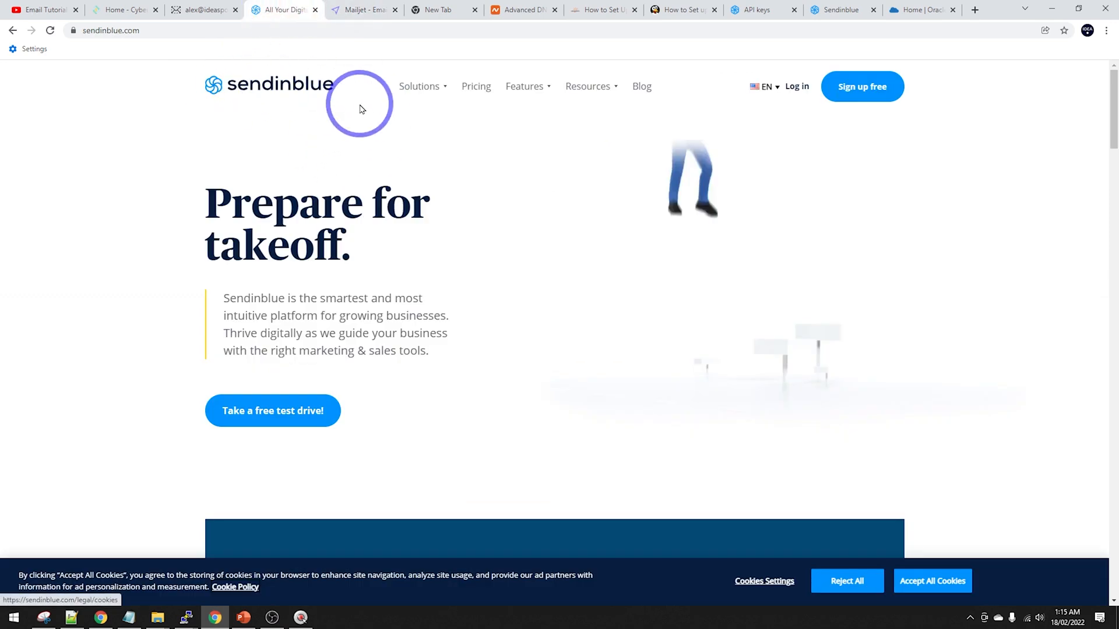
pyautogui.moveTo(307, 105)
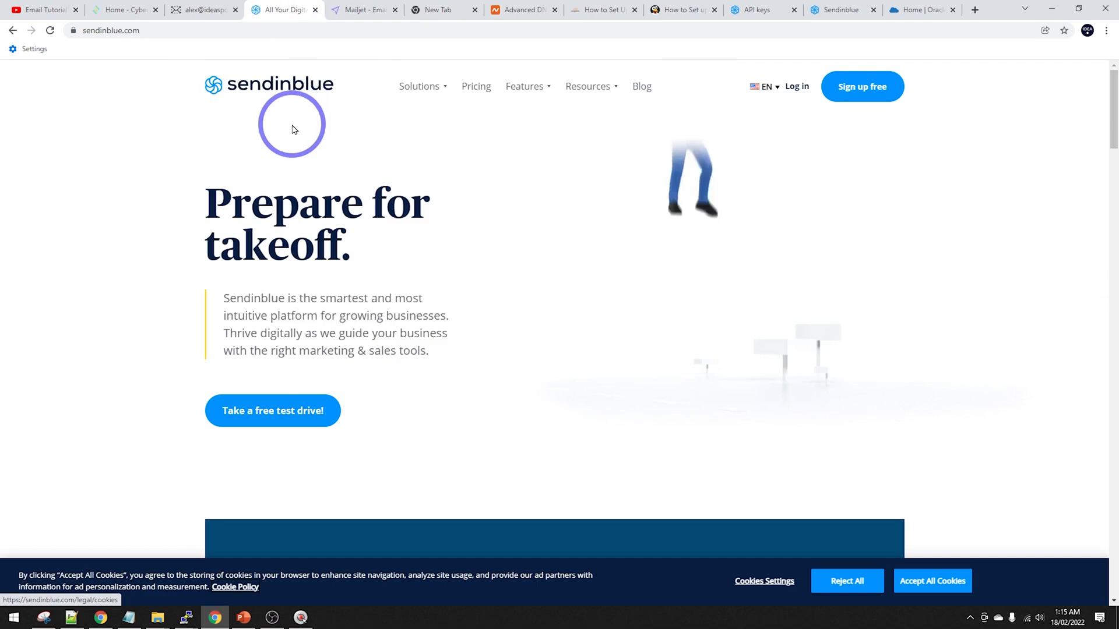
pyautogui.click(360, 9)
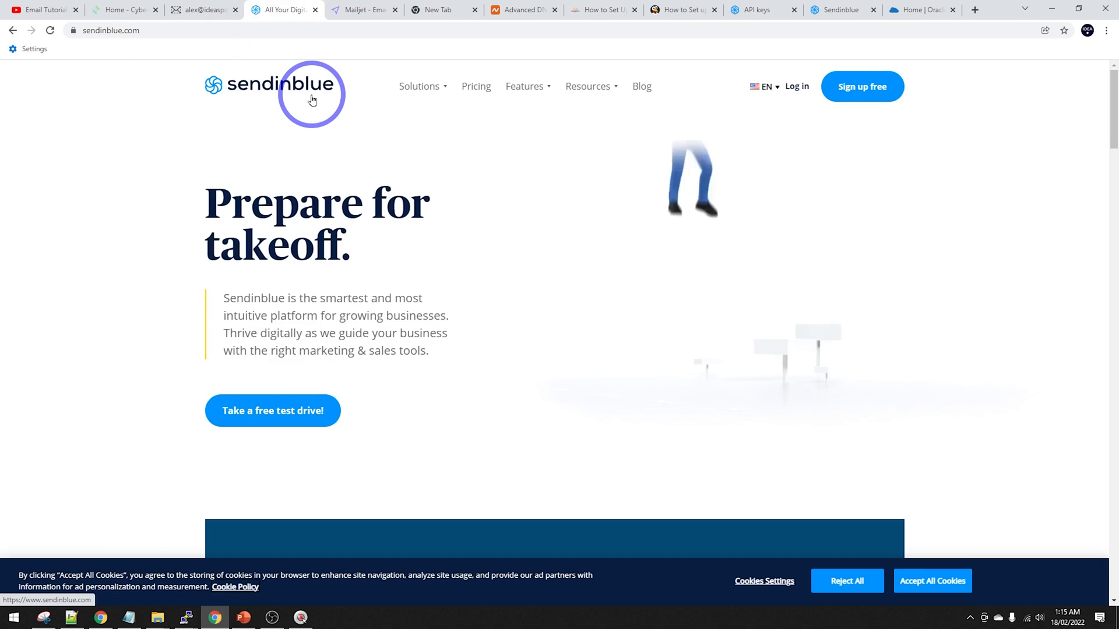
pyautogui.click(198, 9)
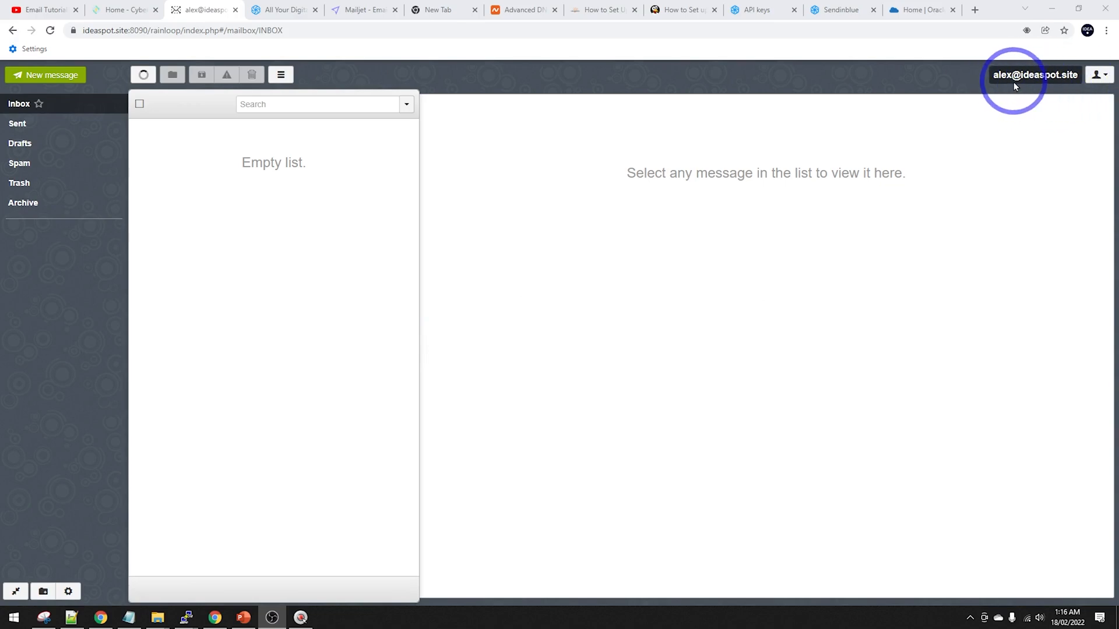
pyautogui.moveTo(1063, 94)
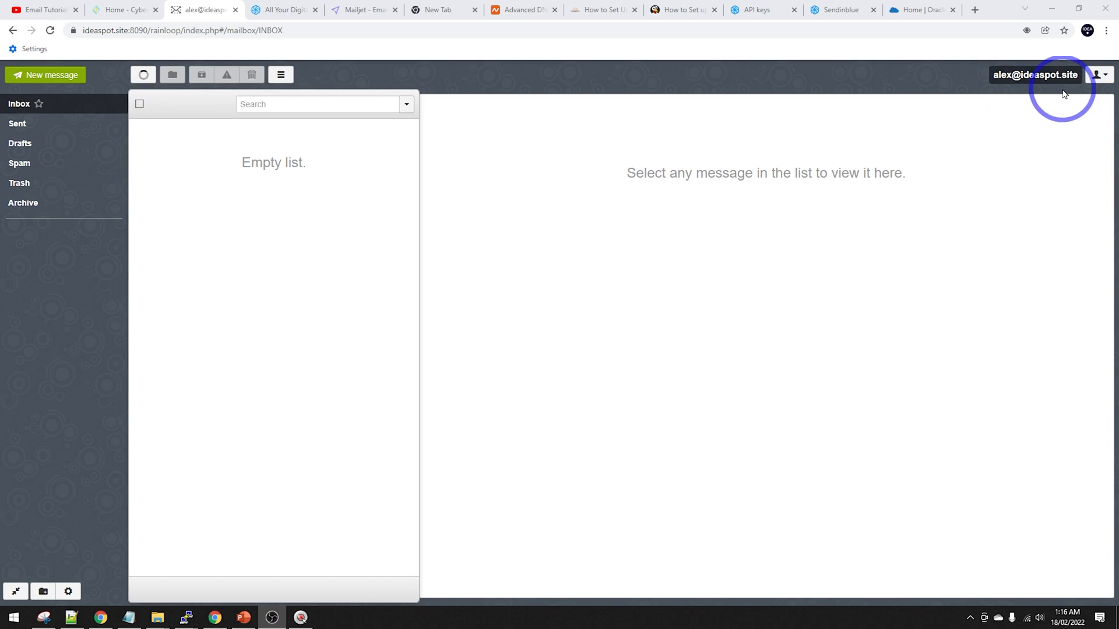
pyautogui.moveTo(1048, 100)
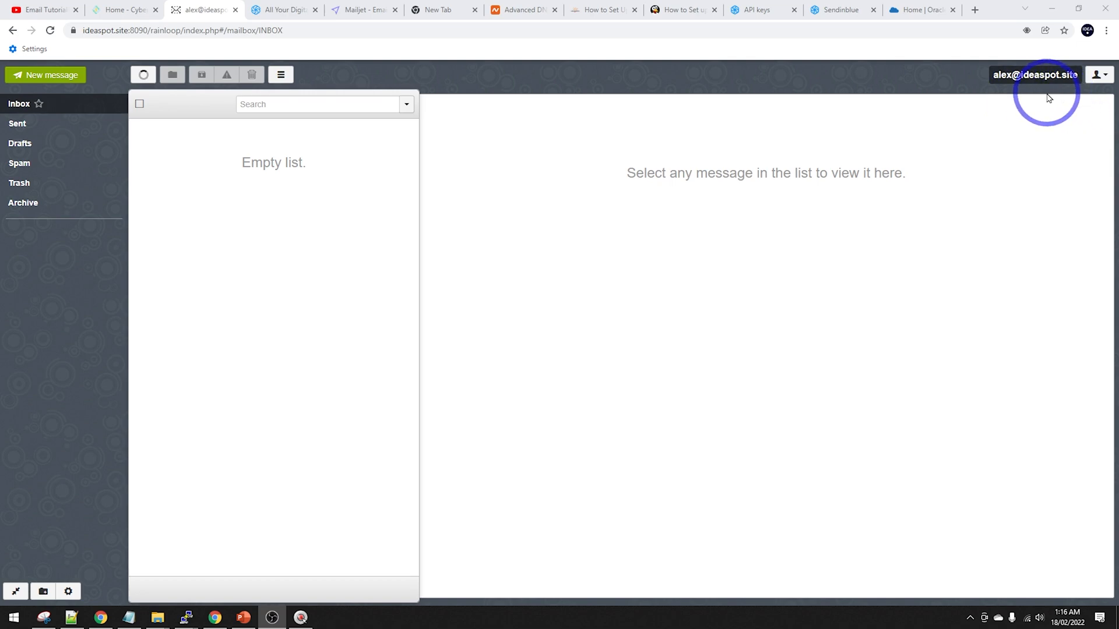
# Start a new Sendinblue sender domain 'ideaspot.site' with SPF, DKIM, DMARC signing ticked.
pyautogui.click(837, 10)
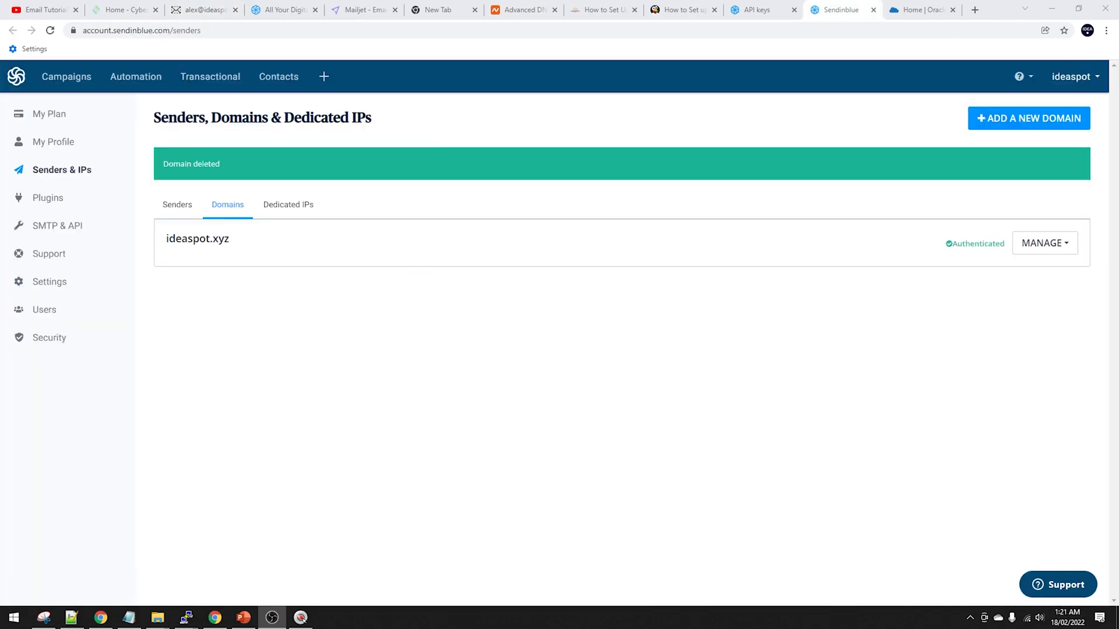
pyautogui.click(344, 400)
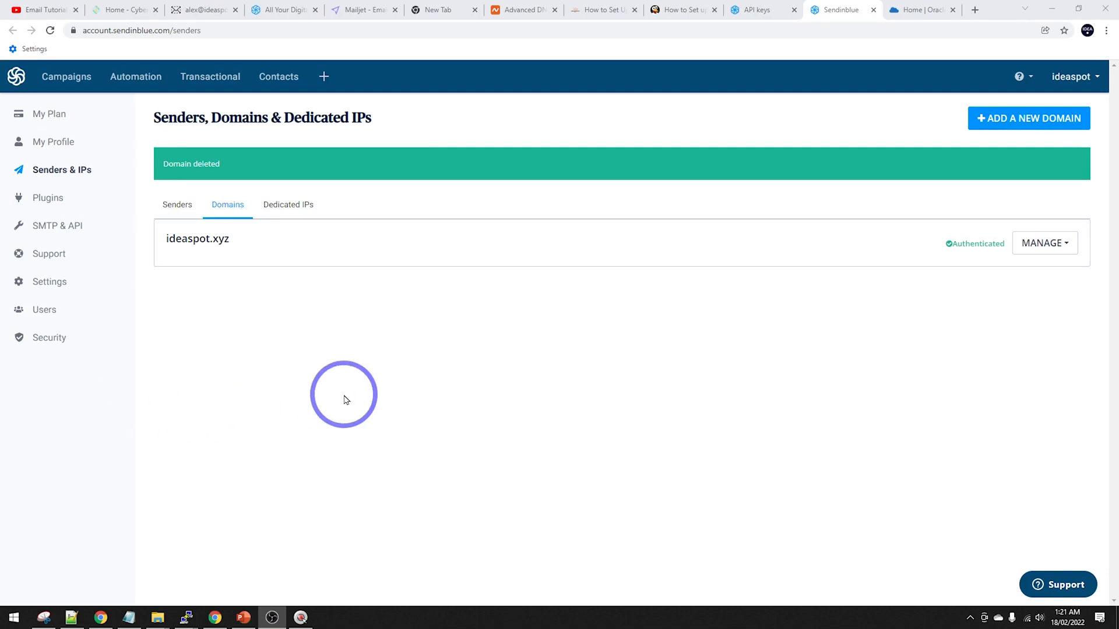
pyautogui.click(1078, 77)
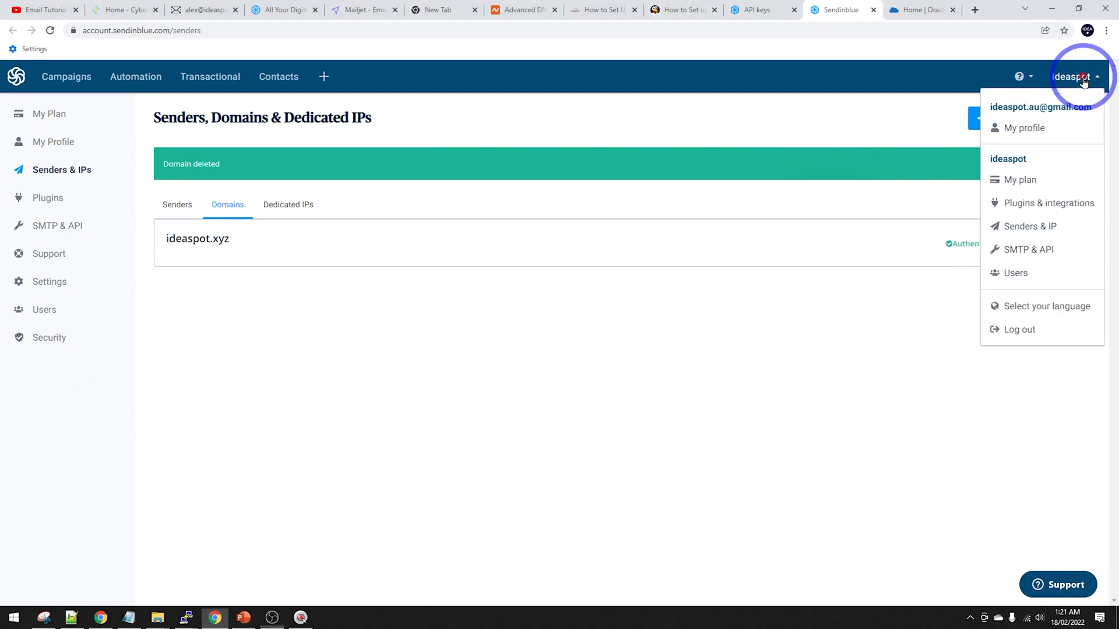
pyautogui.moveTo(1038, 235)
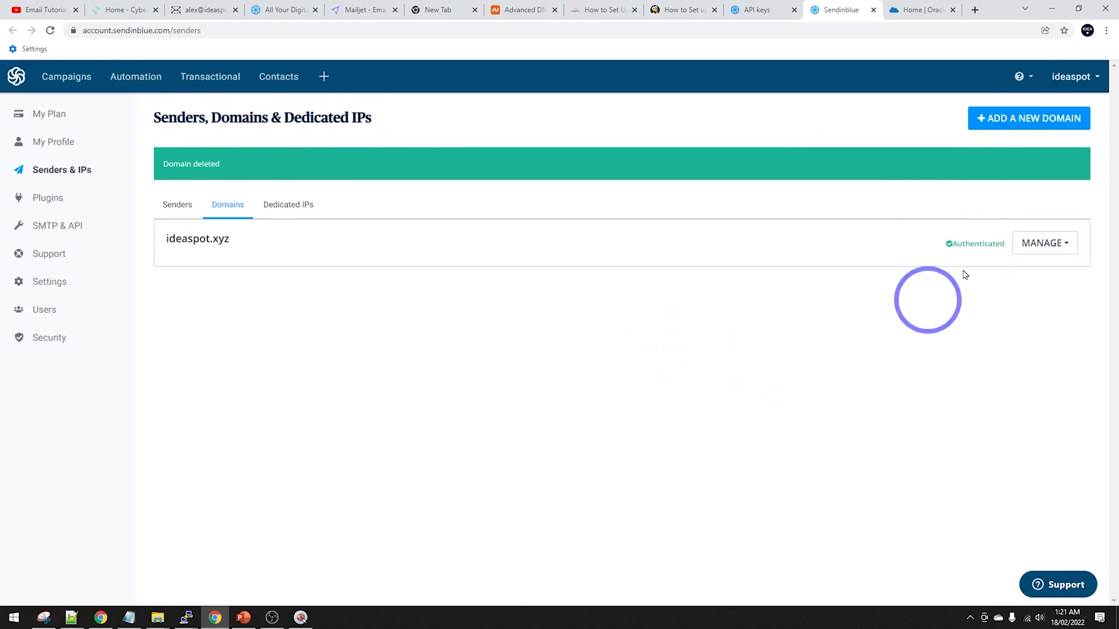
pyautogui.click(1029, 118)
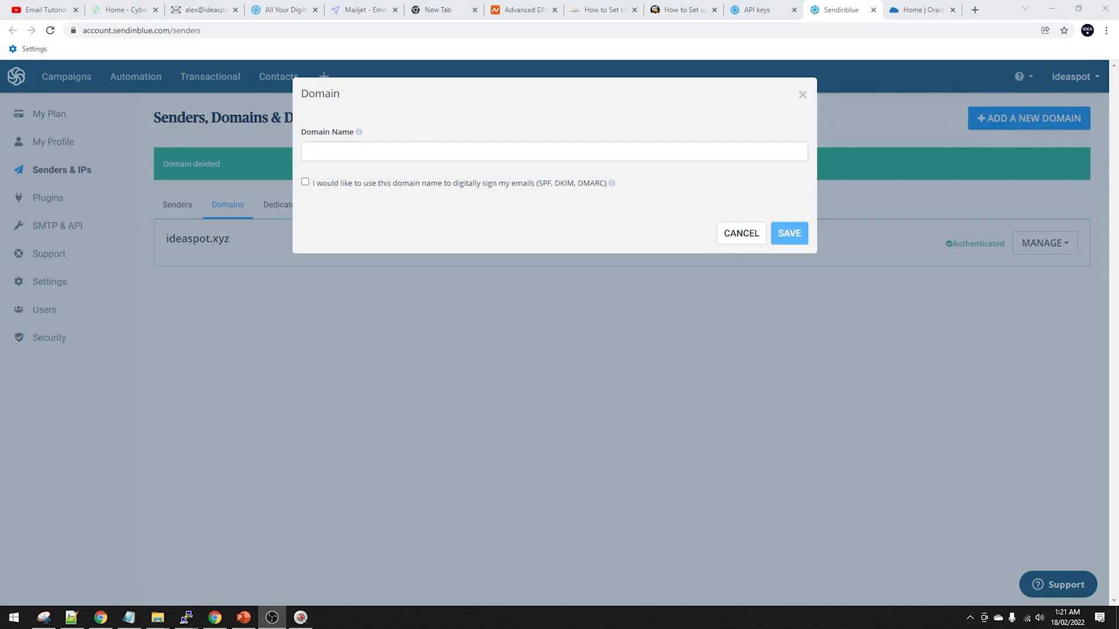
pyautogui.write('ideaspot.site')
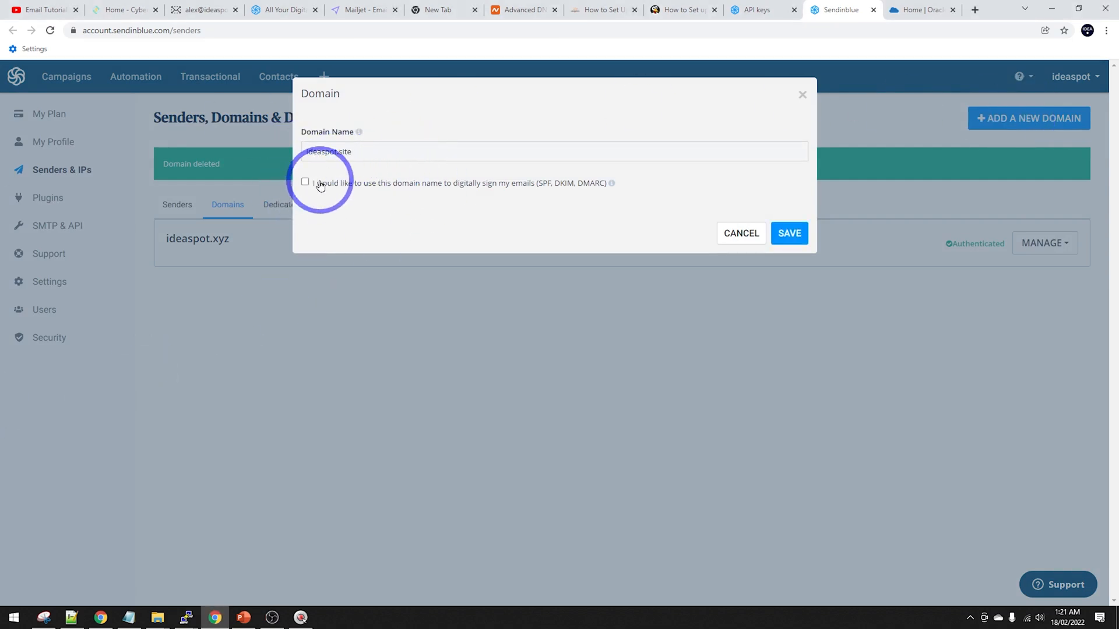
pyautogui.click(304, 181)
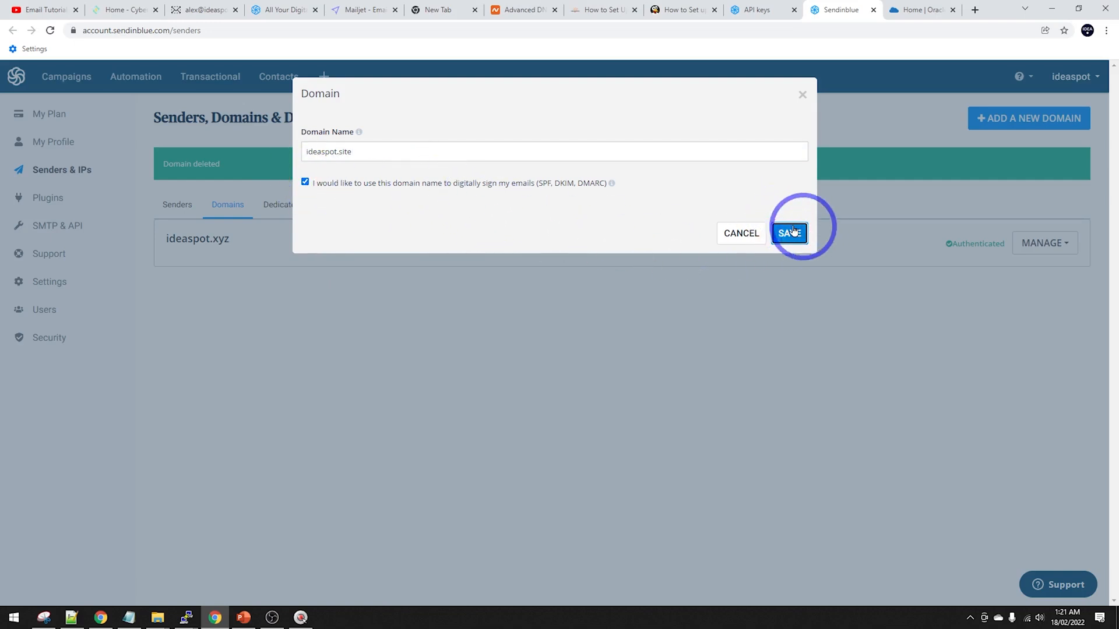
# Save ideaspot.site and review its required DKIM, SPF, code and DMARC TXT records.
pyautogui.click(790, 233)
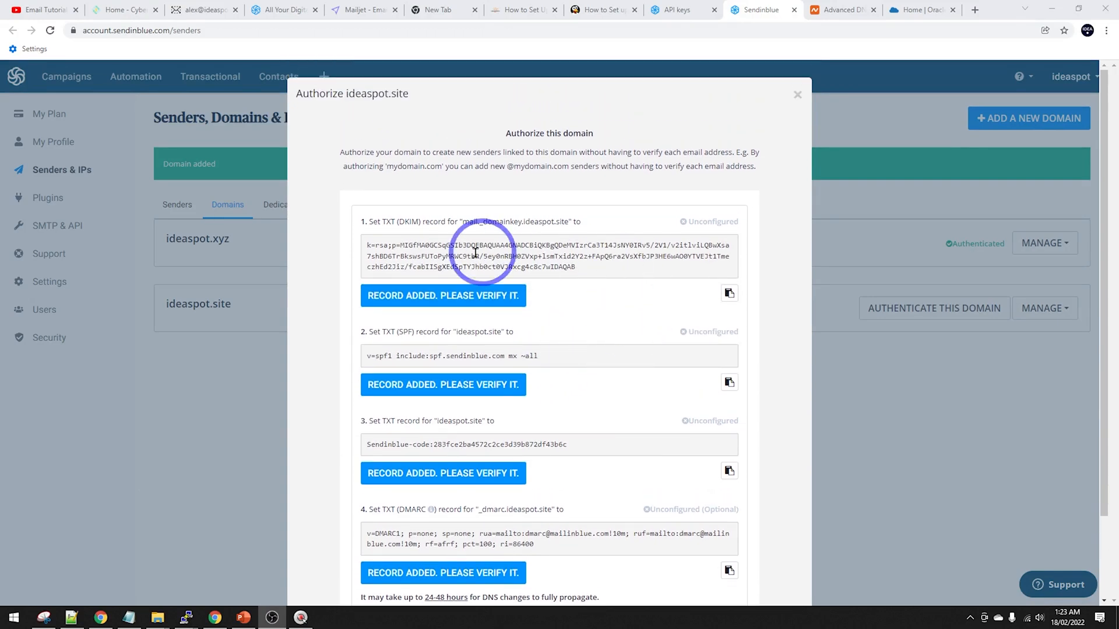
pyautogui.scroll(-3)
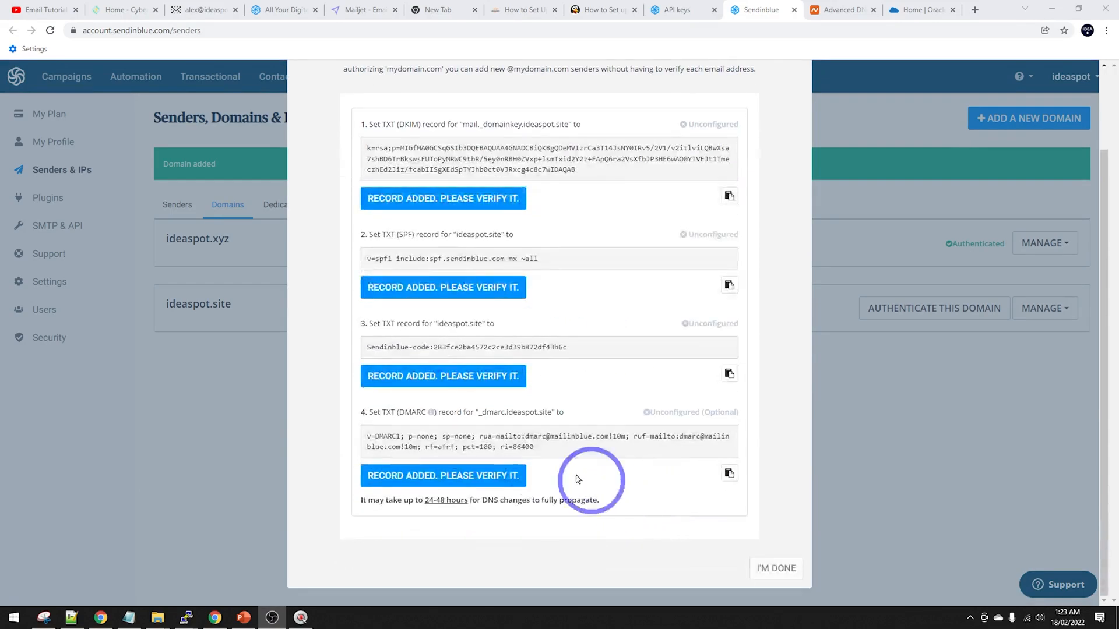
pyautogui.click(841, 9)
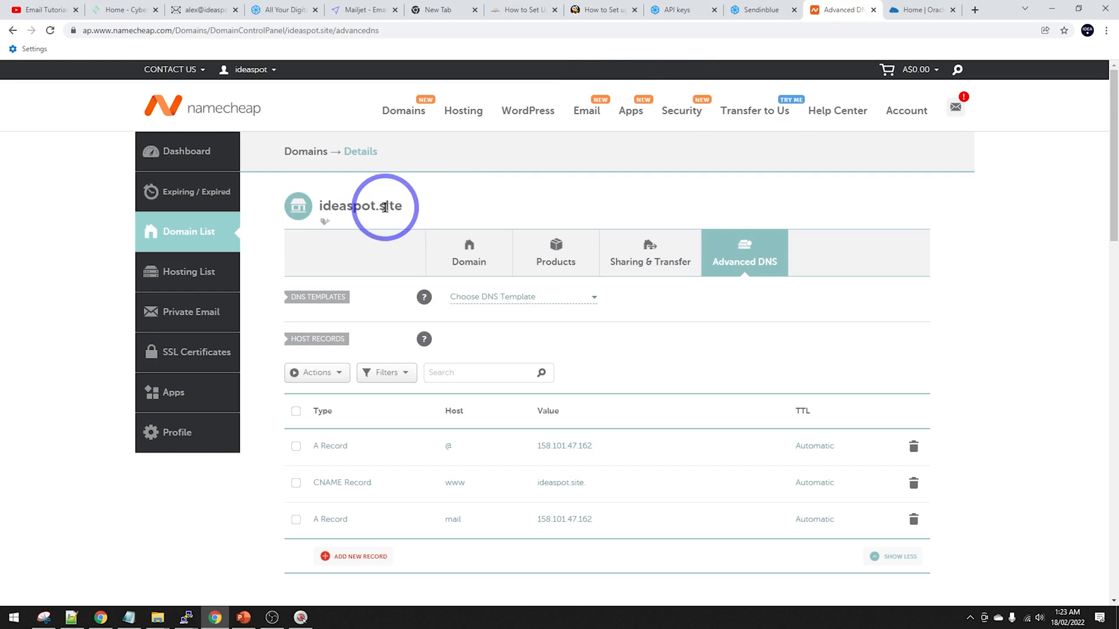
pyautogui.moveTo(496, 171)
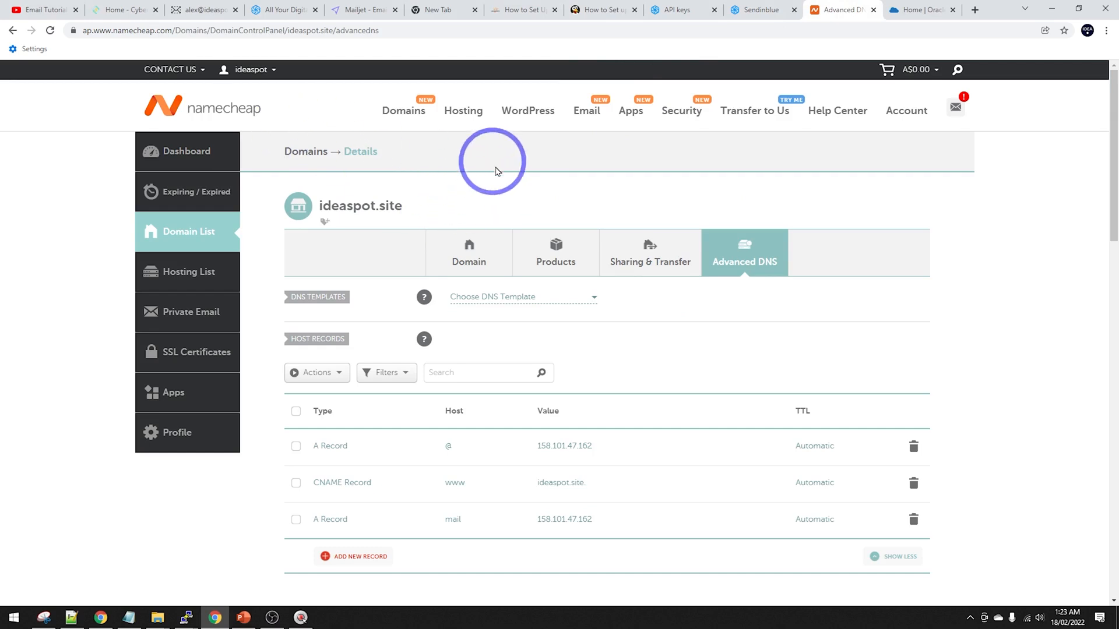
pyautogui.moveTo(457, 290)
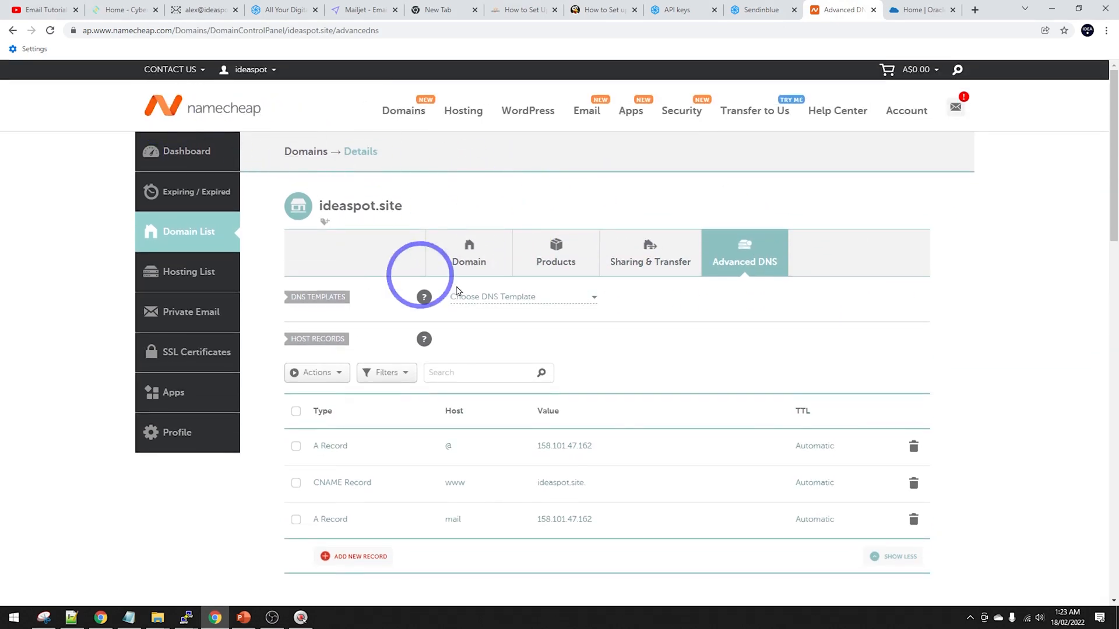
pyautogui.moveTo(657, 288)
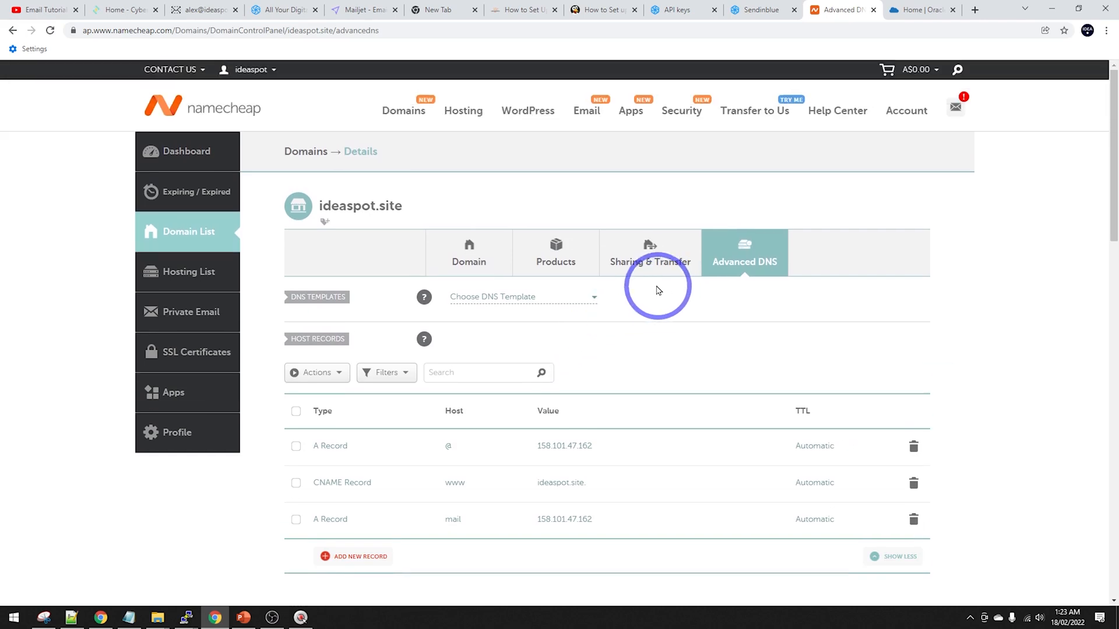
pyautogui.moveTo(763, 246)
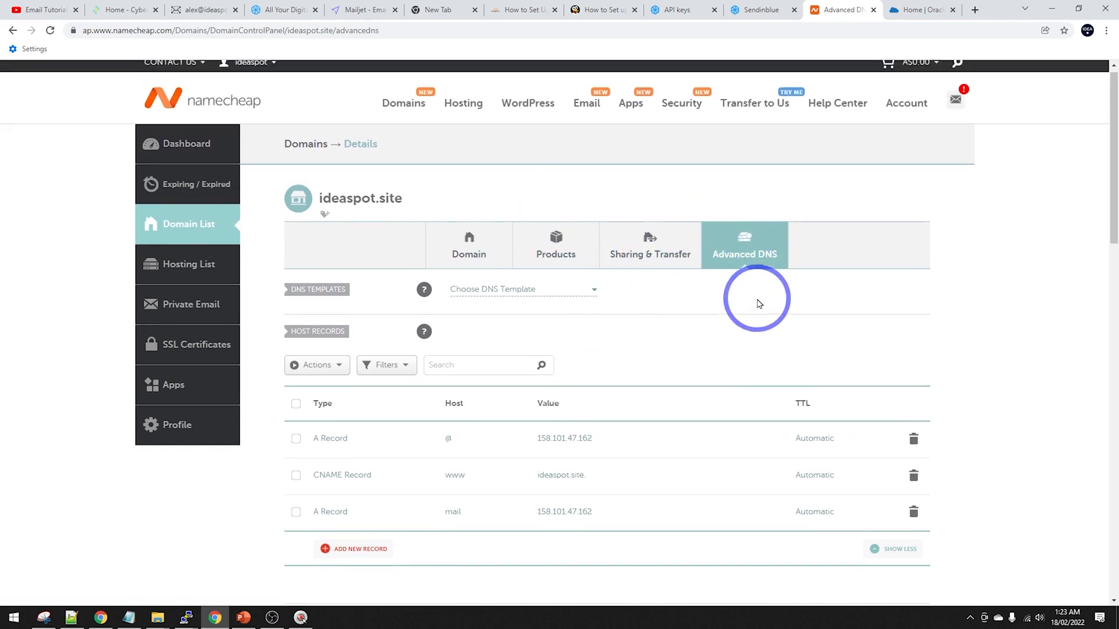
# Scroll Namecheap's Advanced DNS page down to the ideaspot.site host records.
pyautogui.scroll(-3)
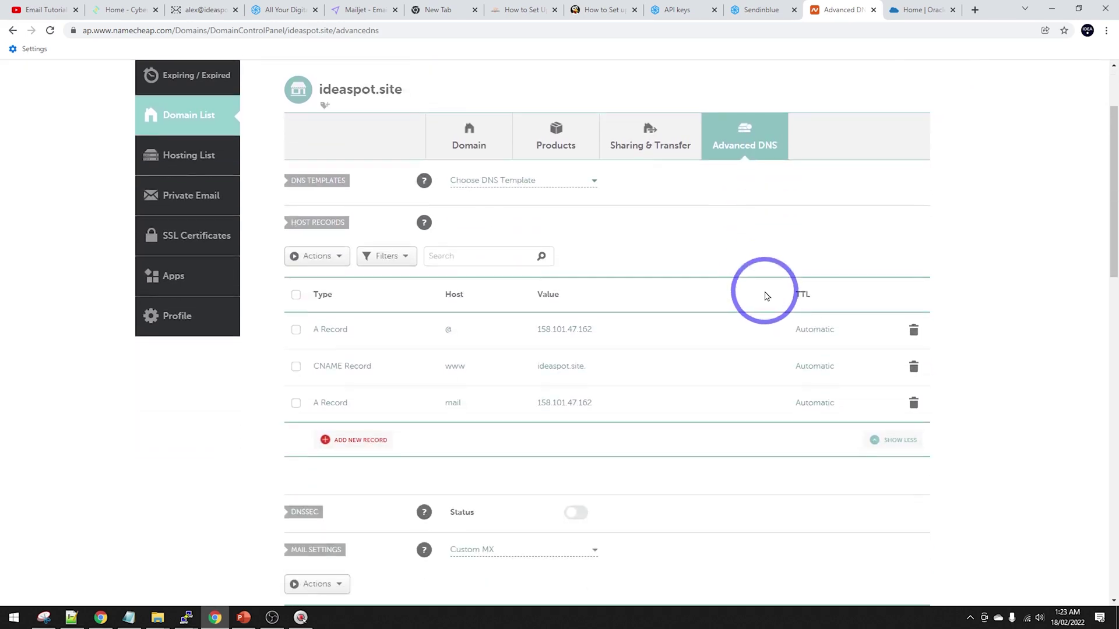
# Save a Namecheap TXT record on host mail._domainkey holding Sendinblue's DKIM key.
pyautogui.click(759, 10)
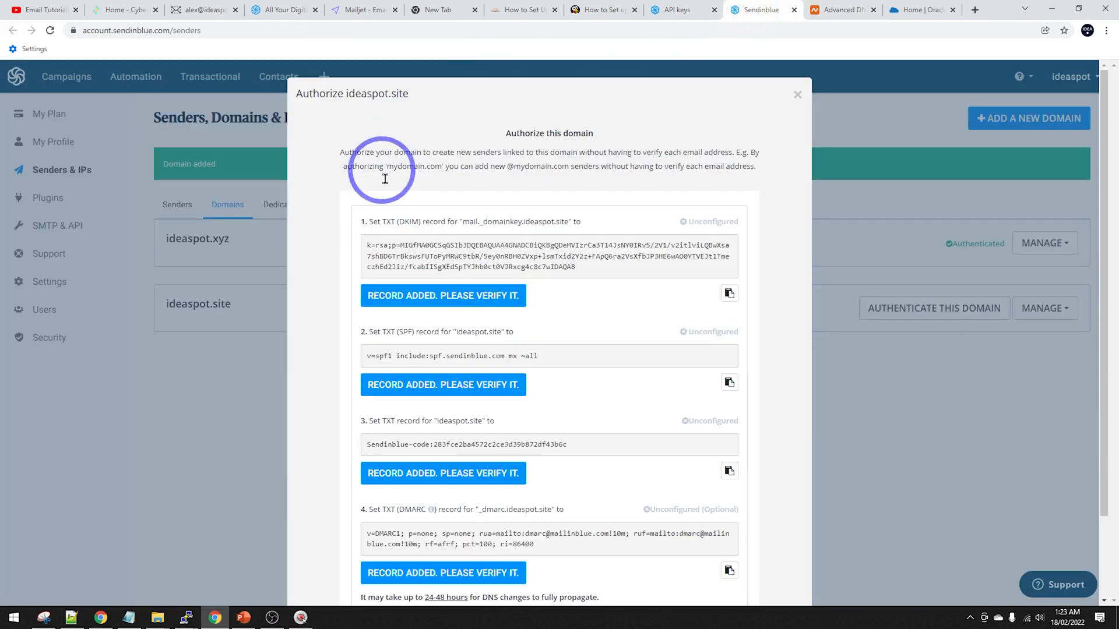
pyautogui.moveTo(380, 224)
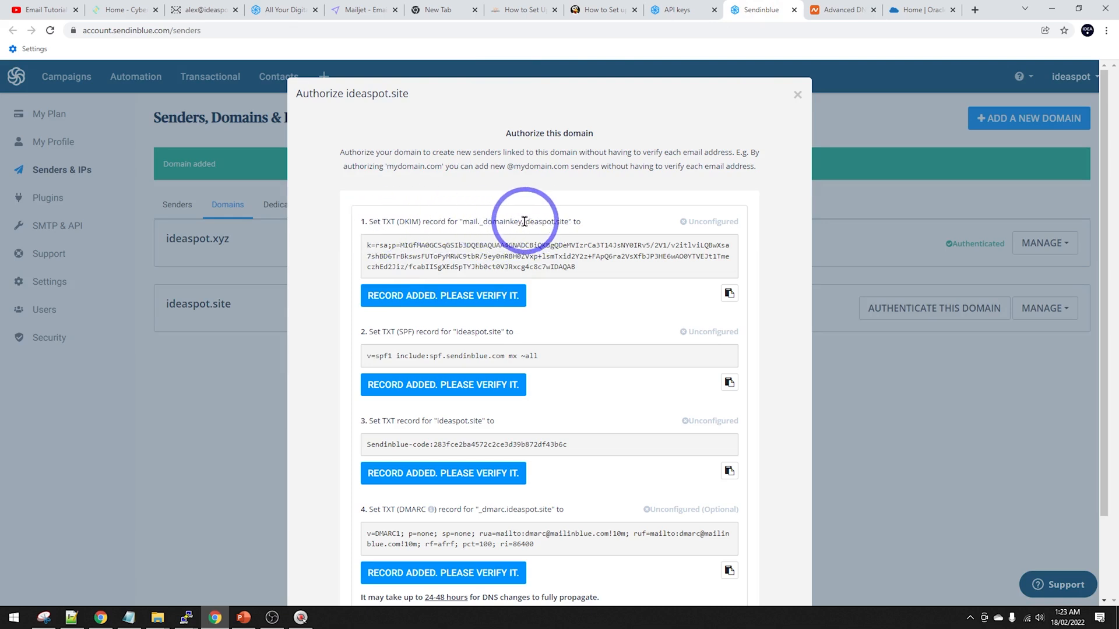
pyautogui.doubleClick(489, 222)
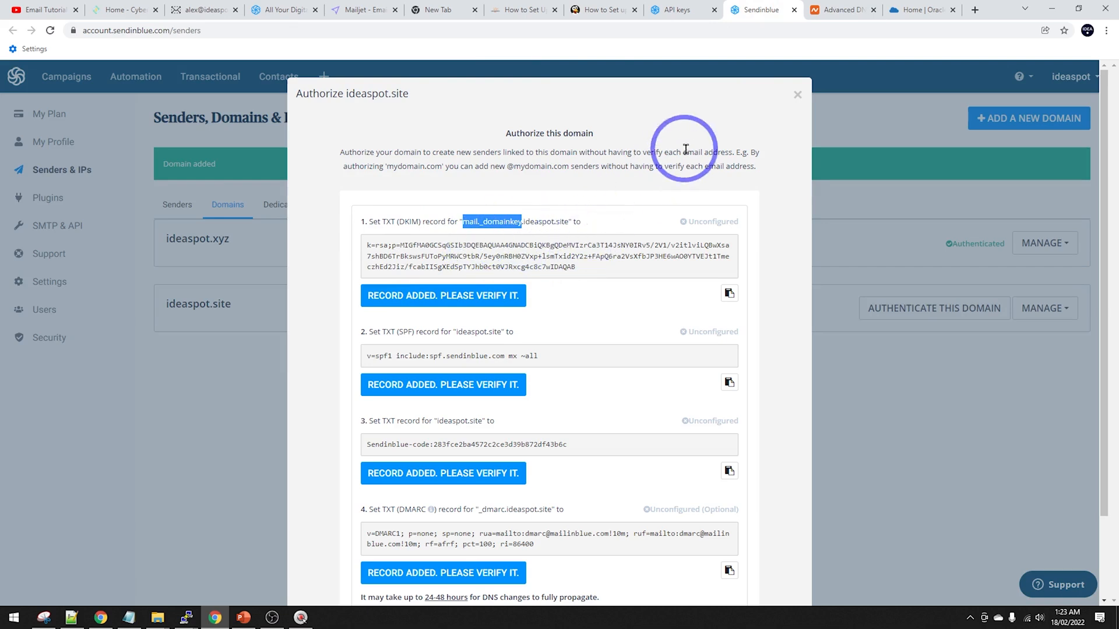
pyautogui.click(842, 10)
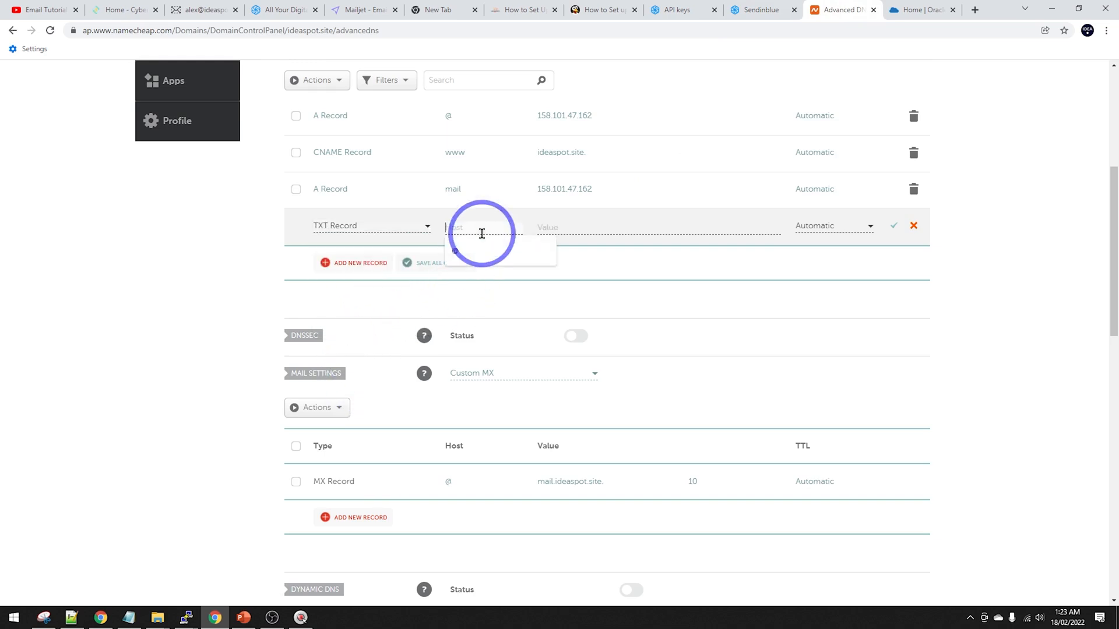
pyautogui.write('mail._domainkey')
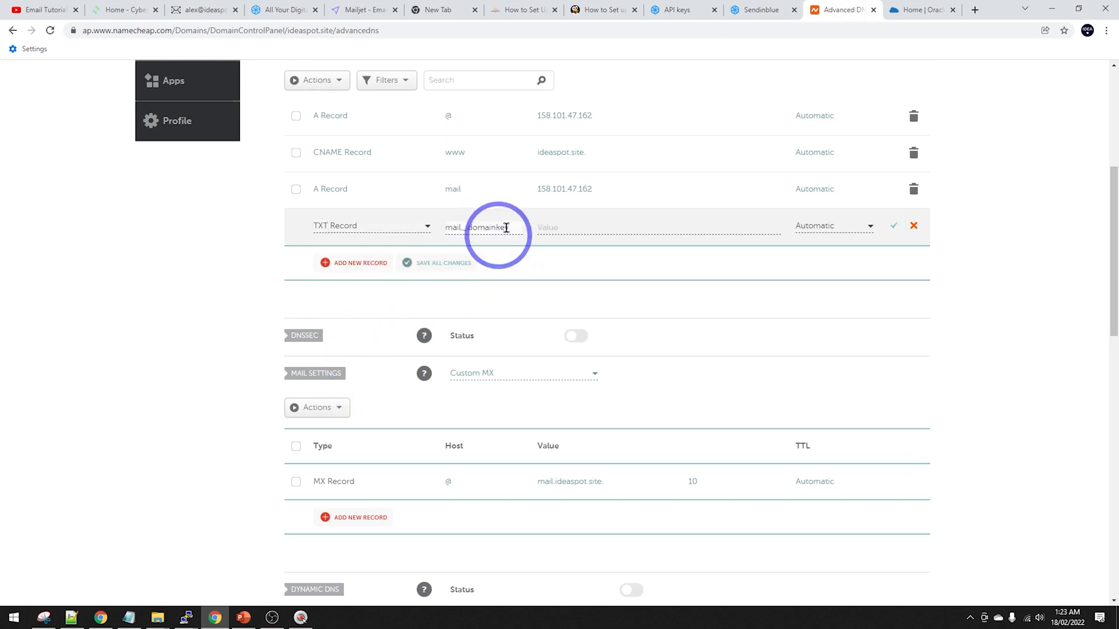
pyautogui.click(755, 10)
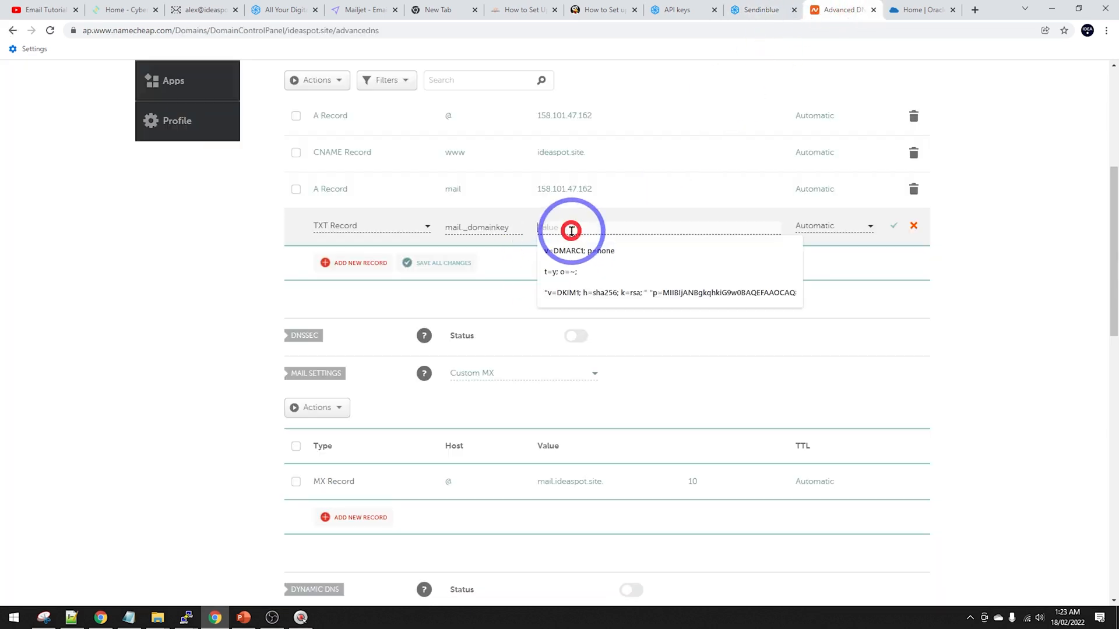
pyautogui.click(444, 263)
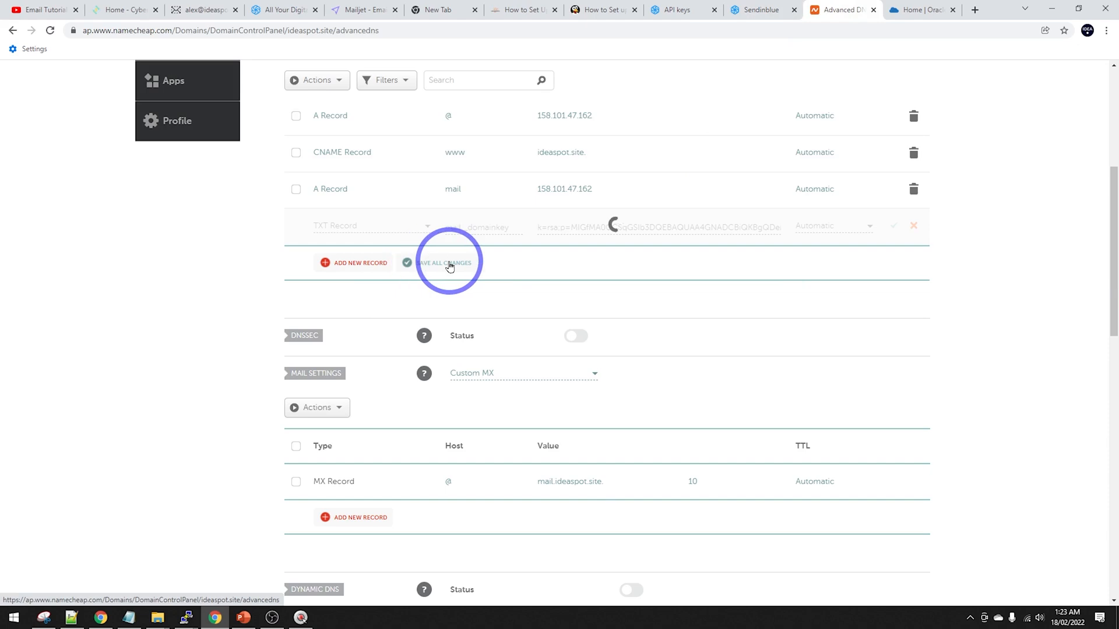
pyautogui.click(759, 9)
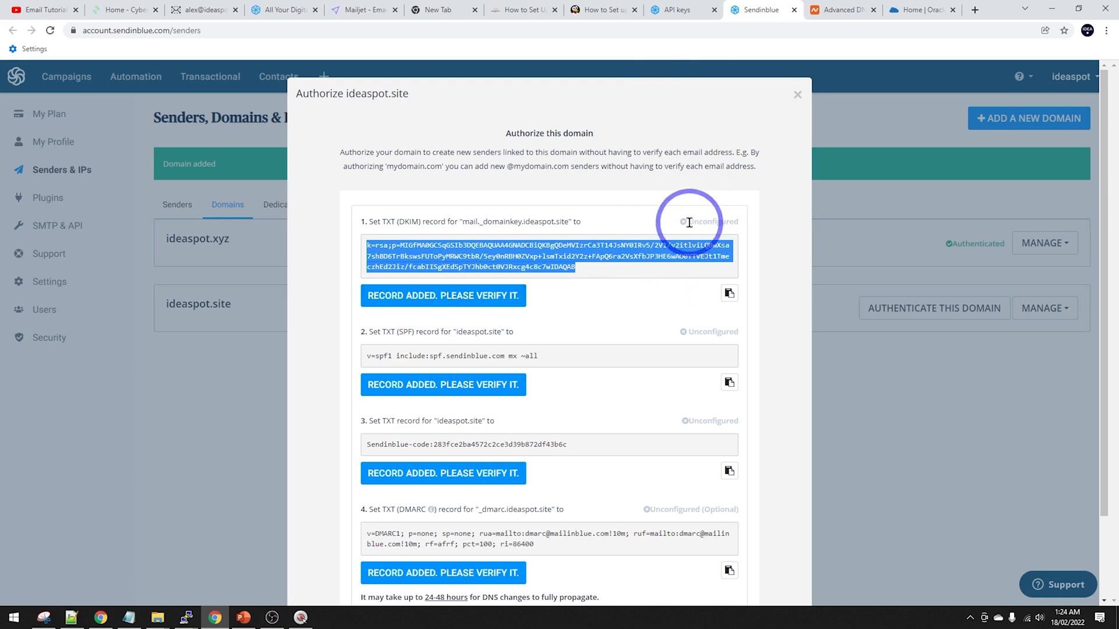
pyautogui.moveTo(384, 345)
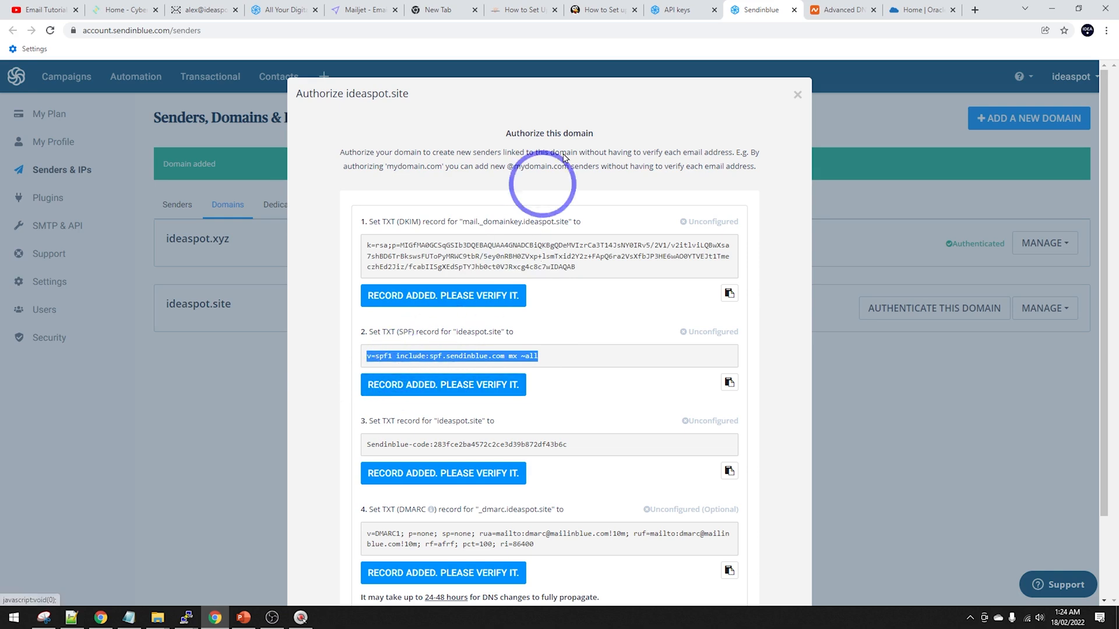
# Save a TXT record on host @ with value 'v=spf1 include:spf.sendinblue.com mx ~all'.
pyautogui.click(846, 10)
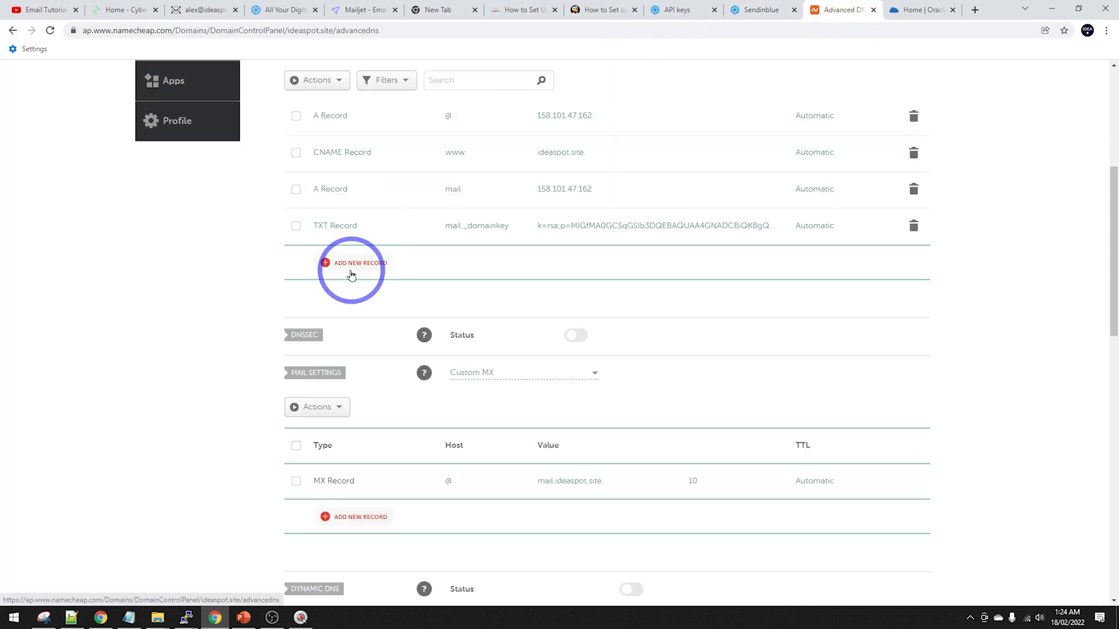
pyautogui.click(350, 263)
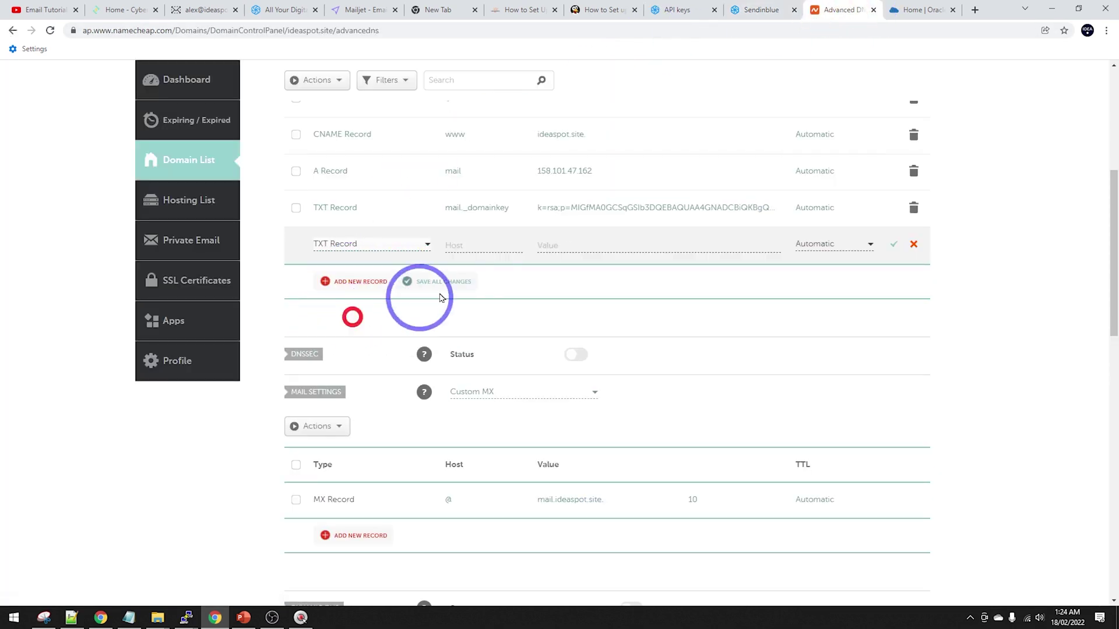
pyautogui.write('@')
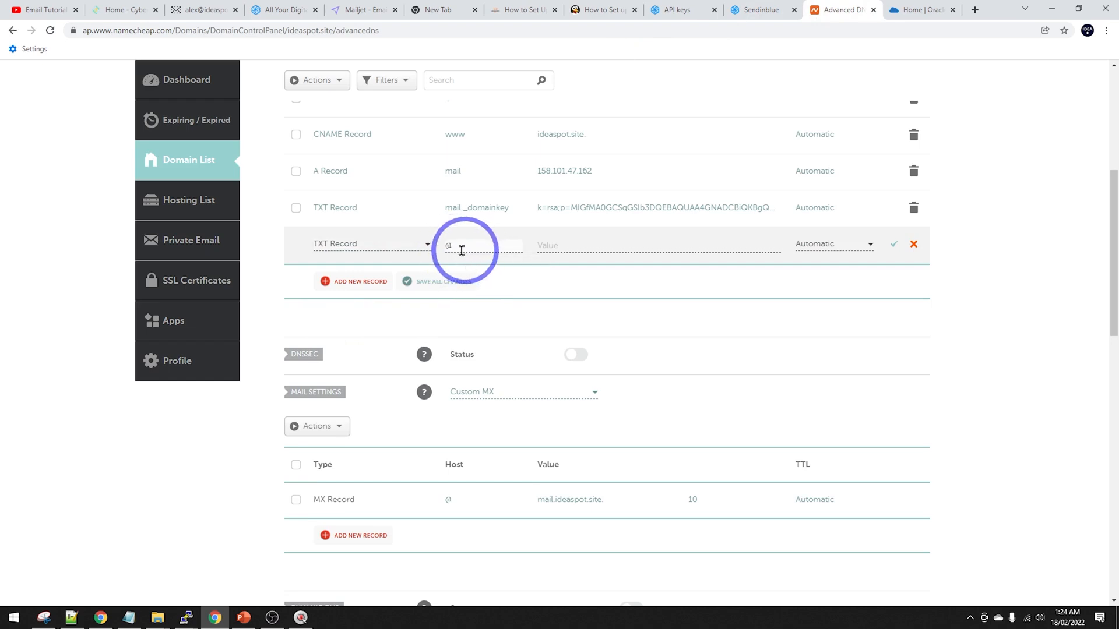
pyautogui.write('v=spf1 include:spf.sendinblue.com mx ~all')
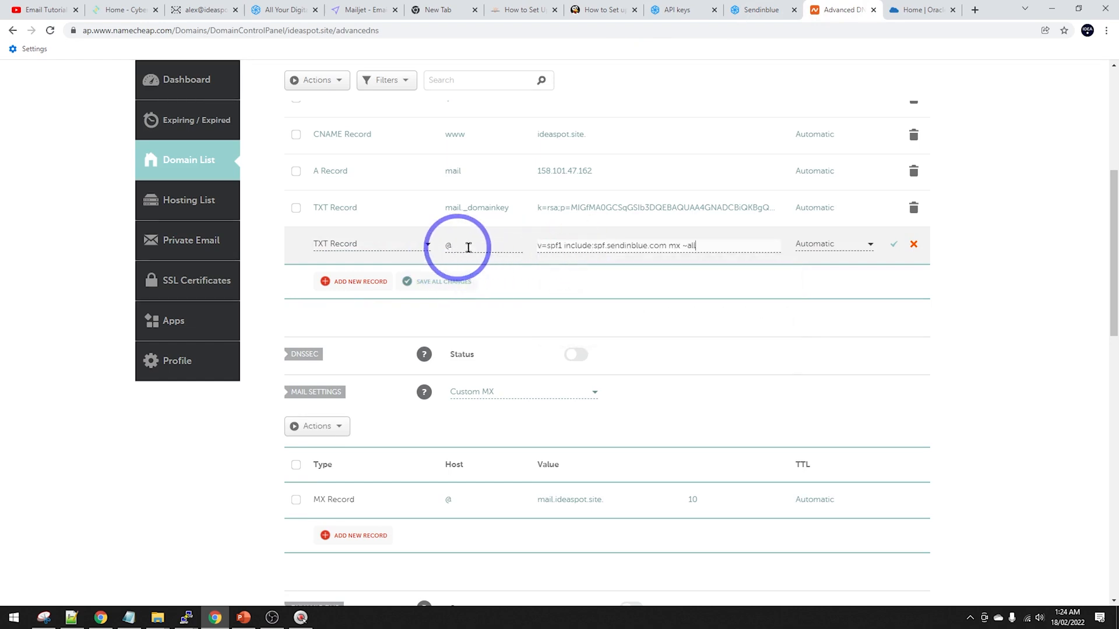
pyautogui.click(895, 244)
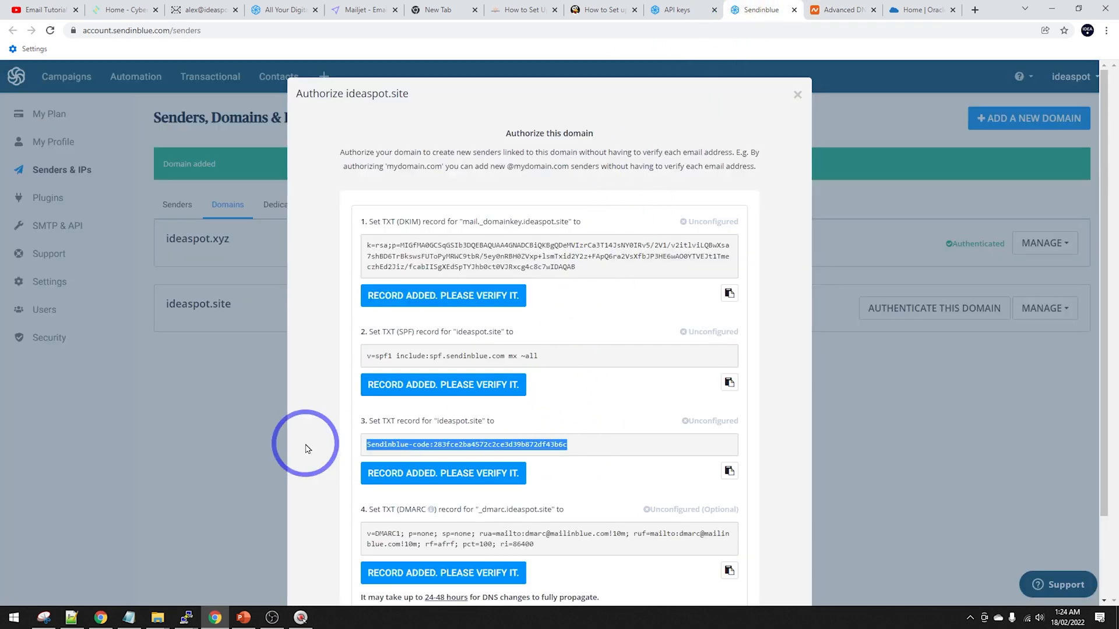
# Save the host @ TXT record containing the Sendinblue verification code, then return to Sendinblue.
pyautogui.click(844, 10)
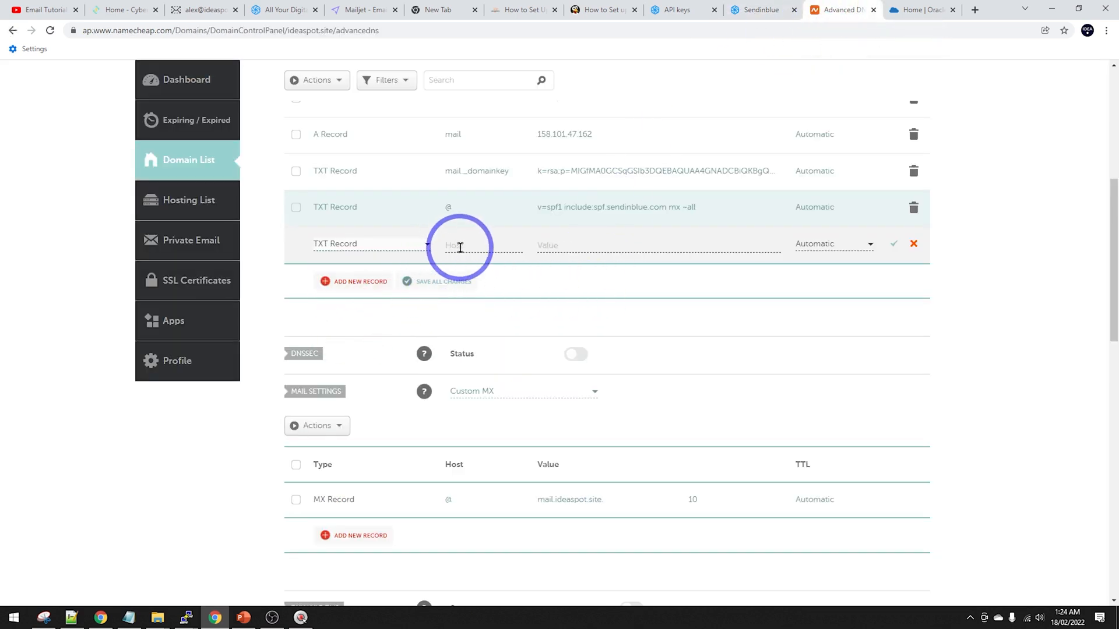
pyautogui.click(567, 246)
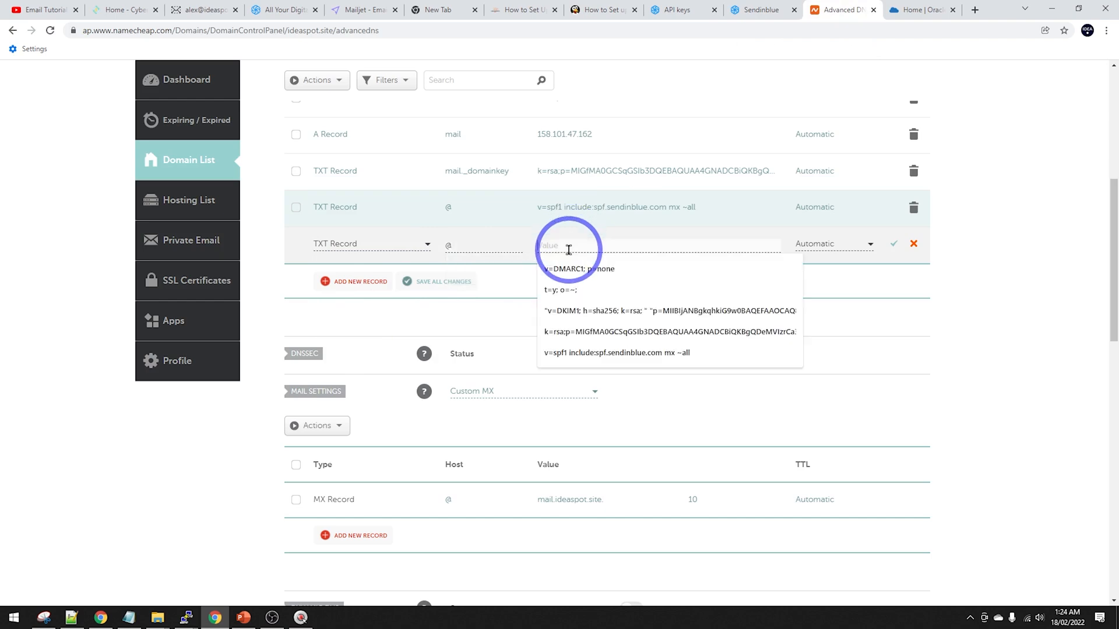
pyautogui.click(894, 243)
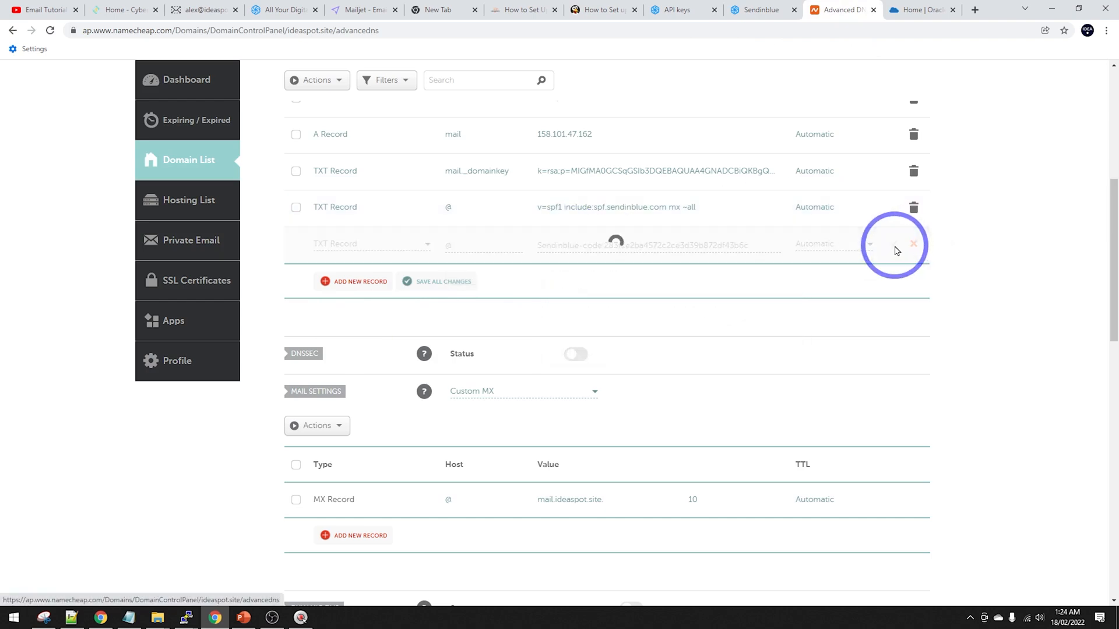
pyautogui.click(758, 10)
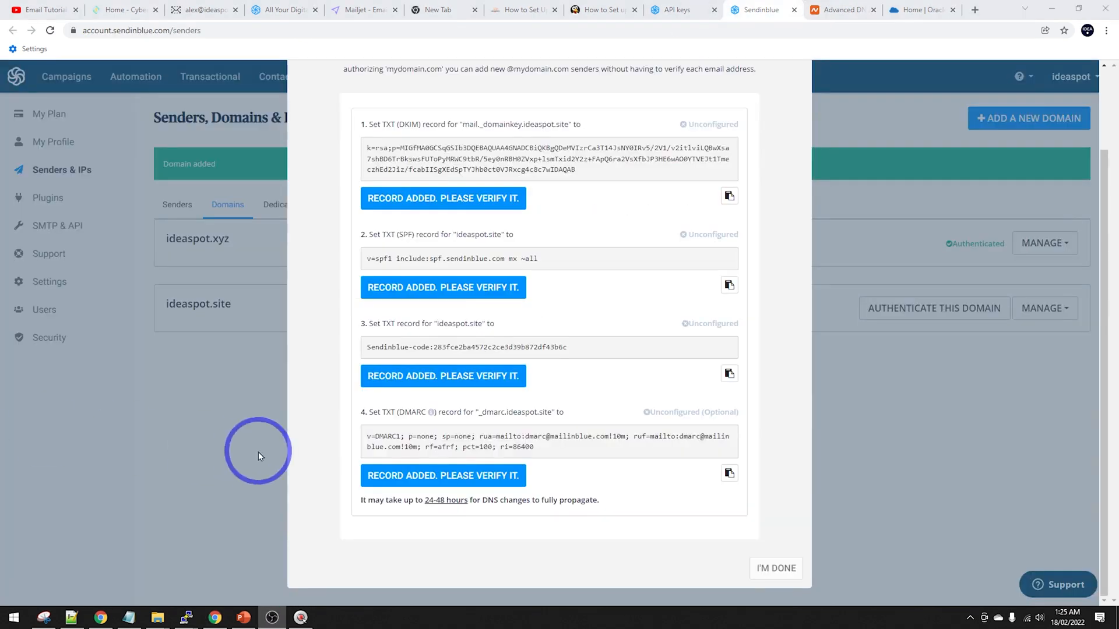
pyautogui.moveTo(503, 414)
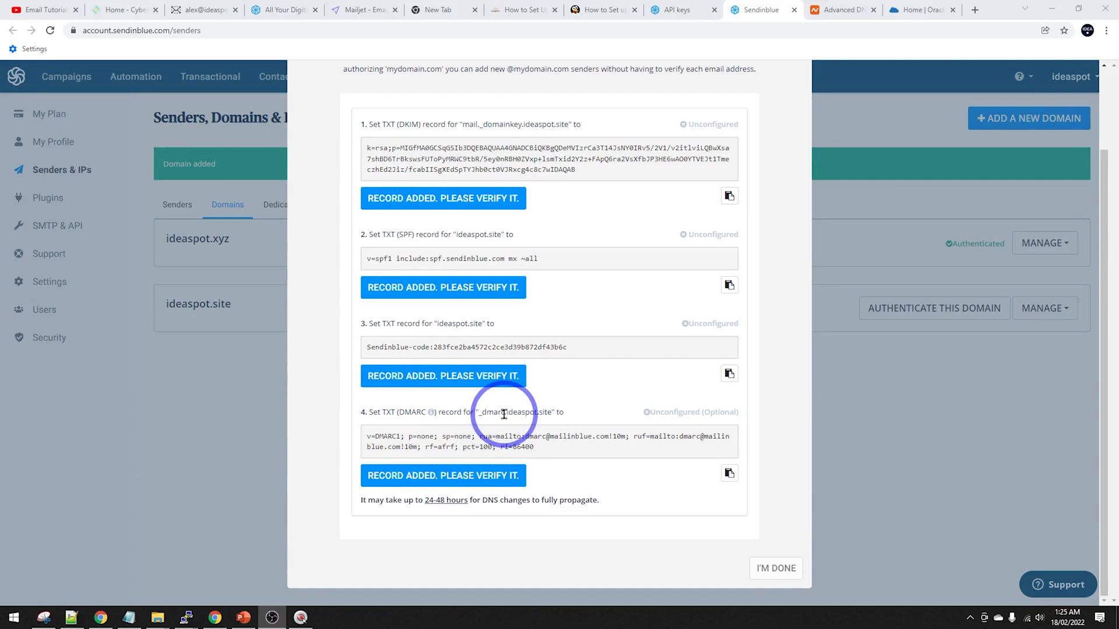
# Save a _dmarc TXT record in Namecheap holding Sendinblue's DMARC policy value.
pyautogui.doubleClick(491, 412)
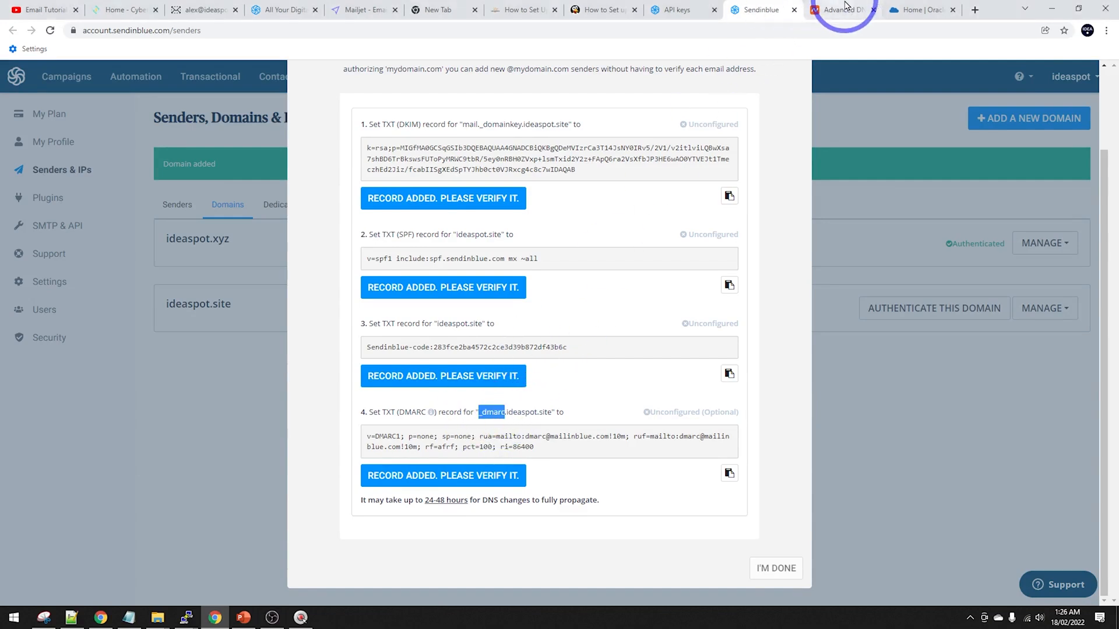
pyautogui.click(842, 10)
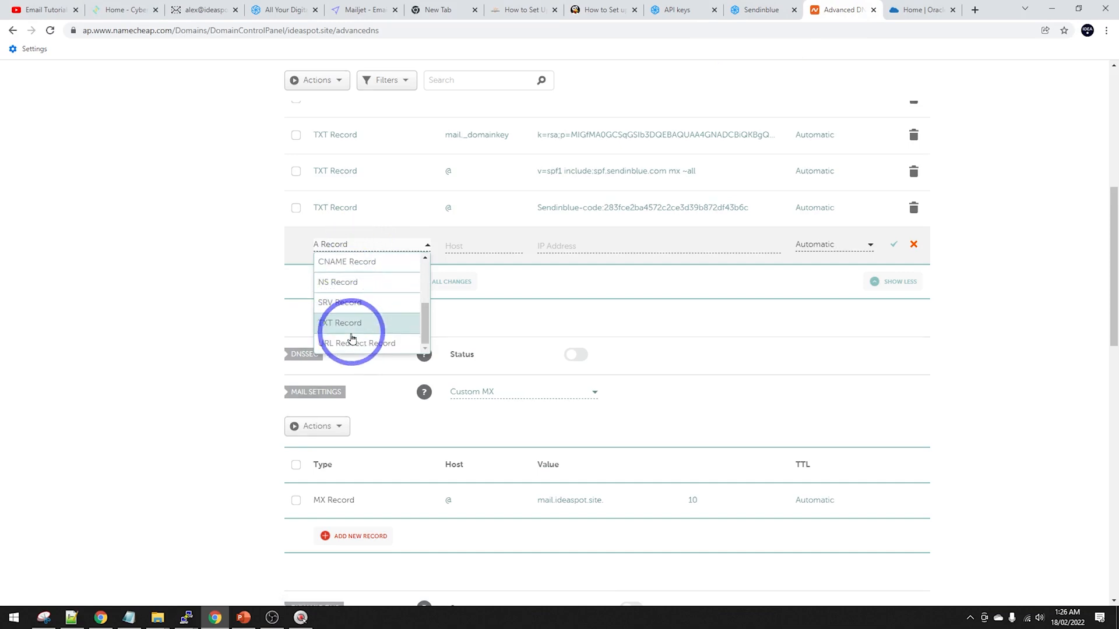
pyautogui.click(339, 323)
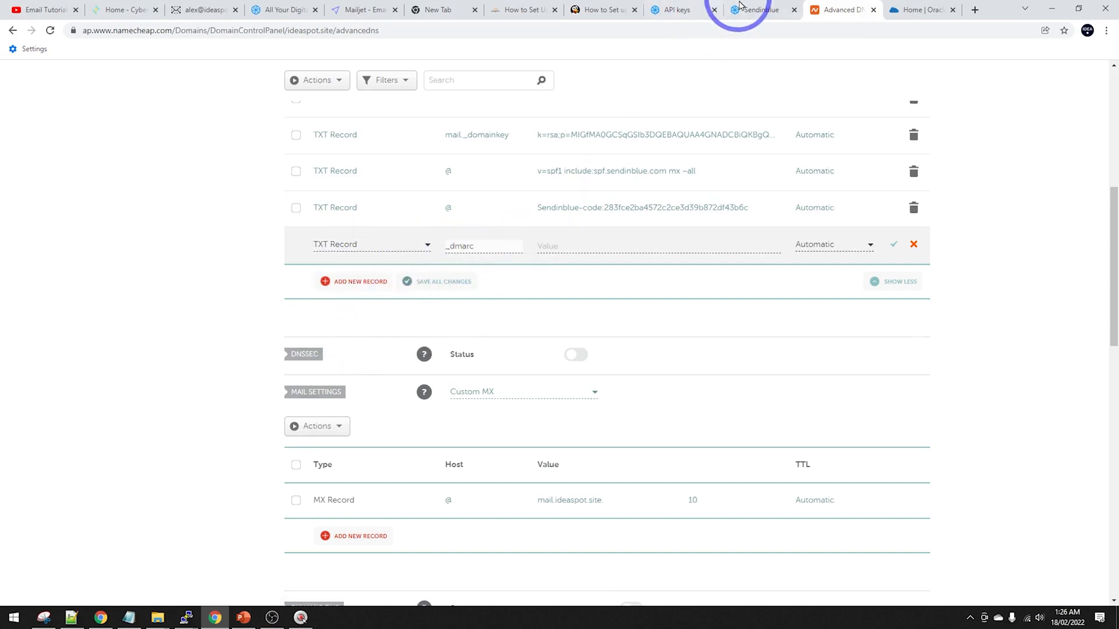
pyautogui.click(758, 9)
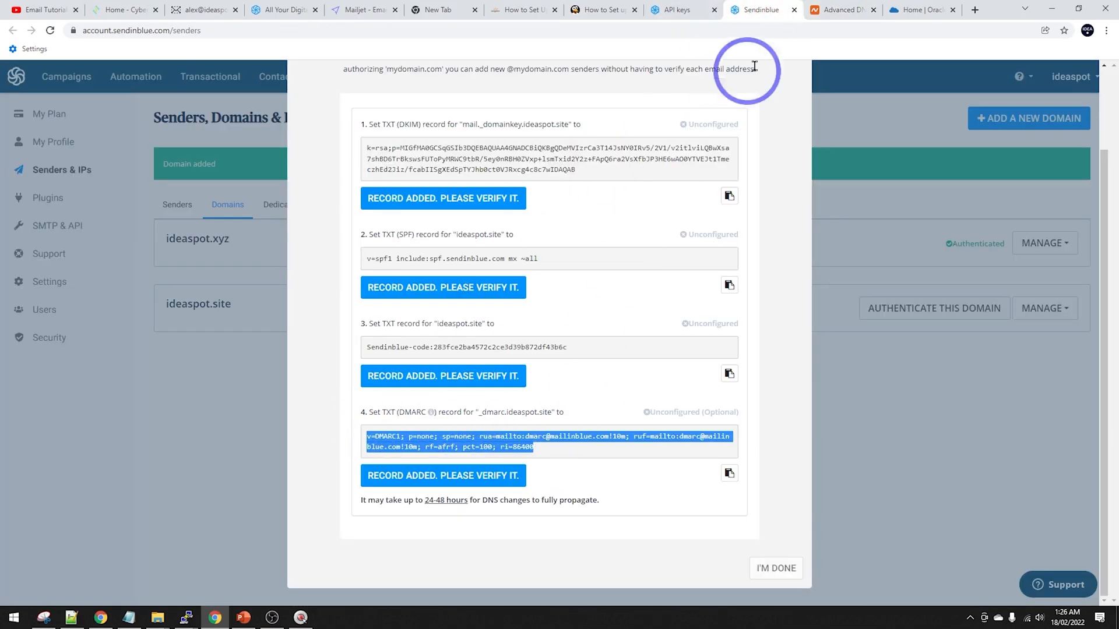
pyautogui.click(844, 10)
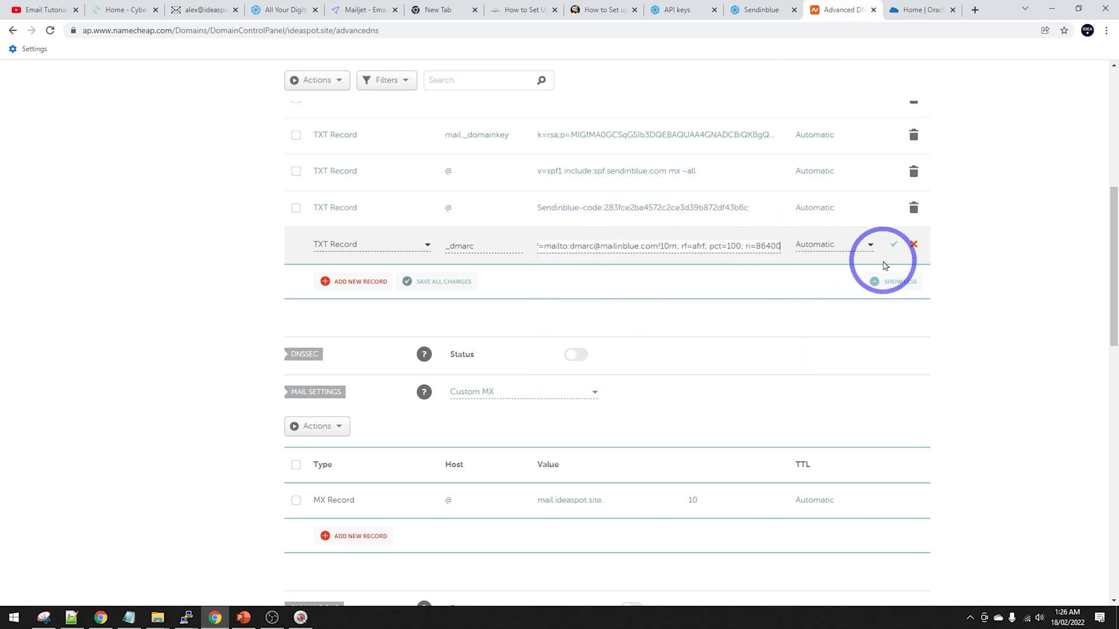
pyautogui.click(895, 244)
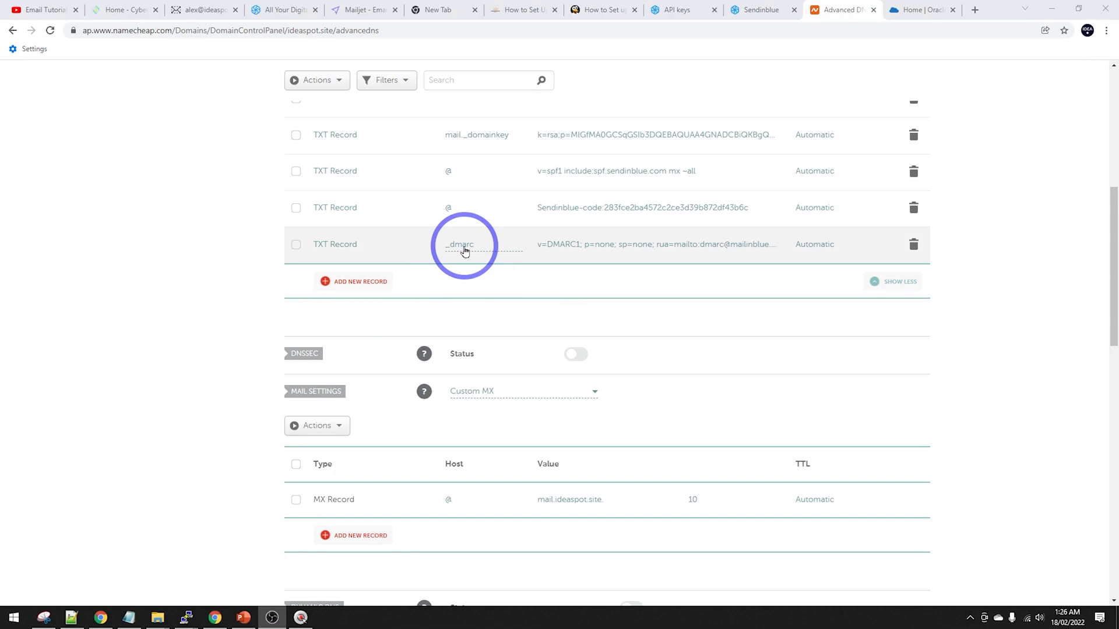
pyautogui.moveTo(549, 176)
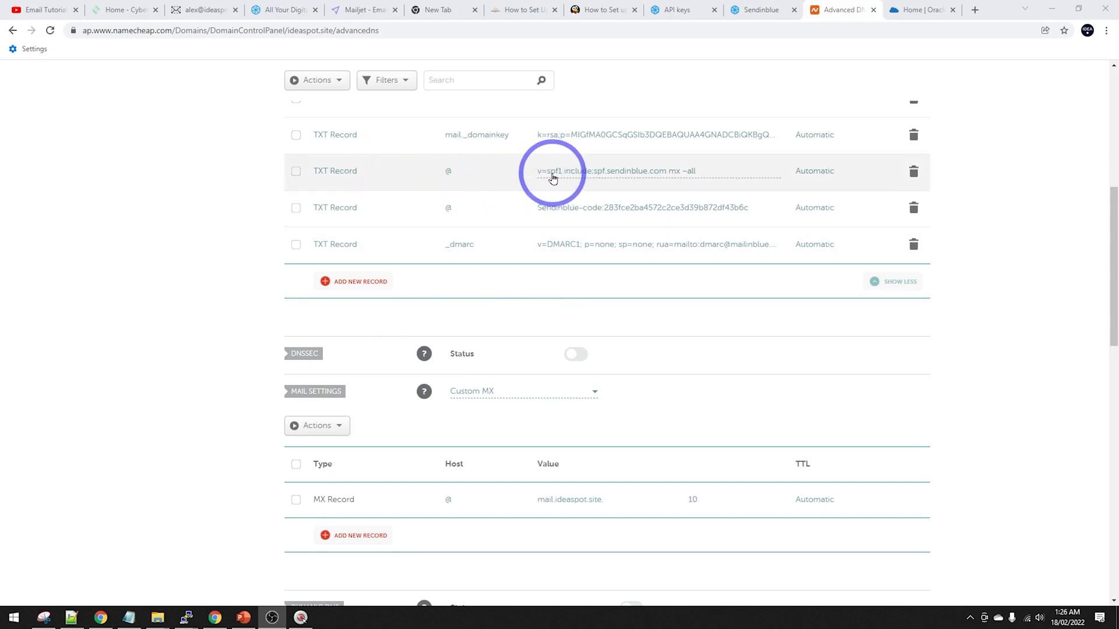
pyautogui.moveTo(638, 244)
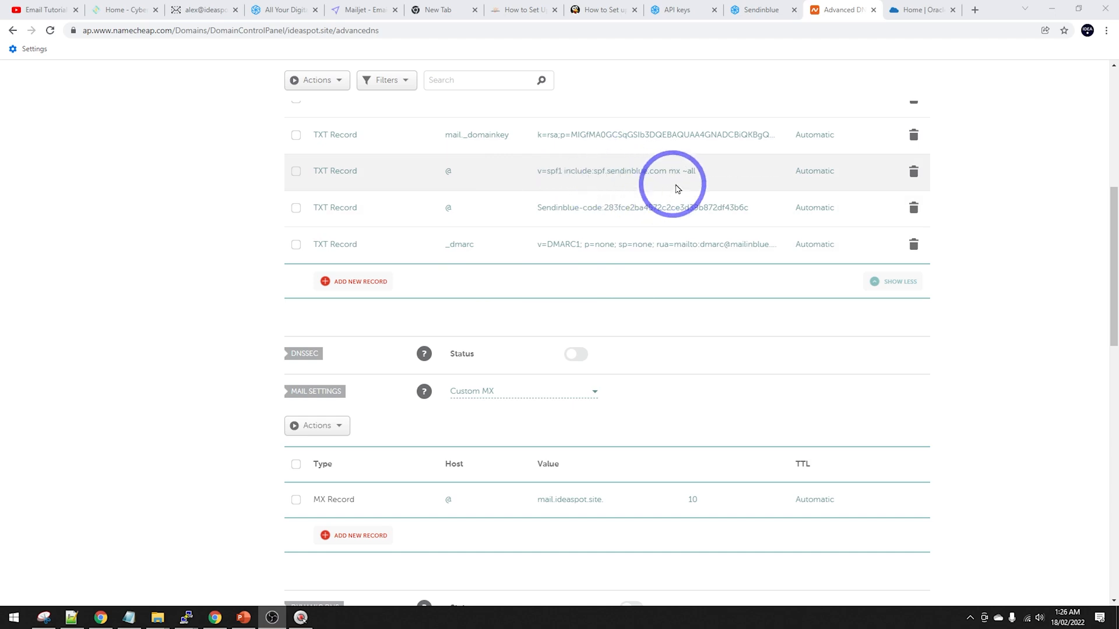
pyautogui.click(756, 9)
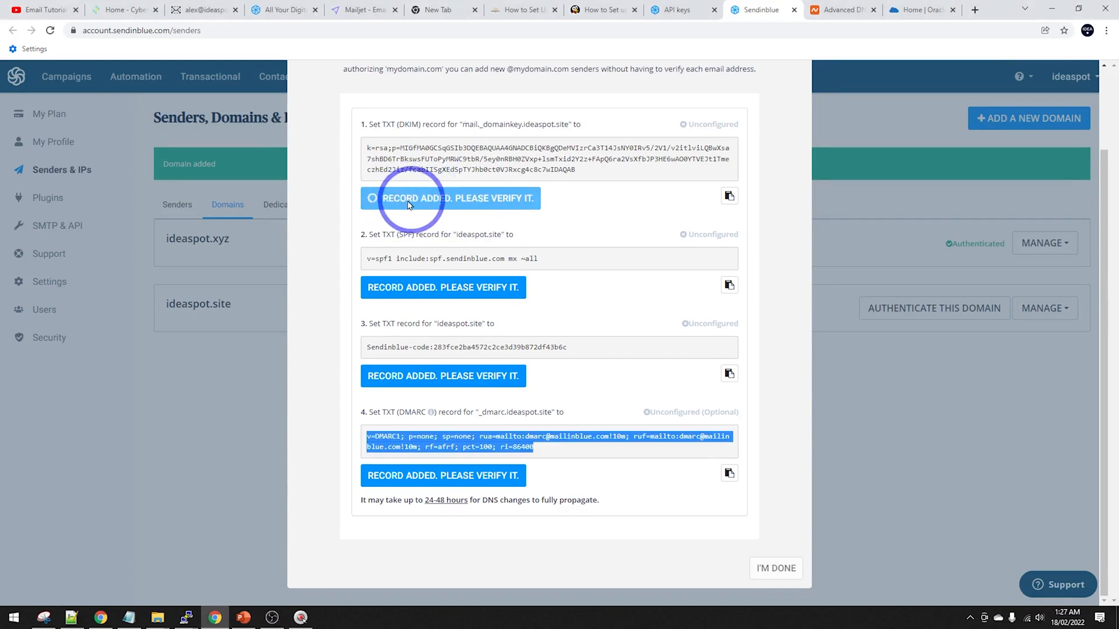
# Verify the DKIM, SPF, verification-code and DMARC records in Sendinblue's authentication dialog.
pyautogui.click(443, 198)
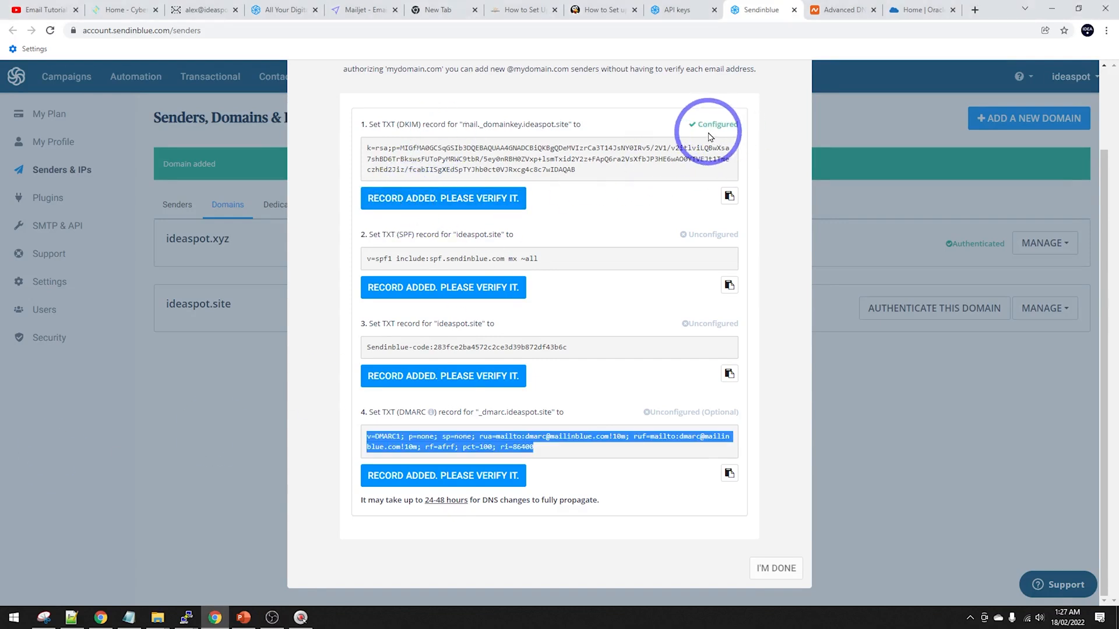
pyautogui.click(448, 287)
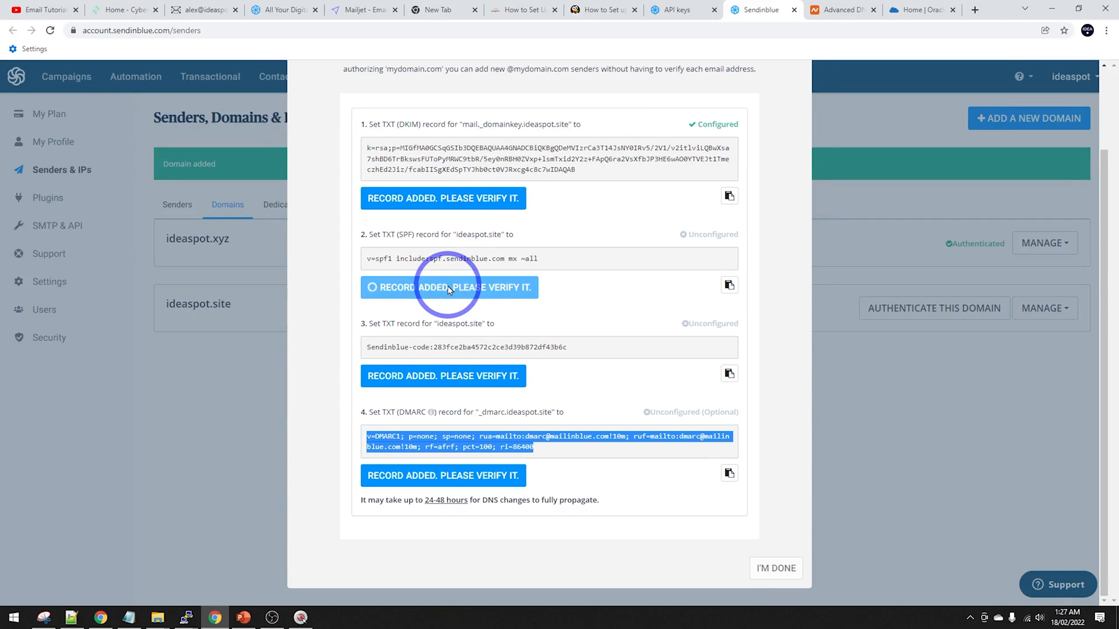
pyautogui.click(443, 288)
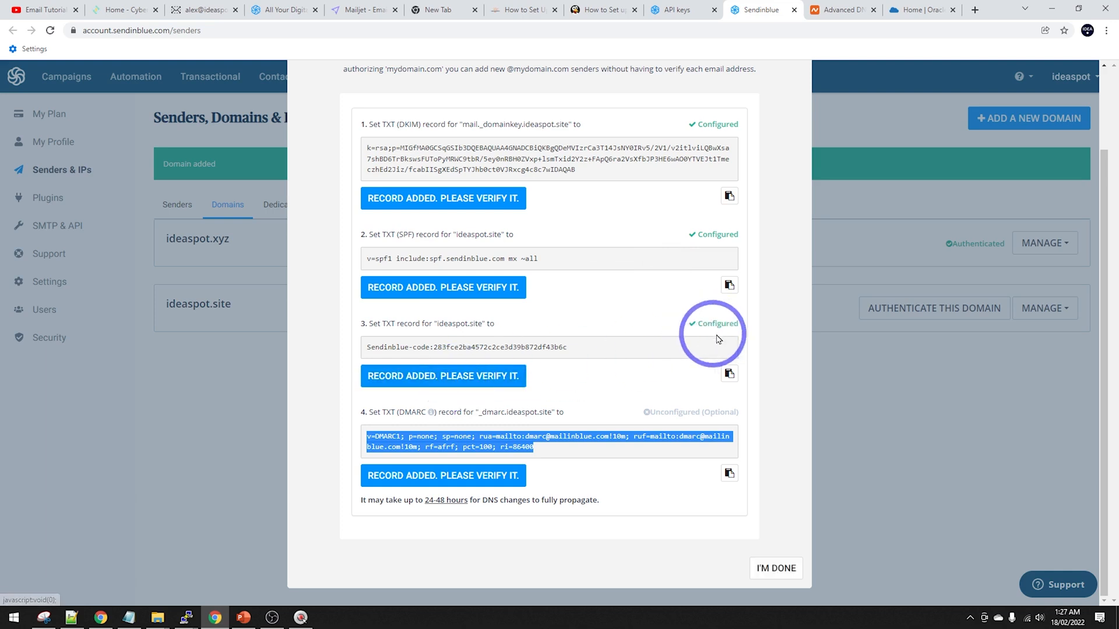
pyautogui.click(443, 476)
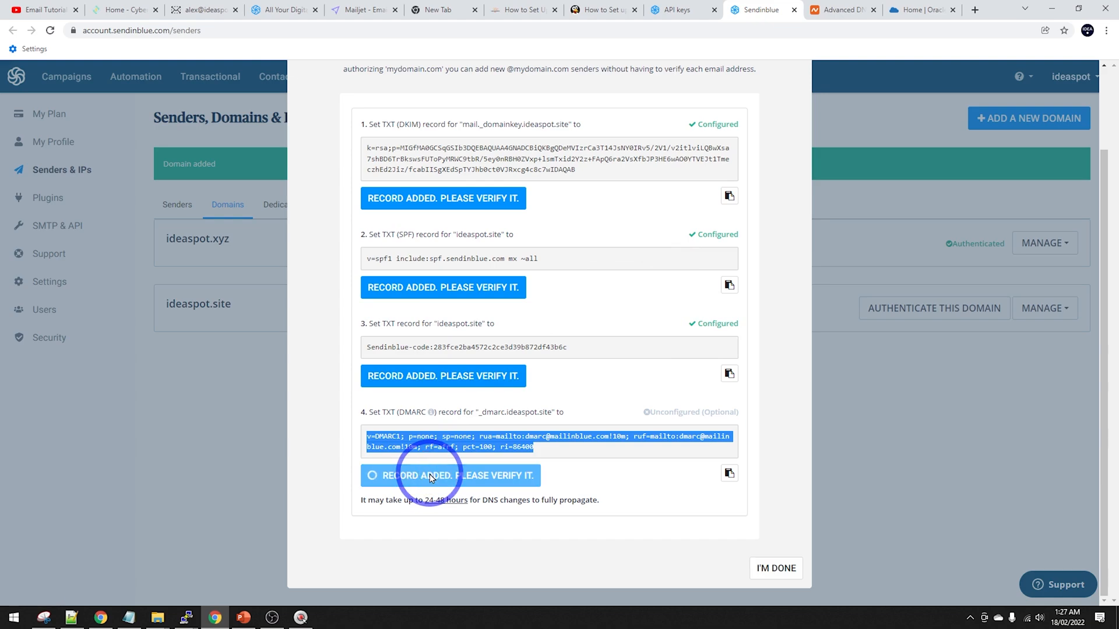
# Confirm all four DNS records are Configured and click I'M DONE for ideaspot.site.
pyautogui.click(442, 475)
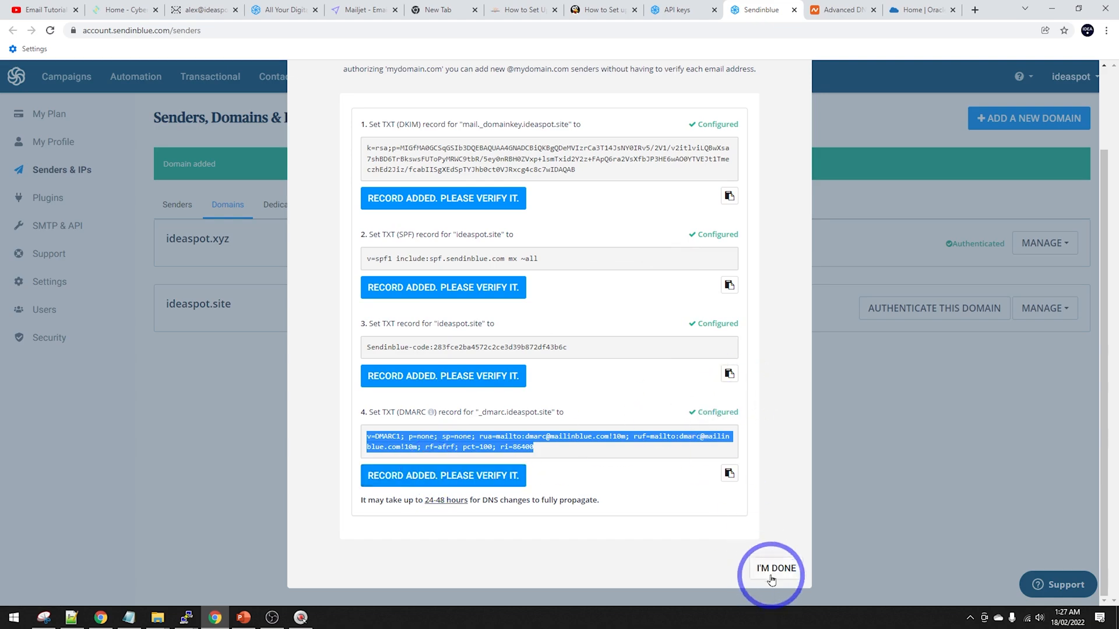
pyautogui.click(775, 568)
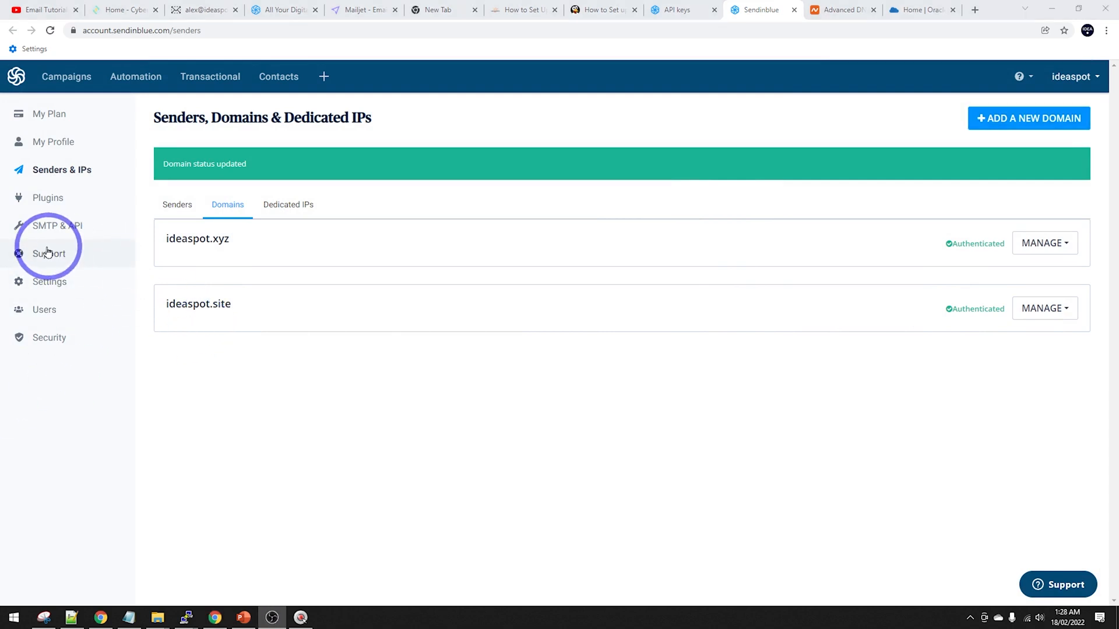
pyautogui.moveTo(28, 245)
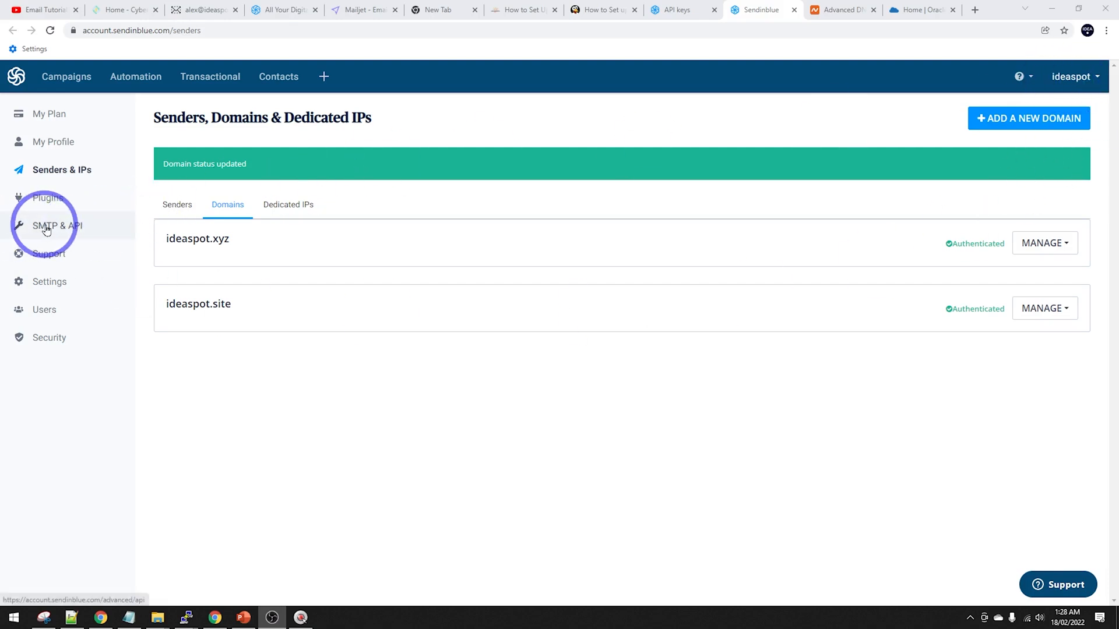
# Generate a Sendinblue SMTP key named cyberpanel and paste its value into Notepad.
pyautogui.click(51, 225)
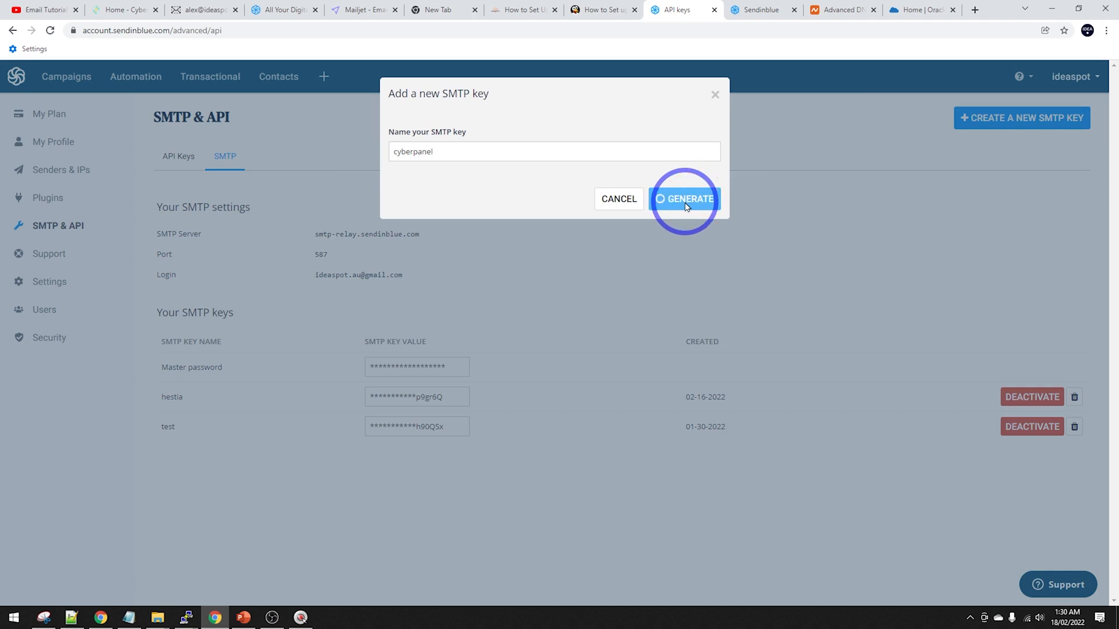
pyautogui.click(686, 199)
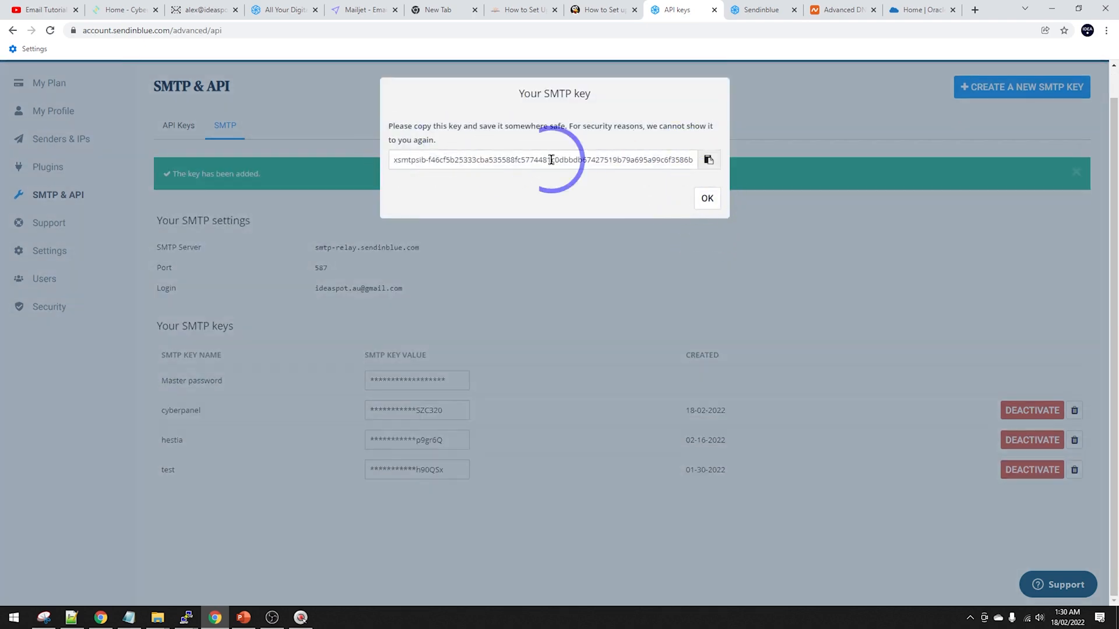
pyautogui.click(709, 160)
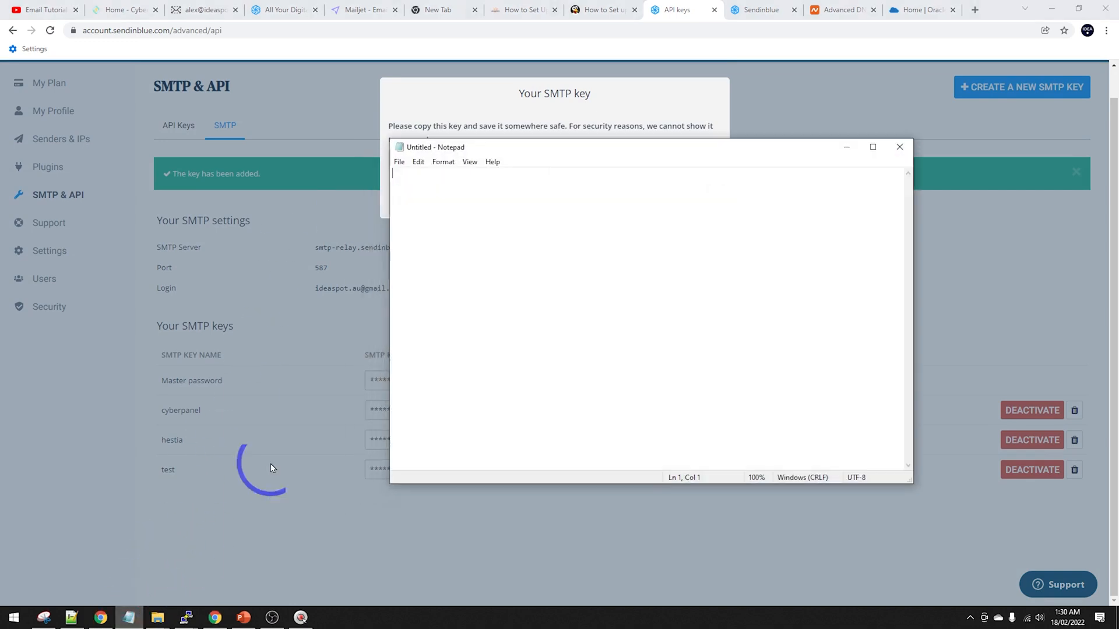
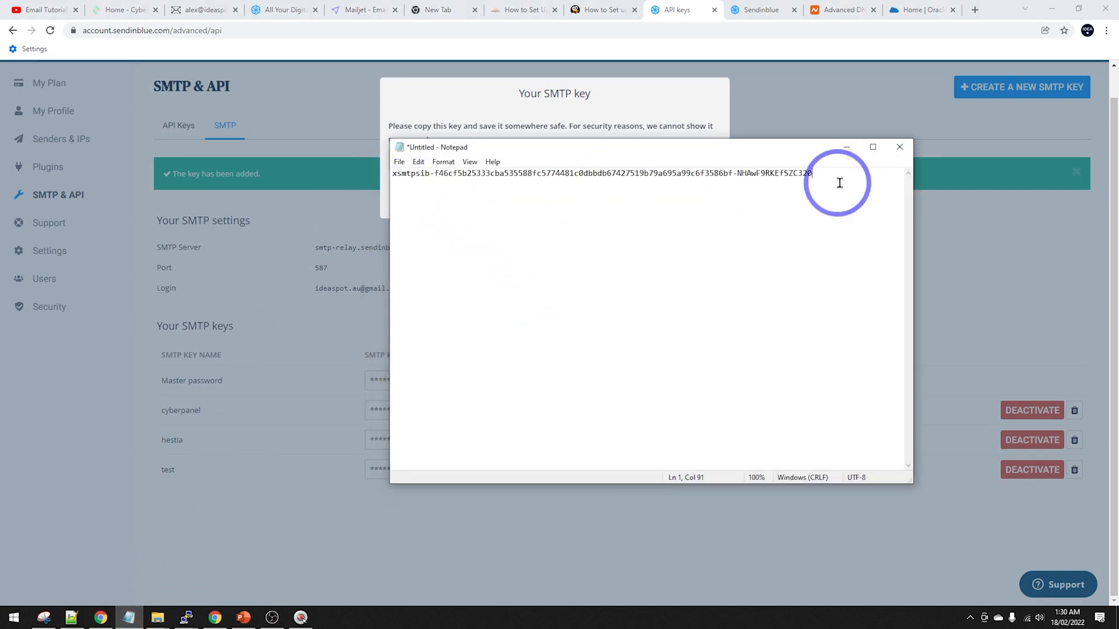
pyautogui.click(710, 195)
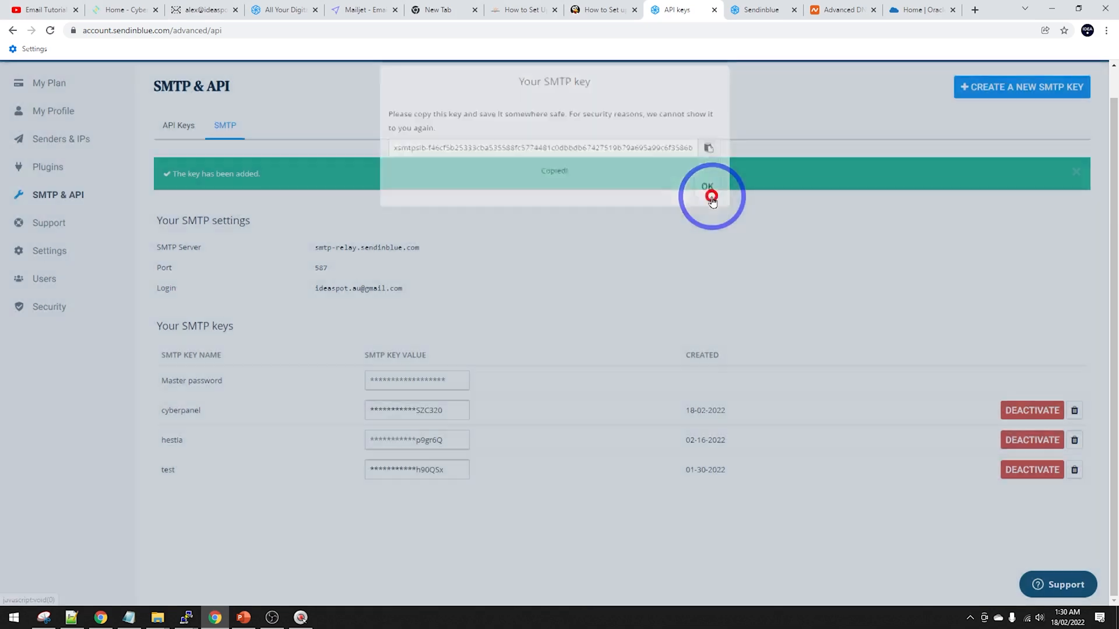
pyautogui.click(710, 195)
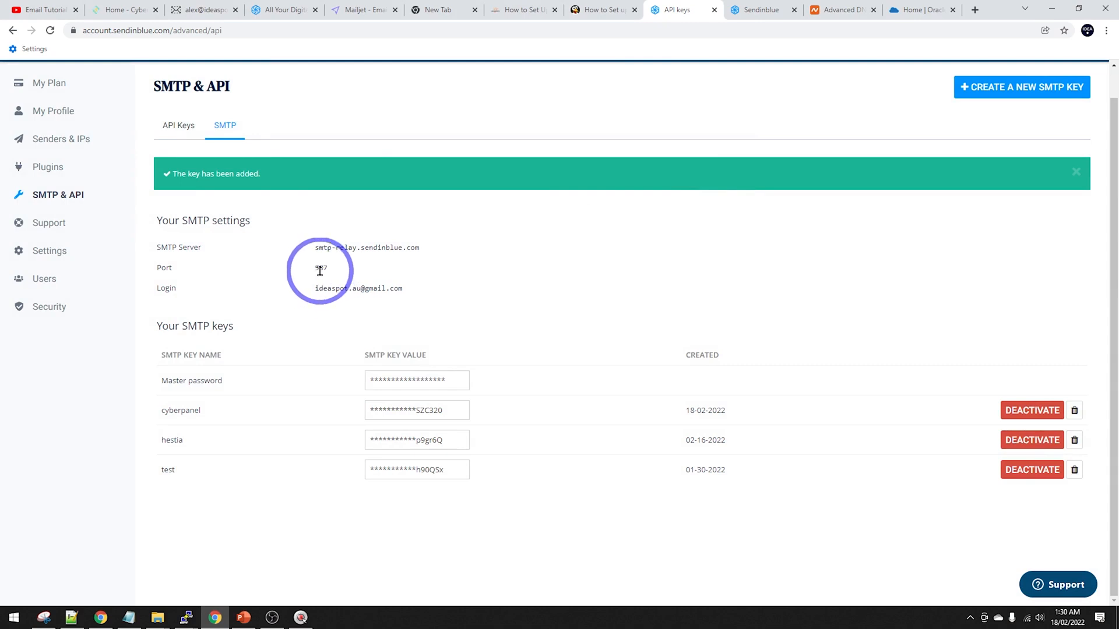
pyautogui.moveTo(419, 296)
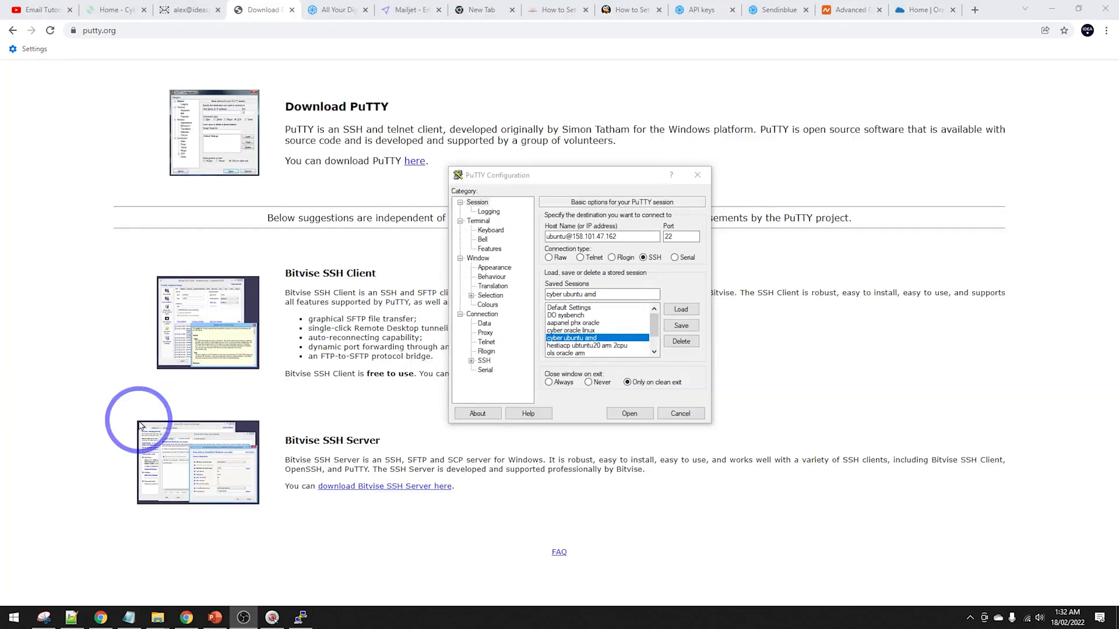
pyautogui.moveTo(95, 50)
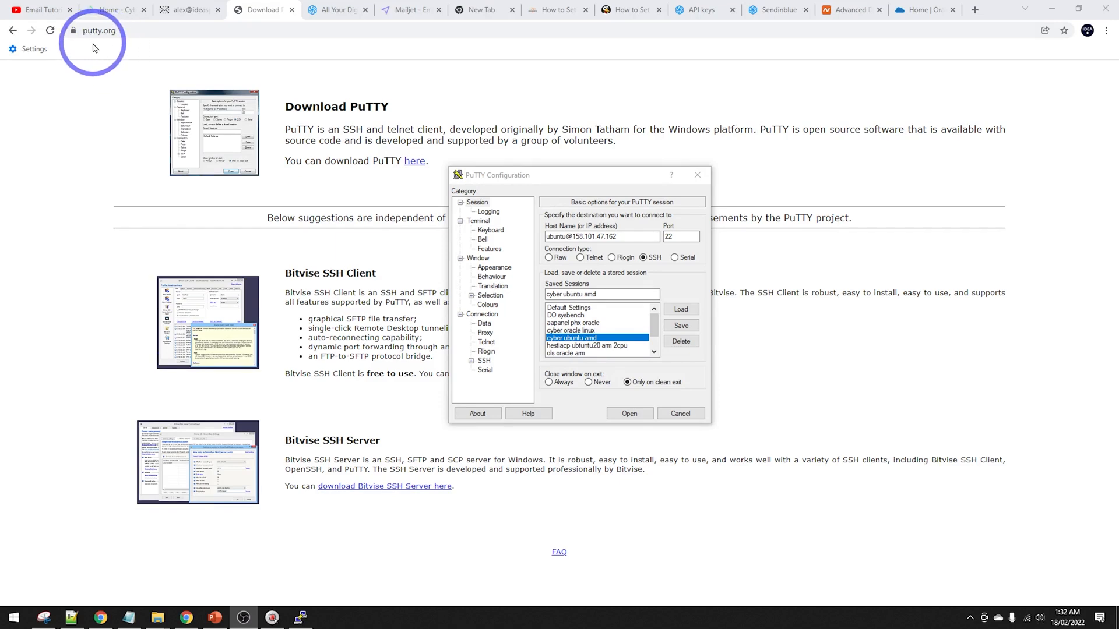
# Connect to the CyberPanel server over SSH and become root with sudo su -.
pyautogui.click(629, 413)
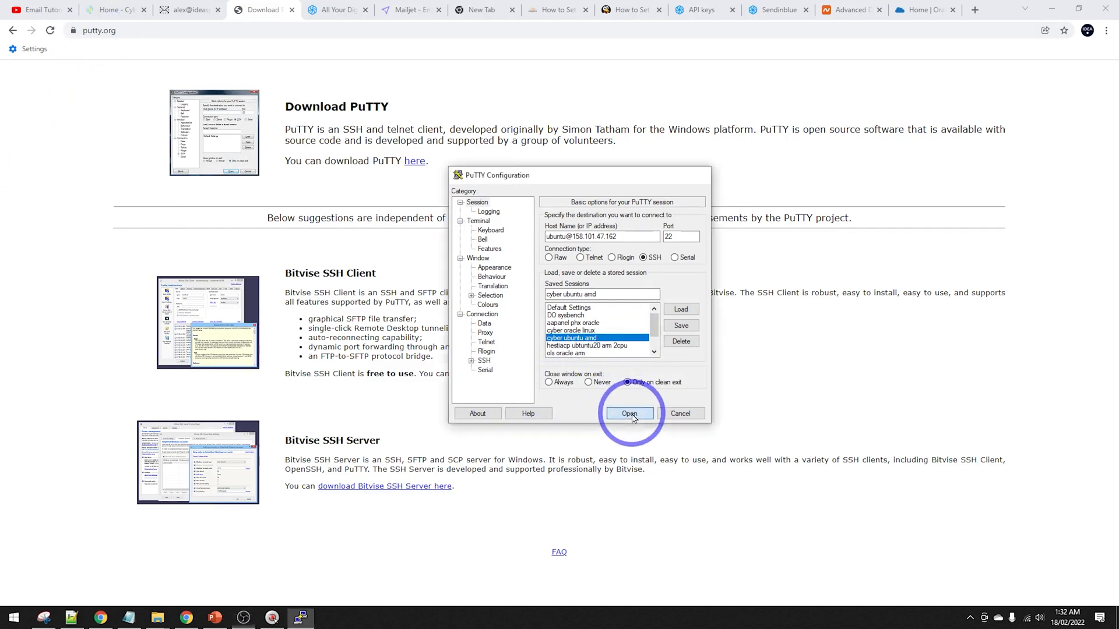
pyautogui.click(630, 413)
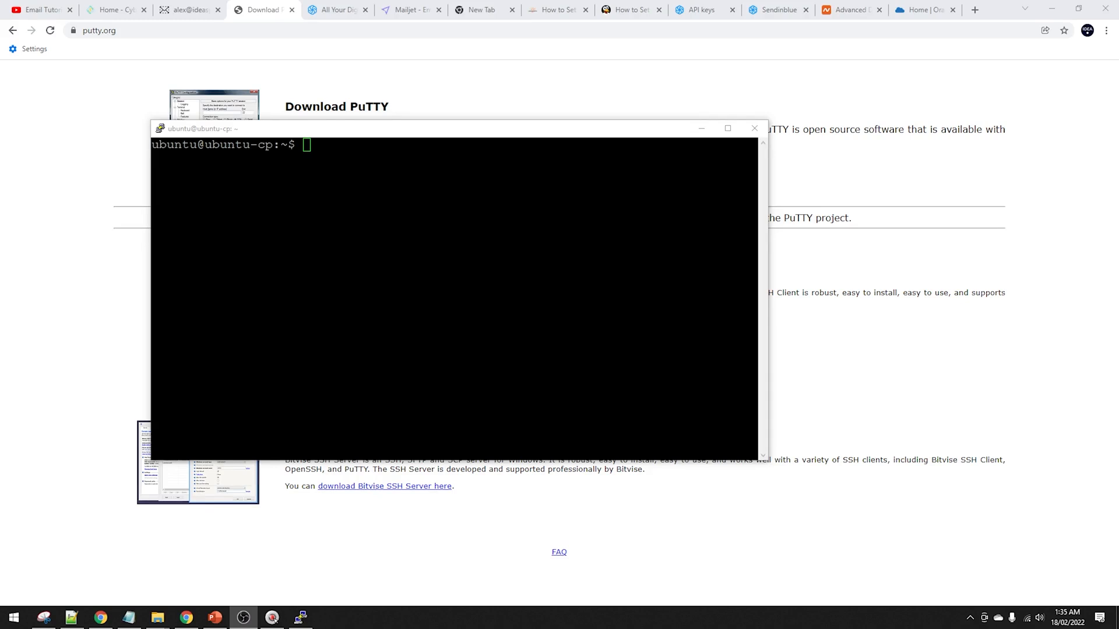
pyautogui.write('sudo su -')
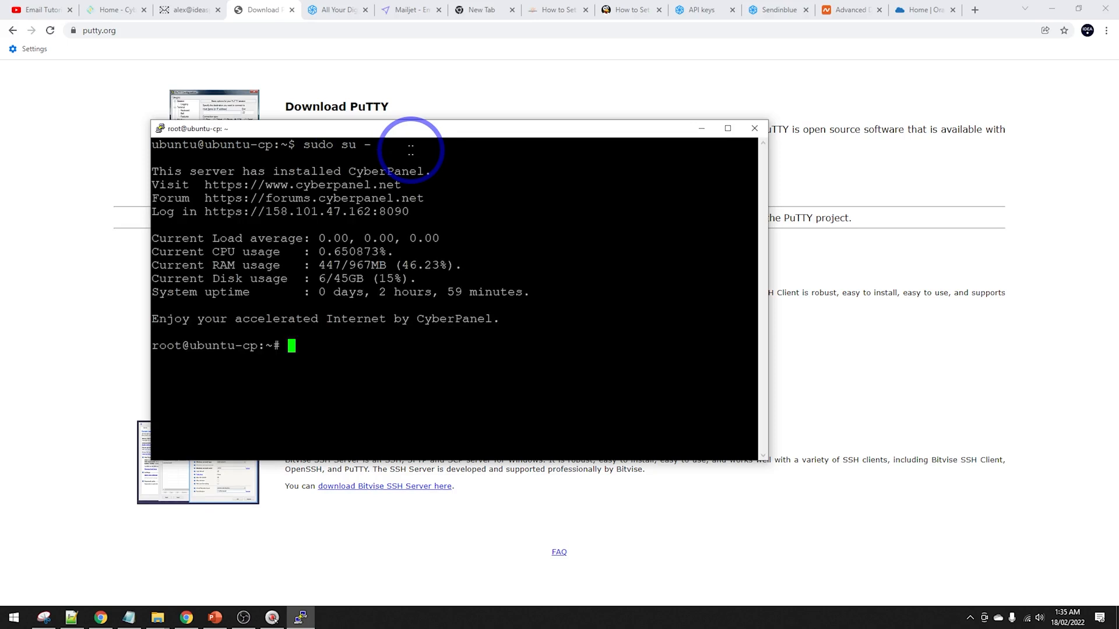
pyautogui.moveTo(426, 232)
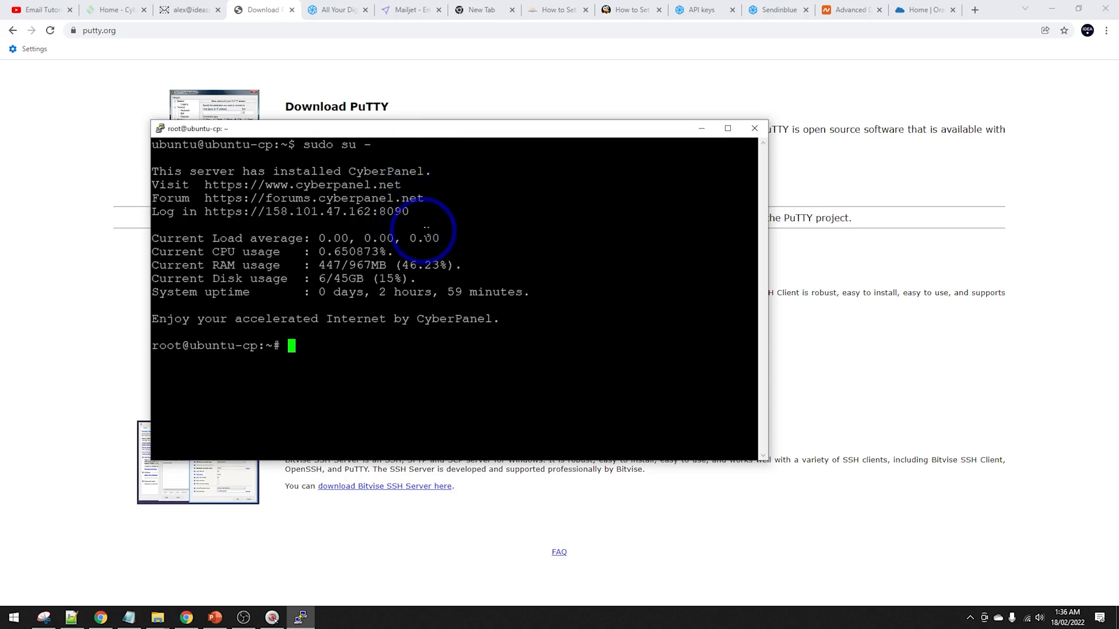
pyautogui.moveTo(310, 149)
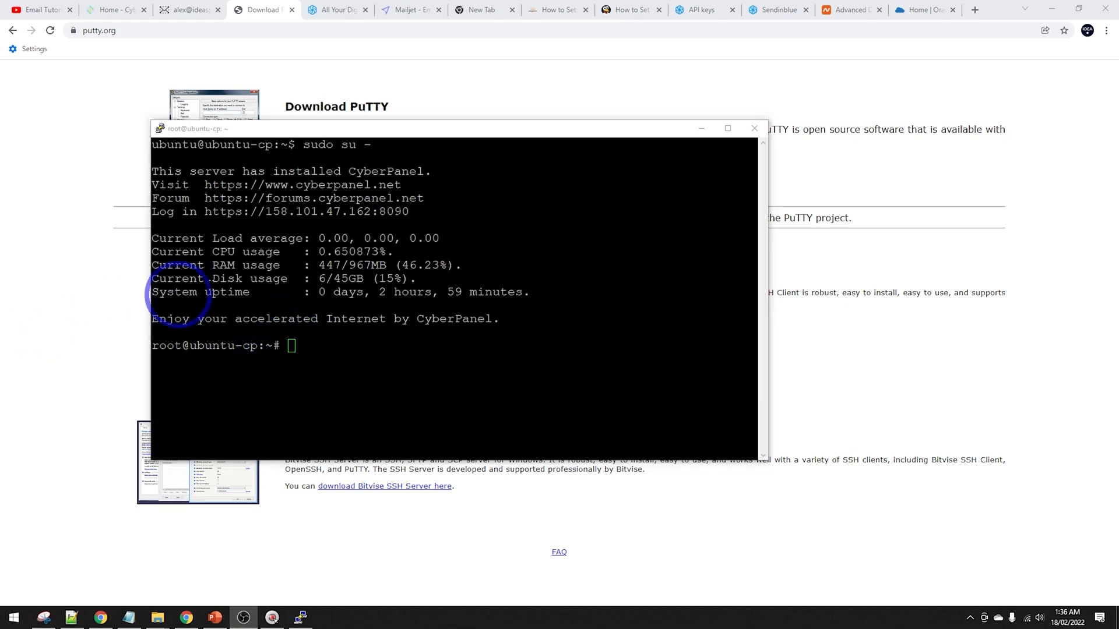
pyautogui.moveTo(357, 319)
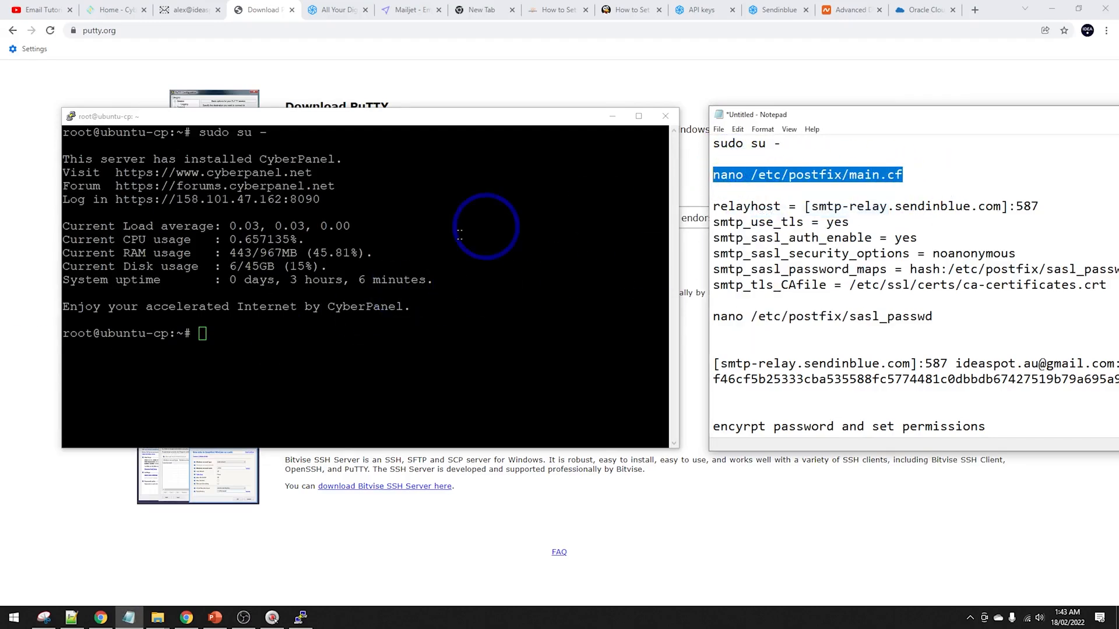
# Add the Sendinblue relayhost, TLS and SASL lines to the end of /etc/postfix/main.cf and save.
pyautogui.write('nano /etc/postfix/main.cf')
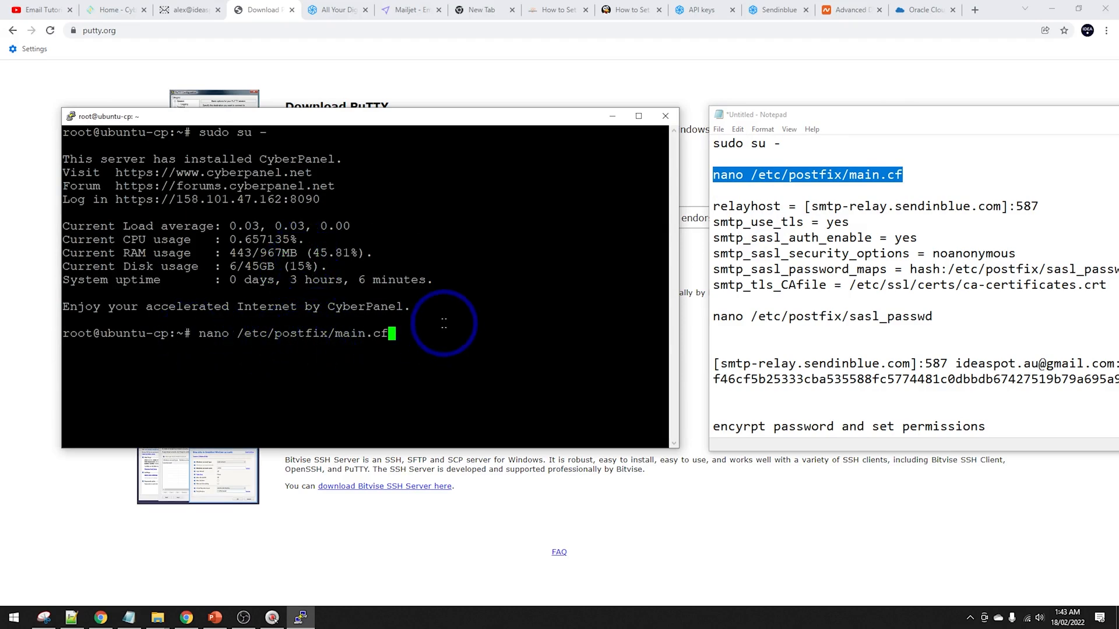
pyautogui.press('Enter')
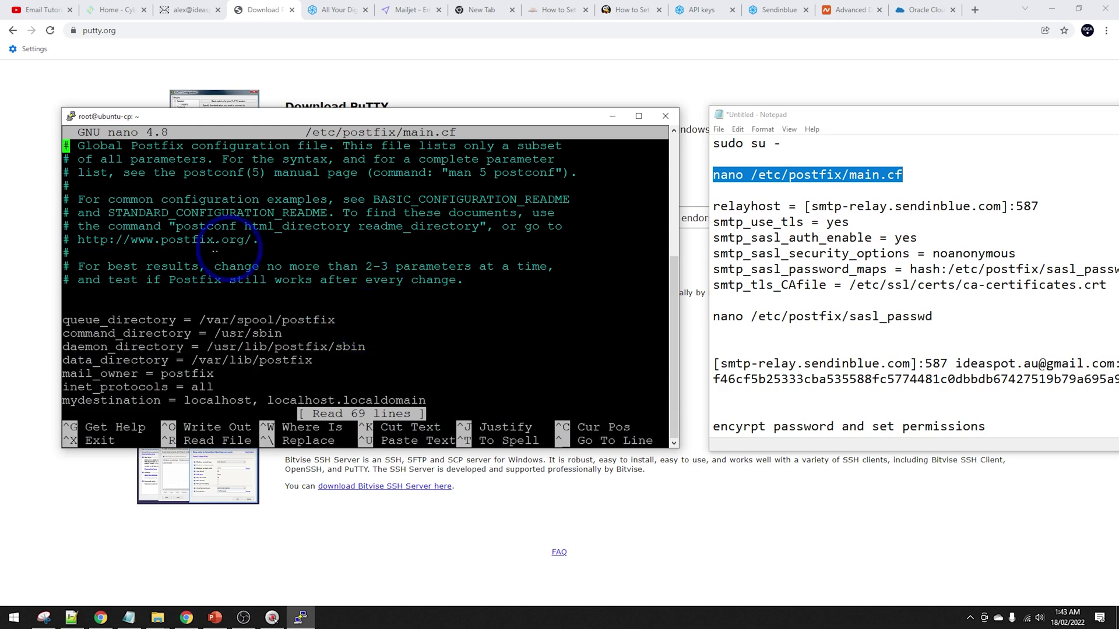
pyautogui.moveTo(77, 173)
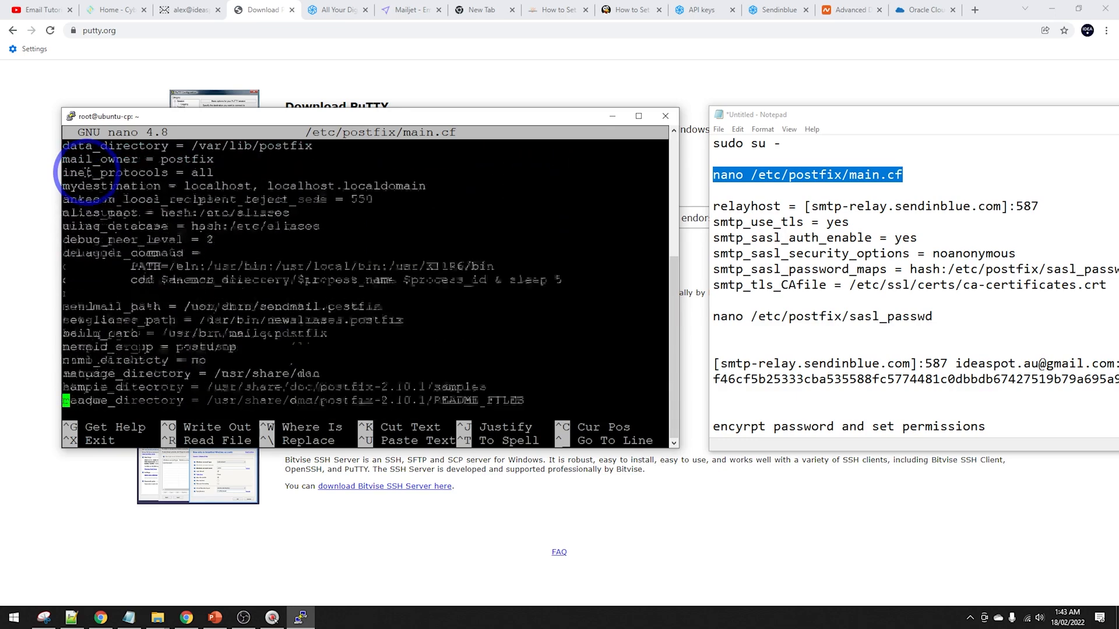
pyautogui.scroll(-3)
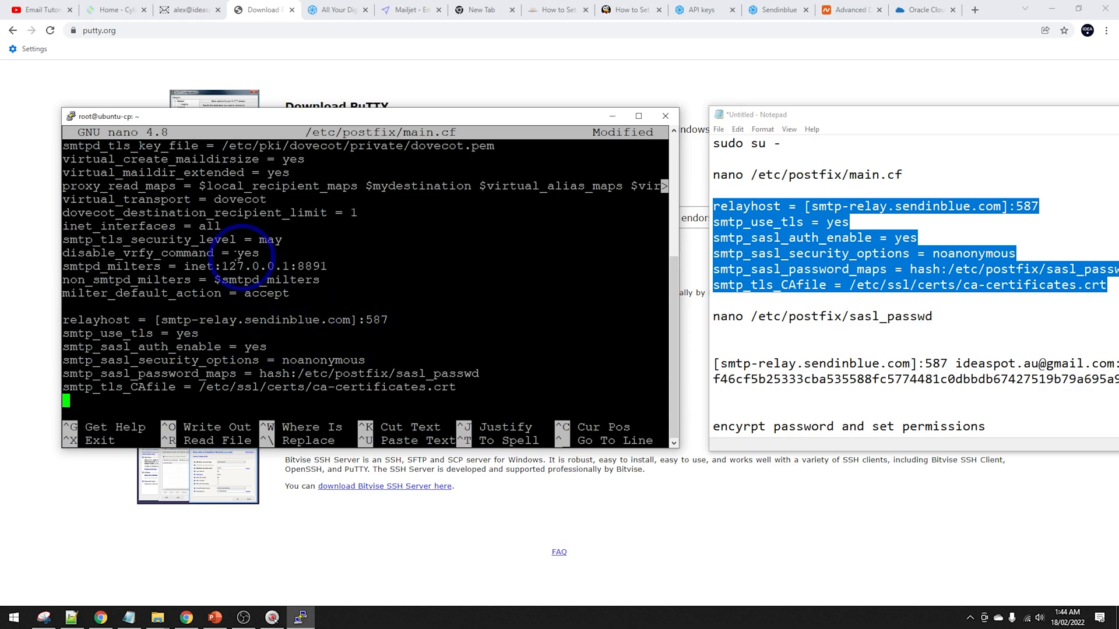
pyautogui.moveTo(232, 124)
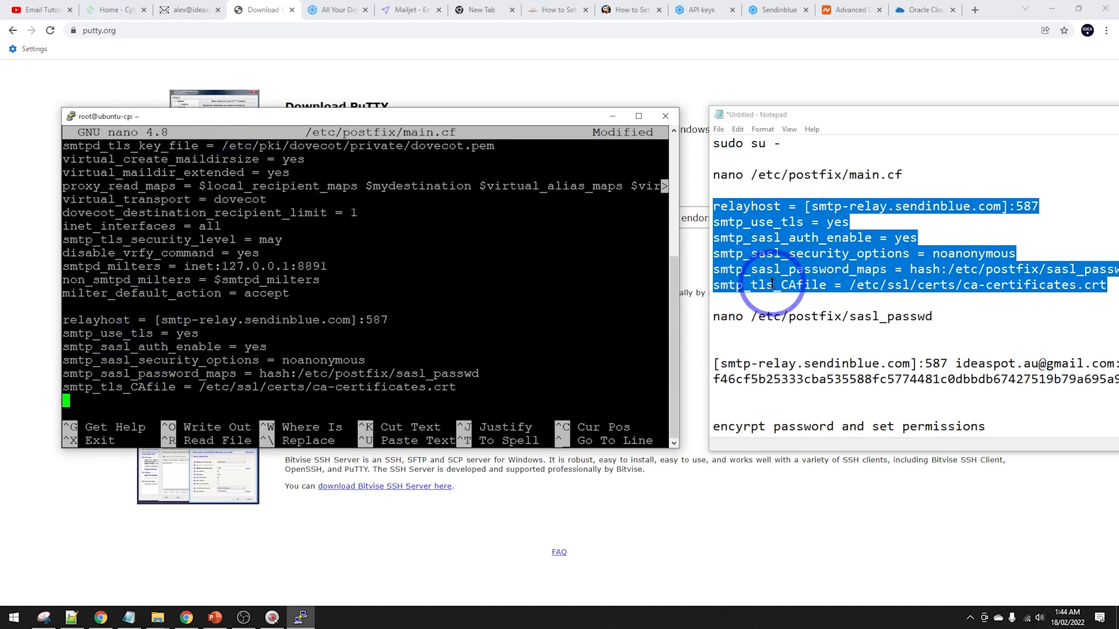
pyautogui.moveTo(779, 264)
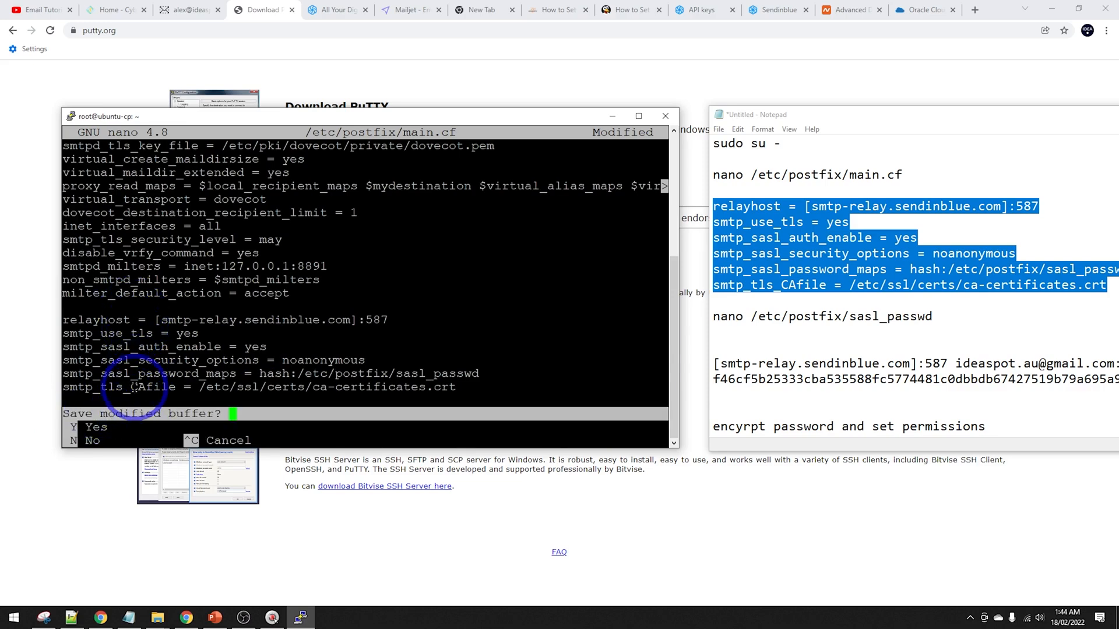
pyautogui.press('y')
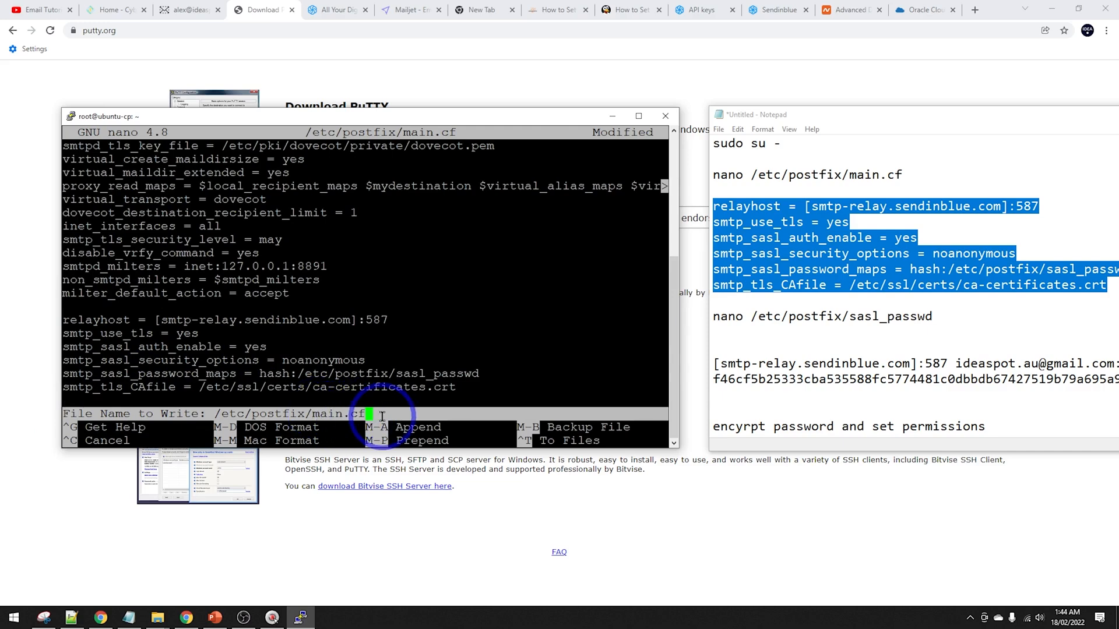
pyautogui.press('Enter')
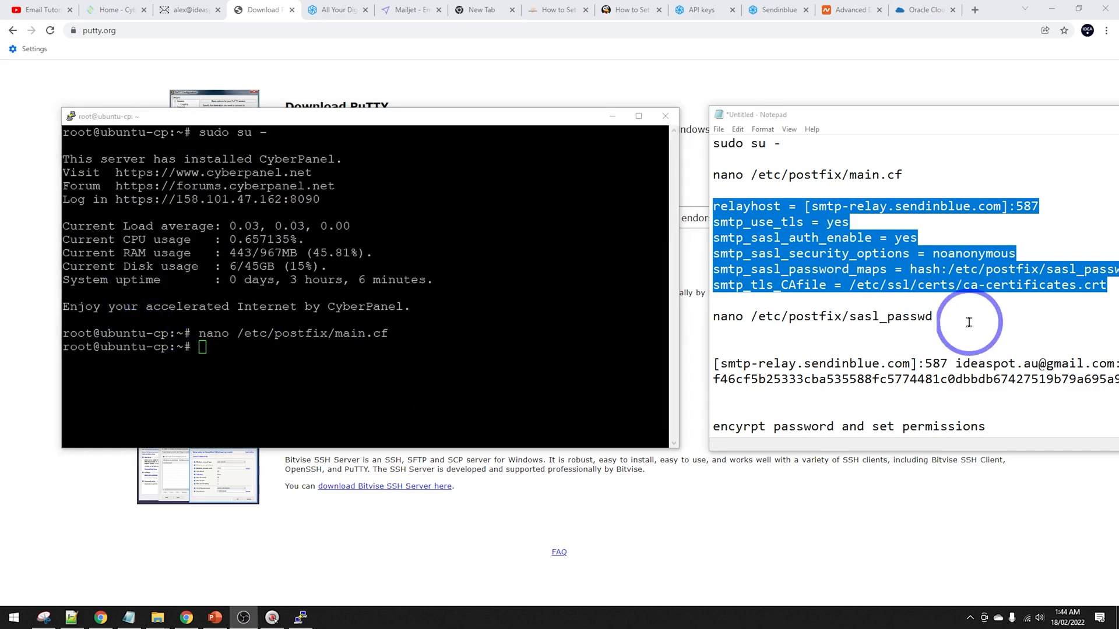
# Create /etc/postfix/sasl_passwd with the Sendinblue relay, login and SMTP key line, and save.
pyautogui.rightClick(821, 316)
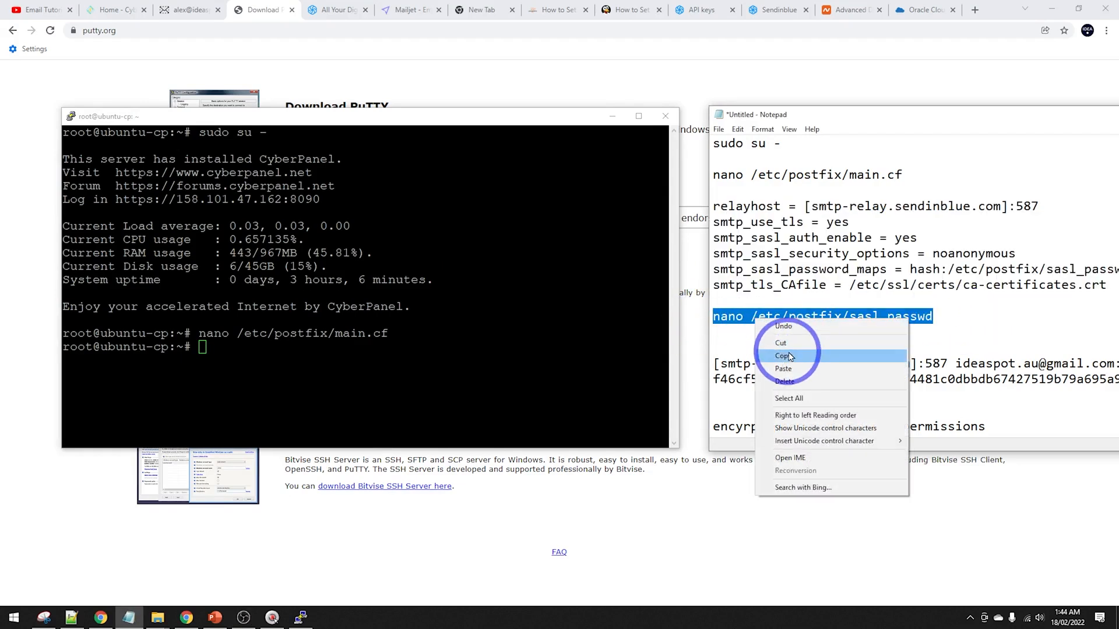
pyautogui.click(783, 355)
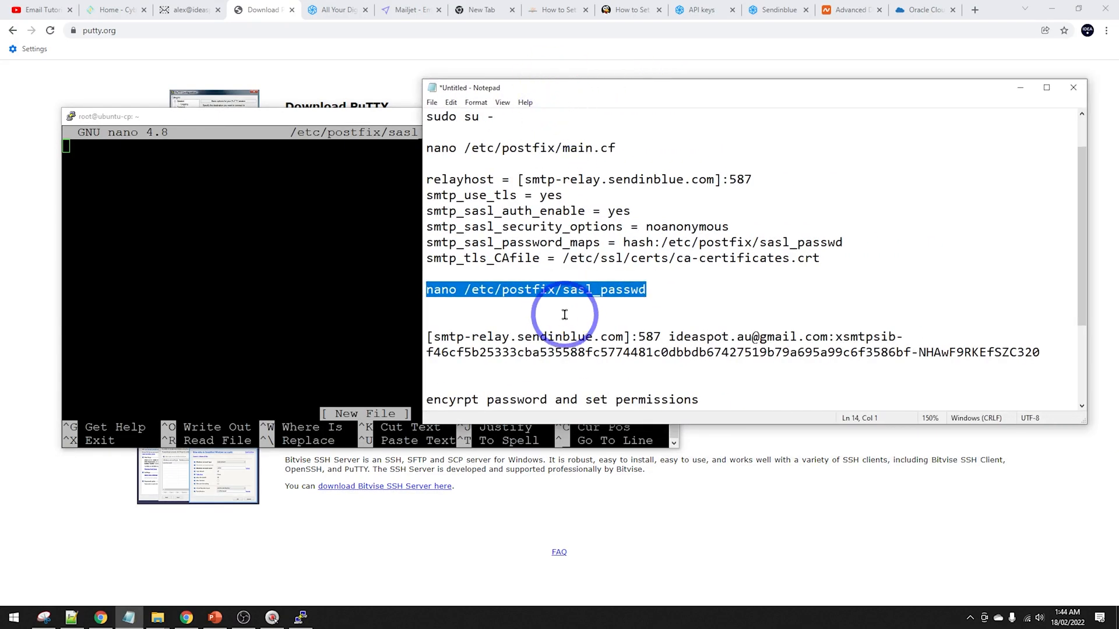
pyautogui.click(429, 336)
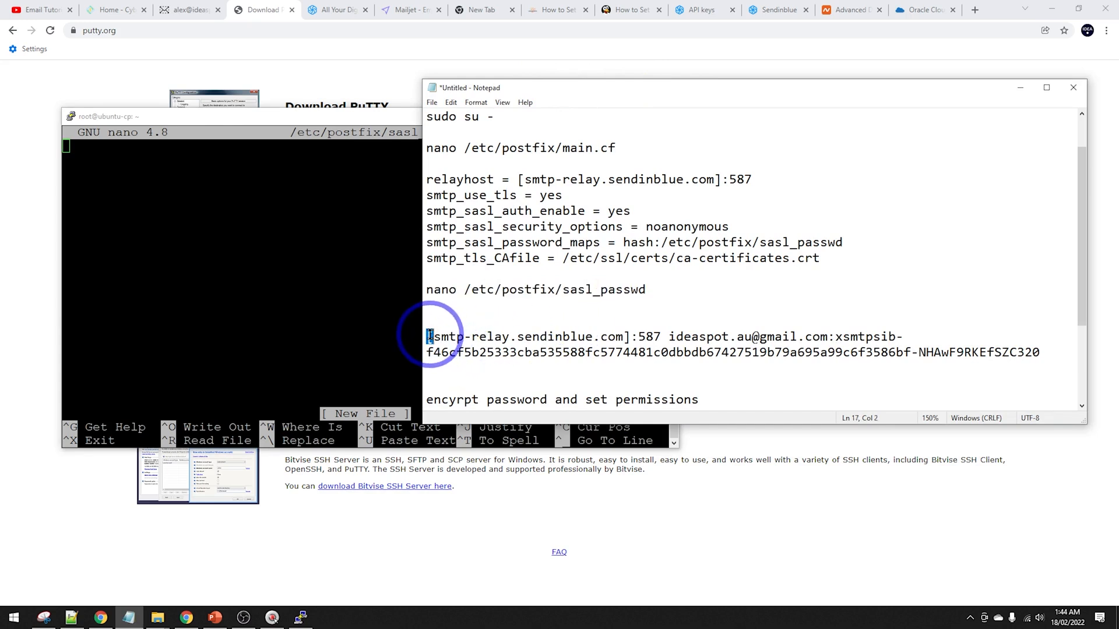
pyautogui.moveTo(429, 336); pyautogui.dragTo(635, 337)
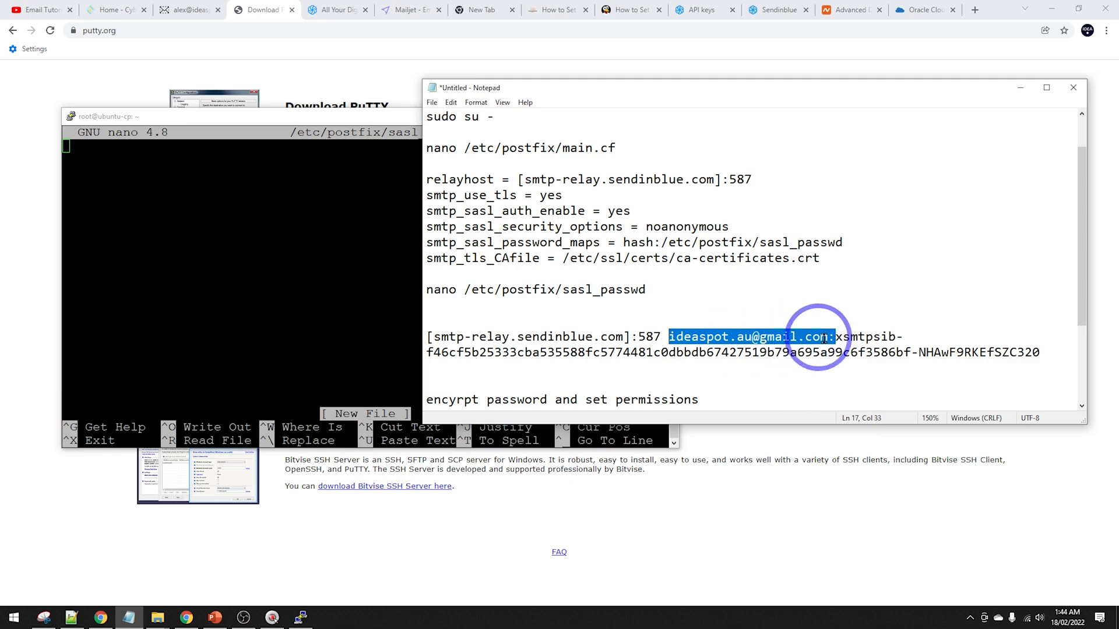
pyautogui.click(831, 337)
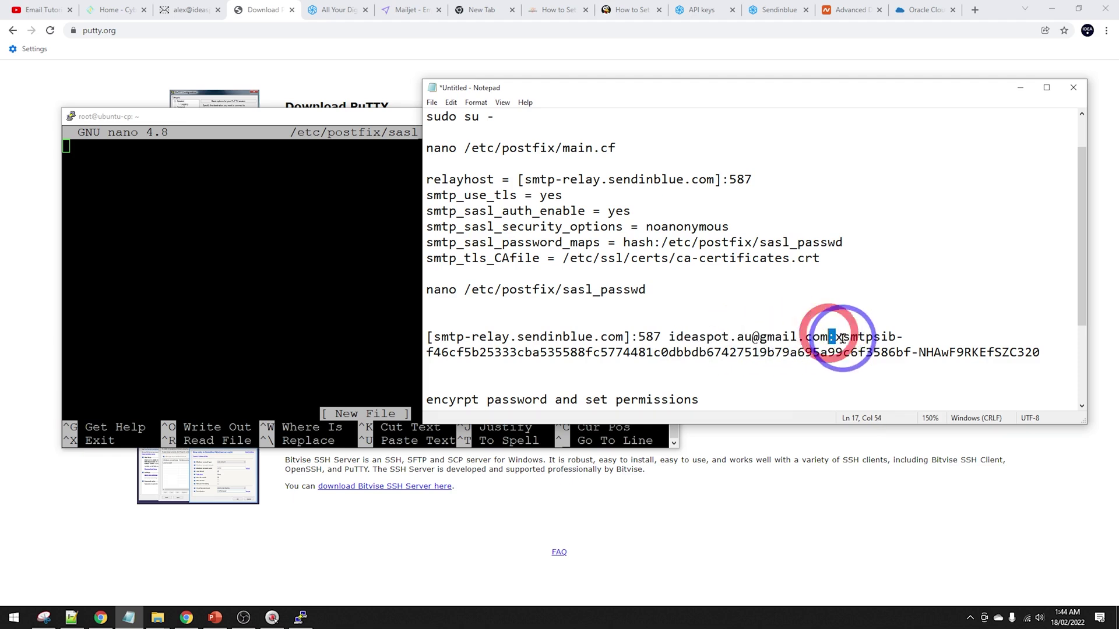
pyautogui.moveTo(839, 337); pyautogui.dragTo(881, 352)
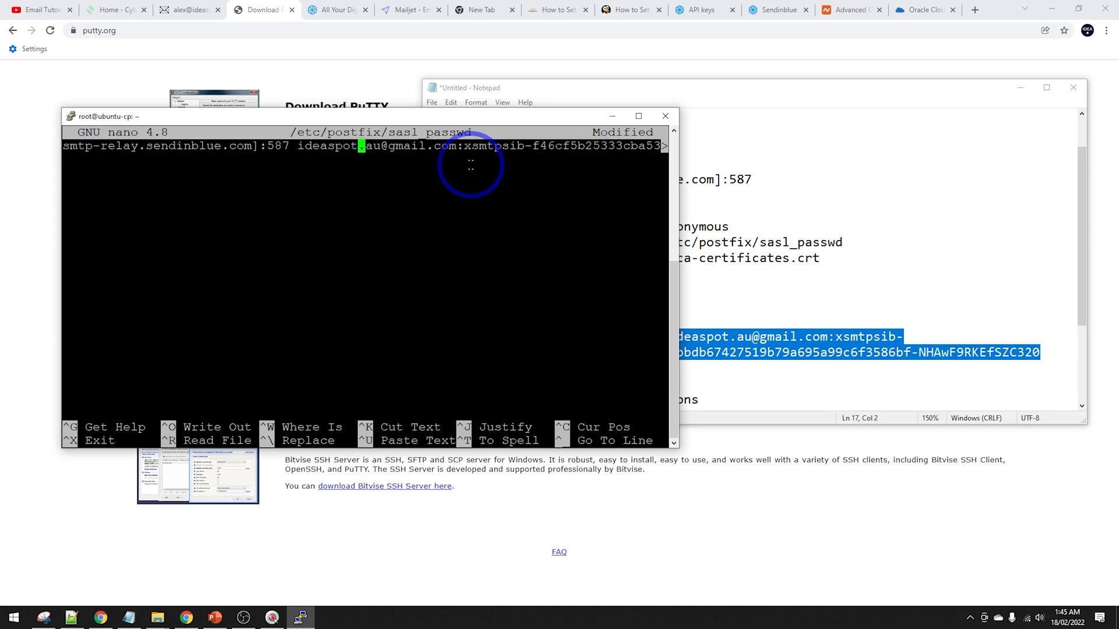
pyautogui.press('ctrl+x')
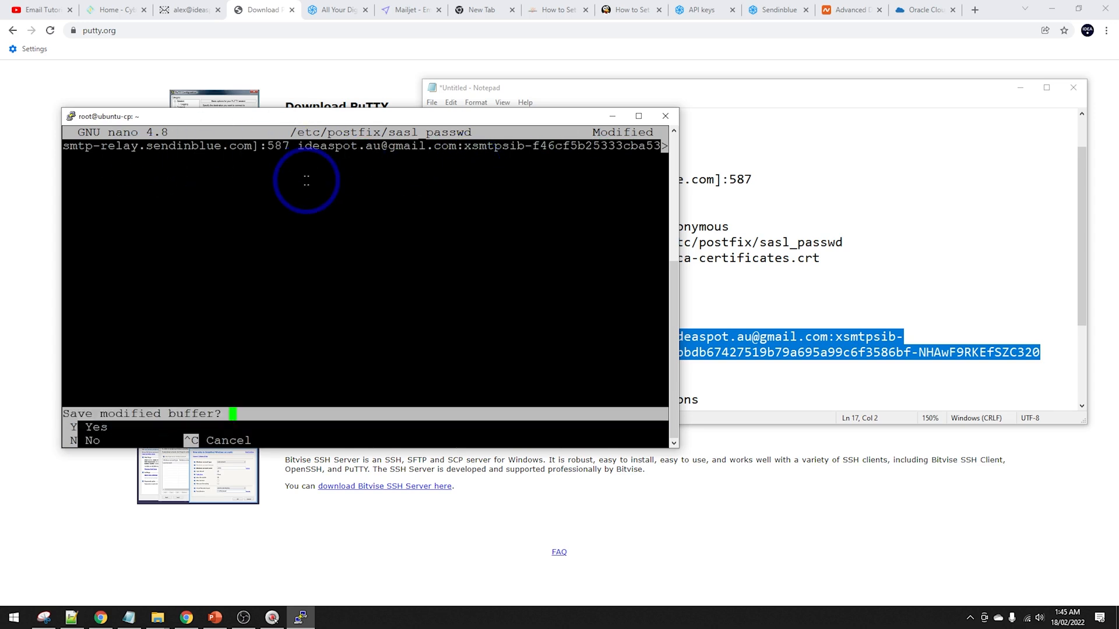
pyautogui.press('y')
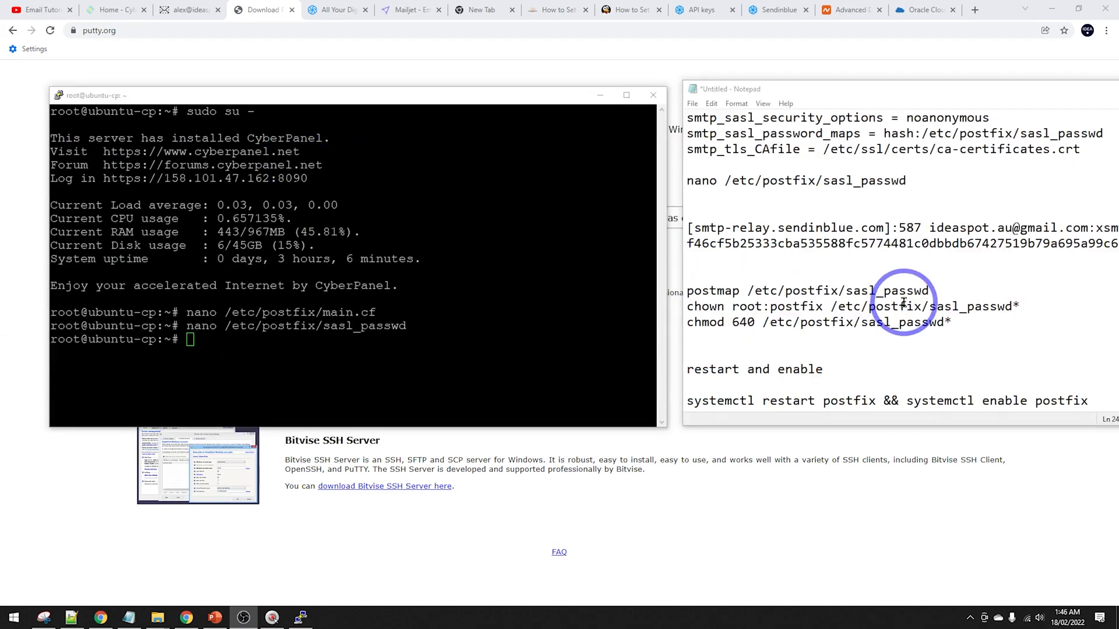
# Run postmap, chown root:postfix and chmod 640 on sasl_passwd, then restart and enable Postfix.
pyautogui.rightClick(902, 291)
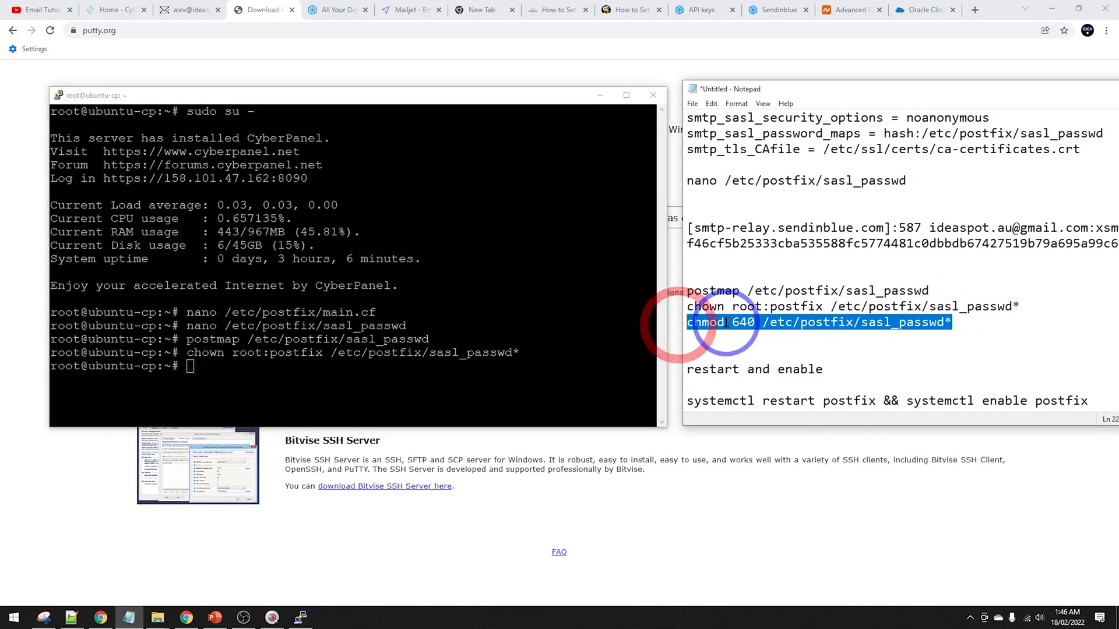
pyautogui.write('chmod 640 /etc/postfix/sasl_passwd*')
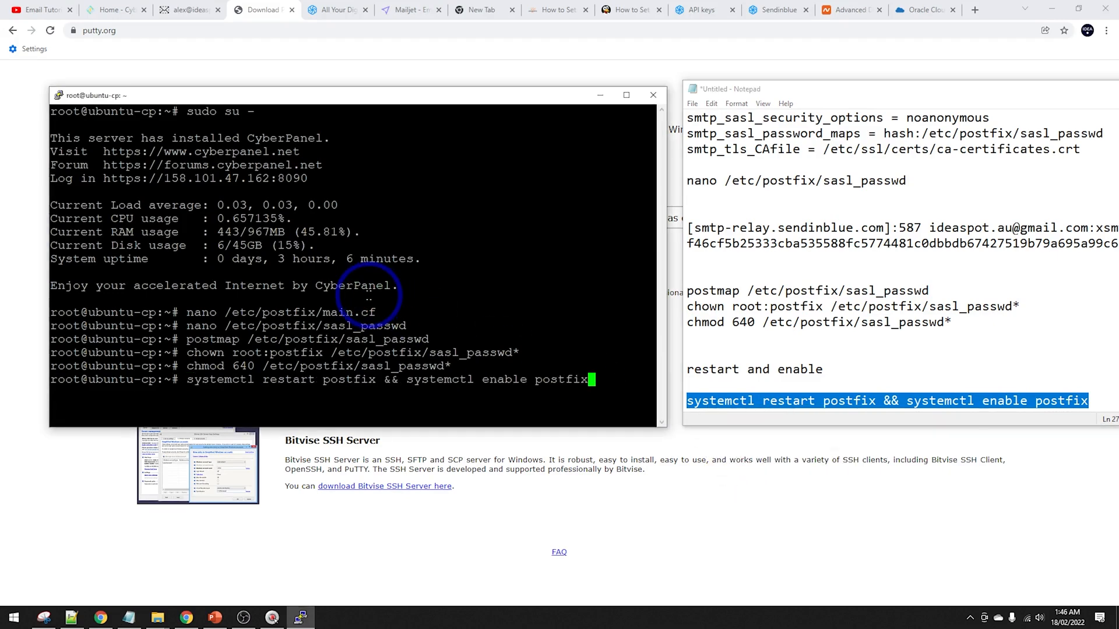
pyautogui.press('Return')
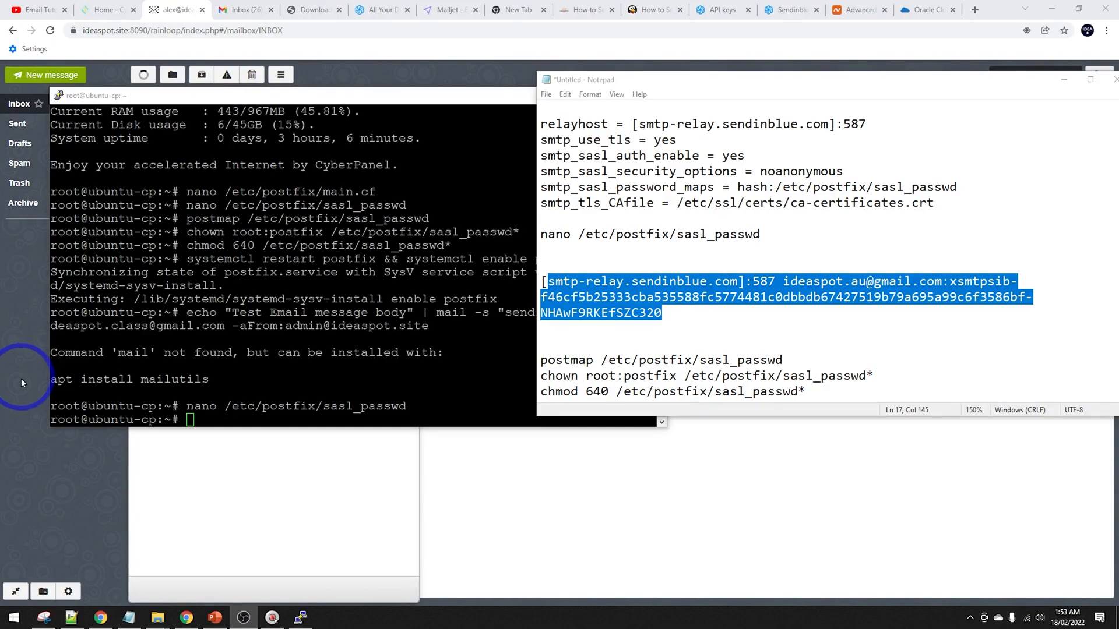
pyautogui.moveTo(574, 313)
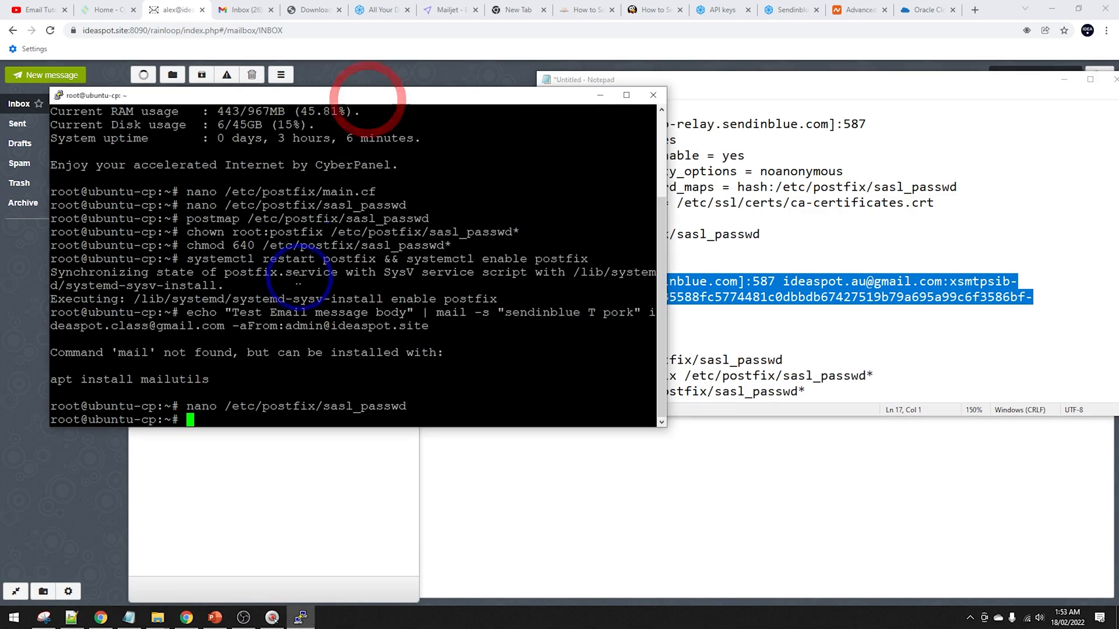
# Reopen sasl_passwd in nano, re-run postmap, chown and chmod, then return to RainLoop.
pyautogui.write('nano /etc/postfix/sasl_passwd')
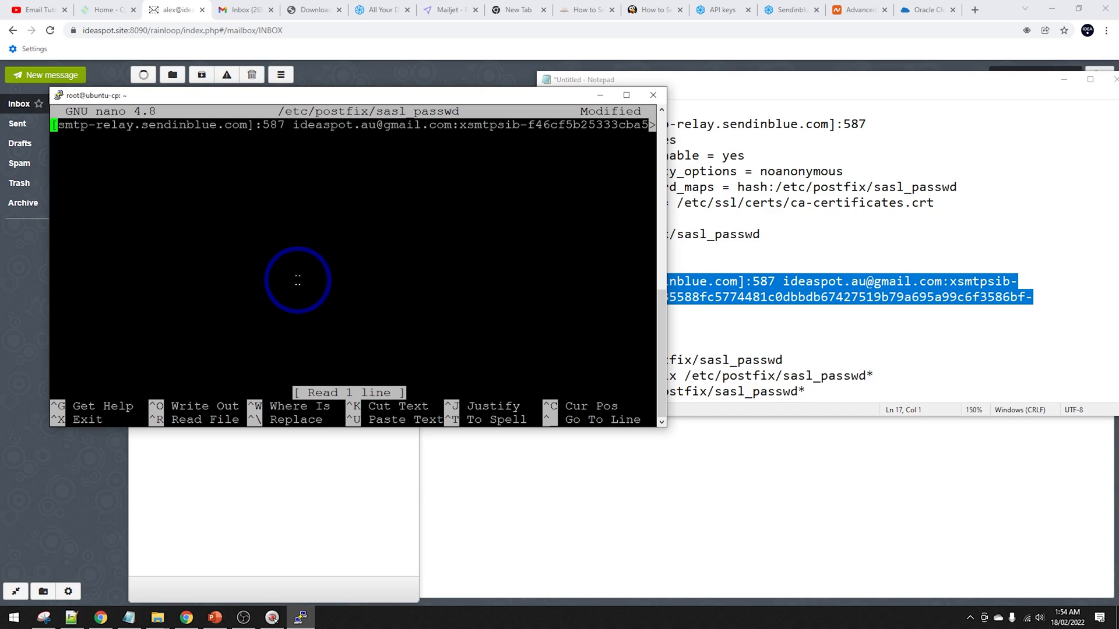
pyautogui.press('ctrl+o')
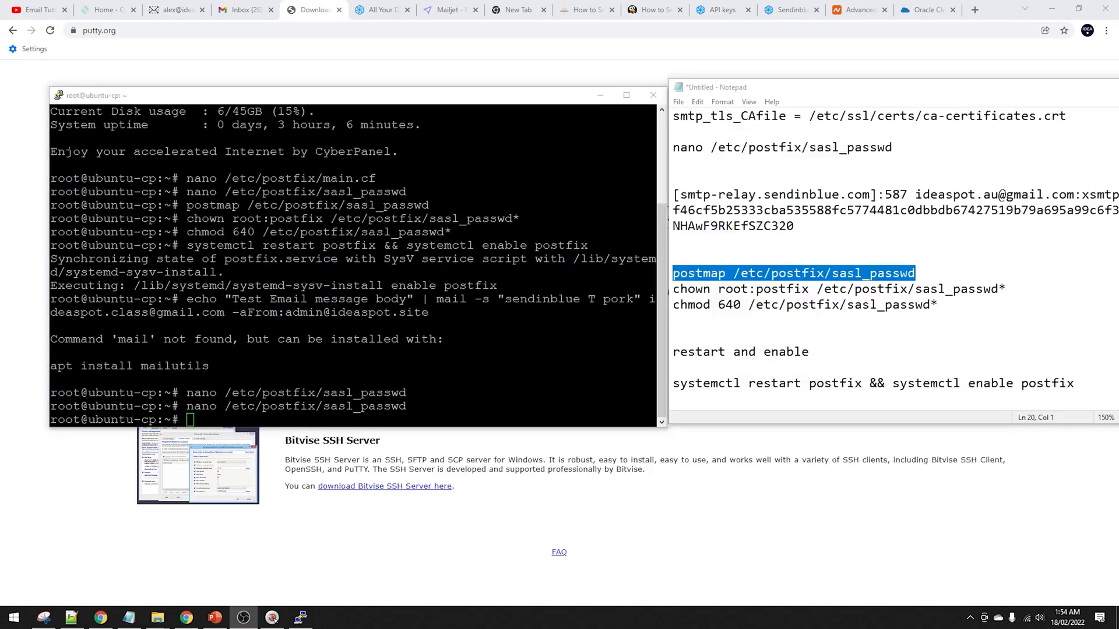
pyautogui.rightClick(792, 273)
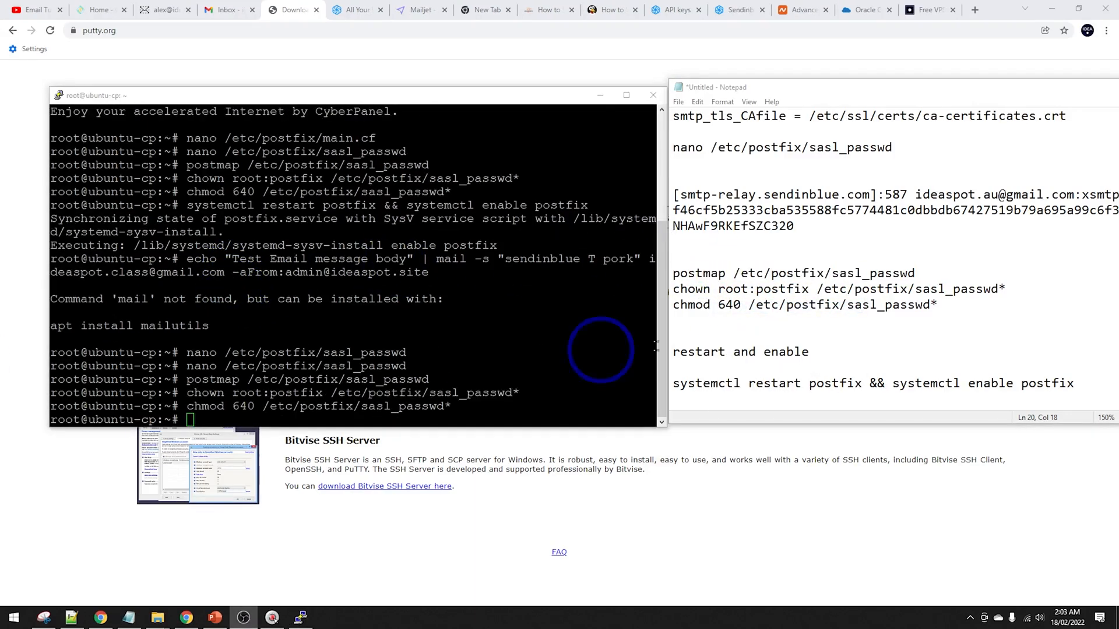
pyautogui.click(163, 10)
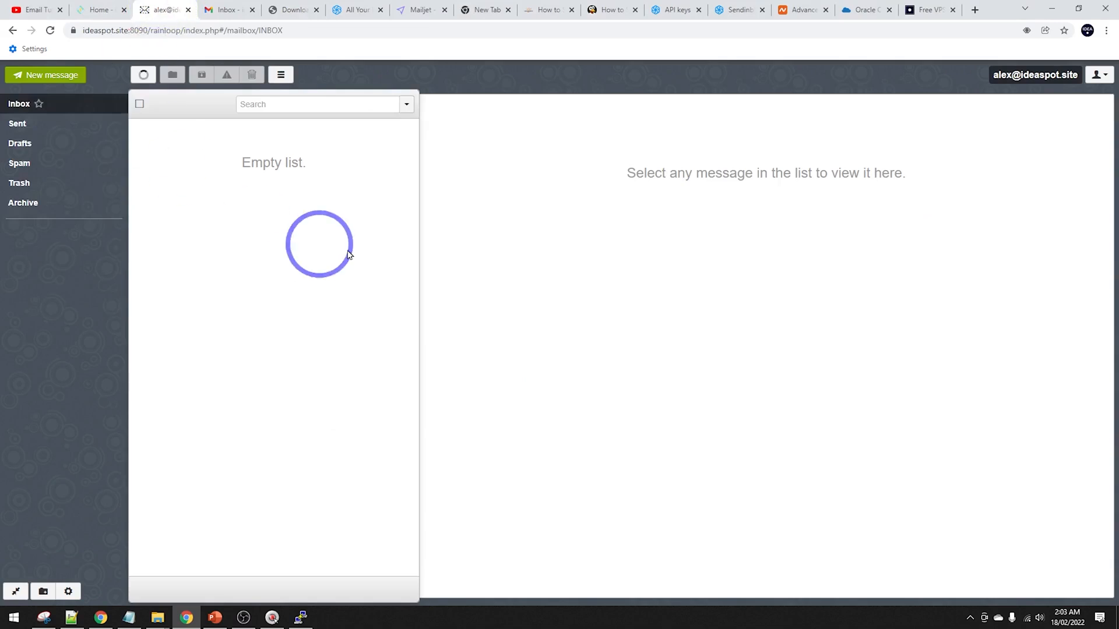
pyautogui.moveTo(332, 212)
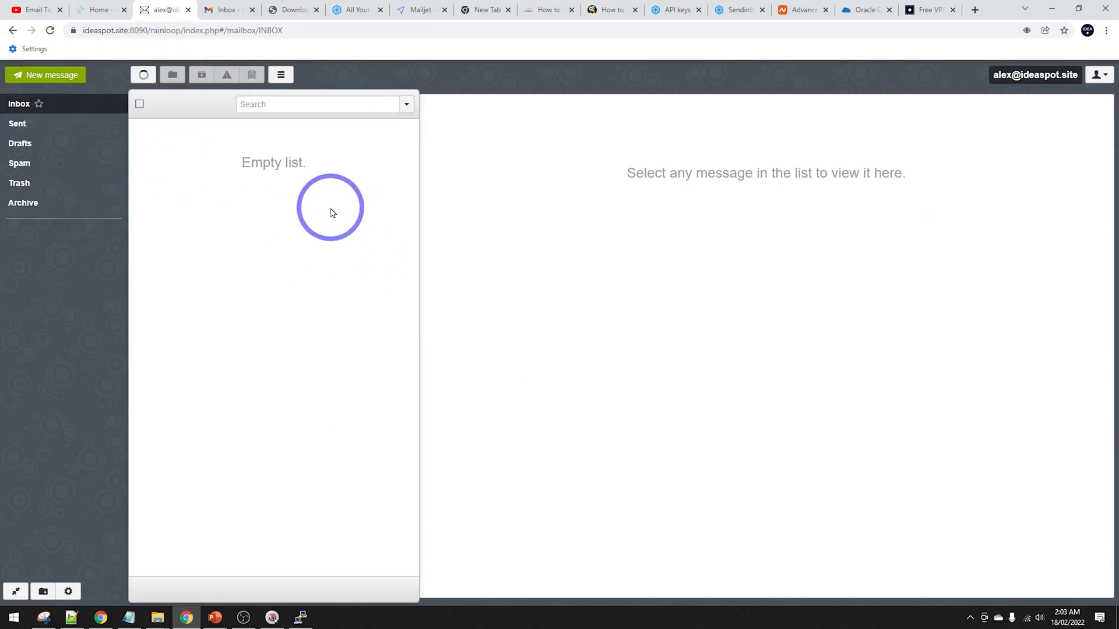
pyautogui.moveTo(59, 80)
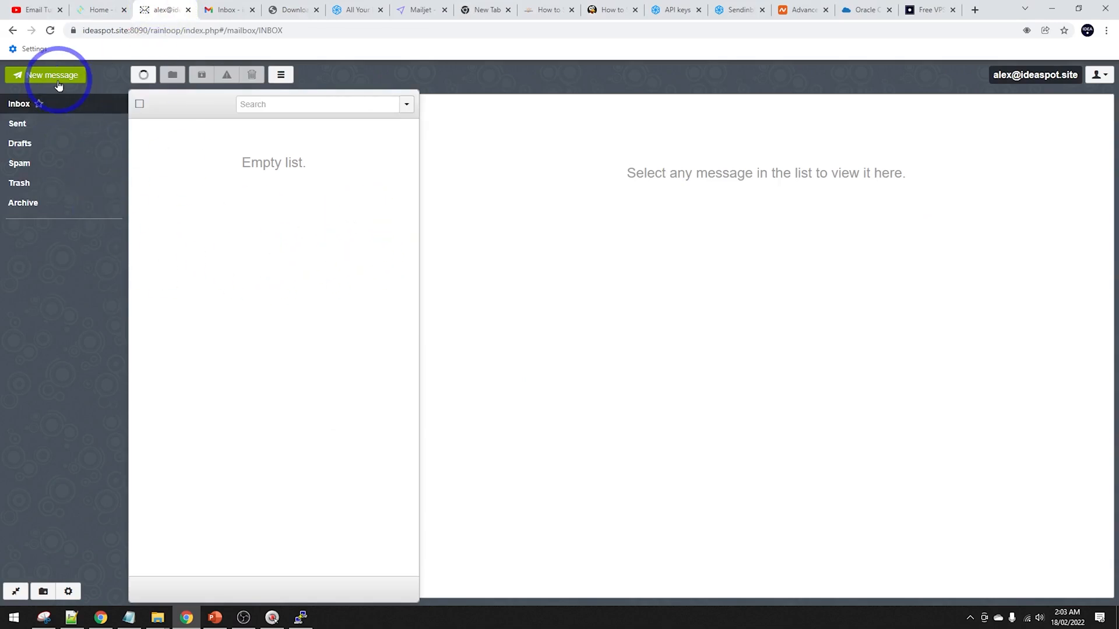
# Compose a test email to the Gmail recipient with subject 'Tutorial Setup' and send it.
pyautogui.click(50, 75)
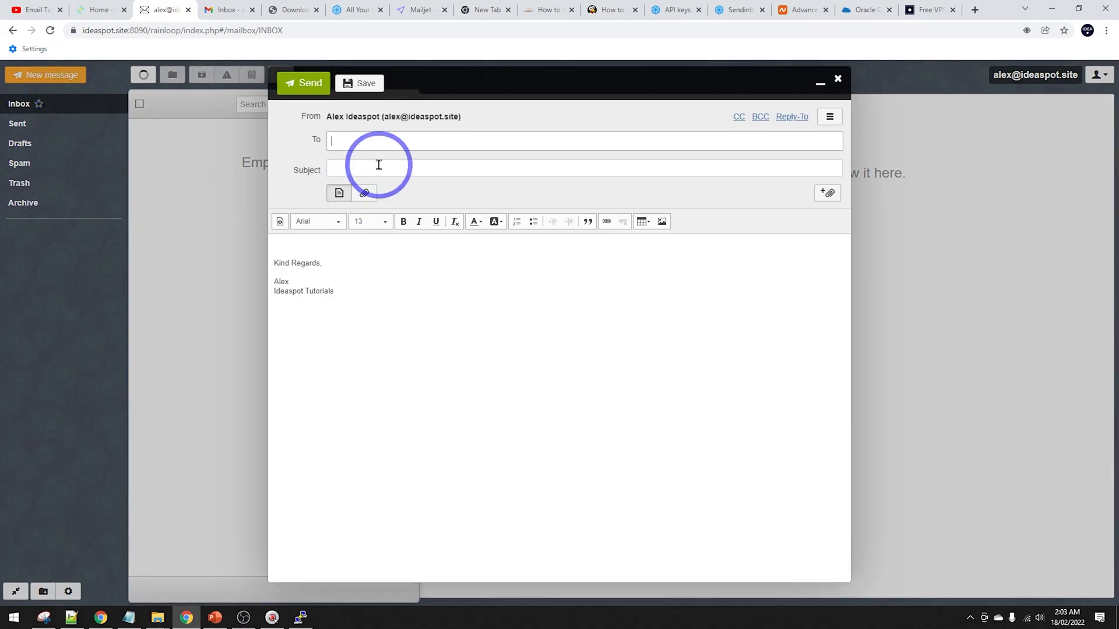
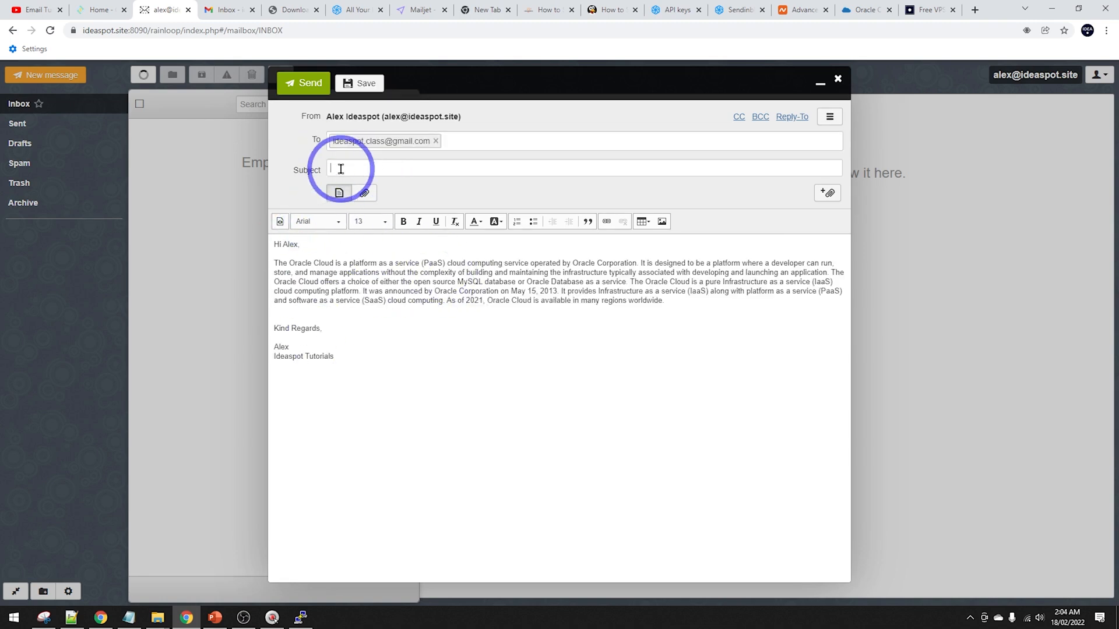
pyautogui.click(359, 170)
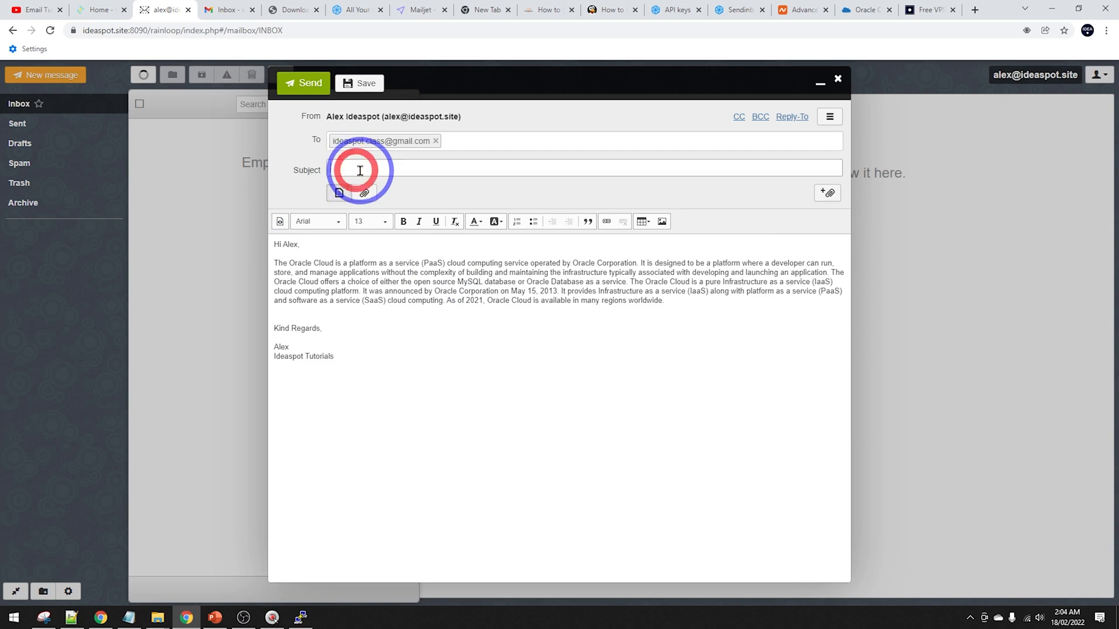
pyautogui.write('Tutorial Setup')
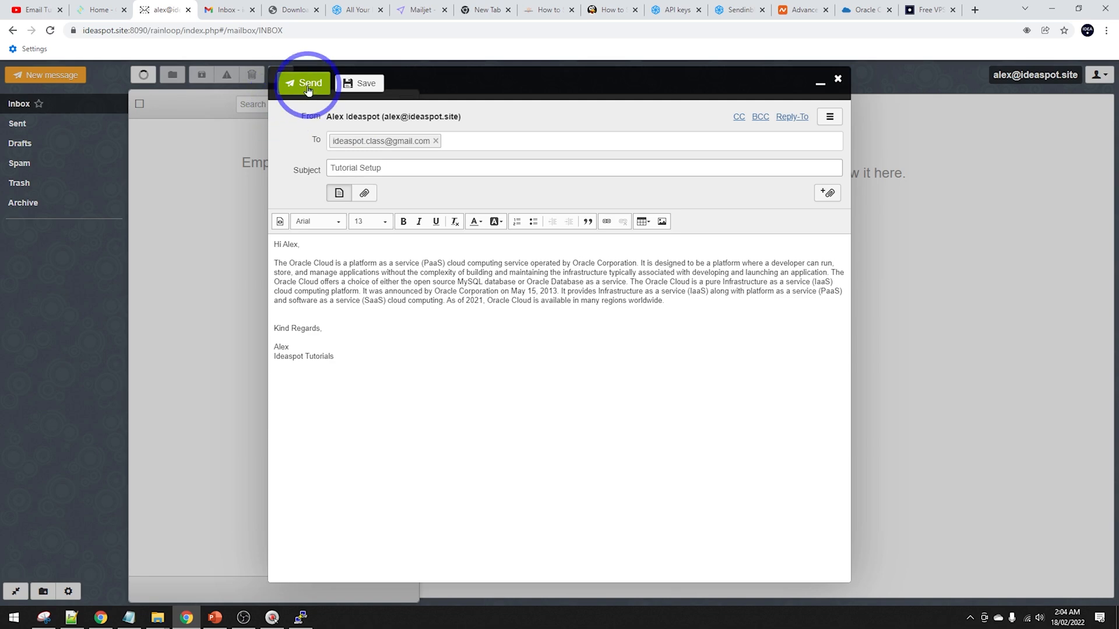
pyautogui.click(307, 83)
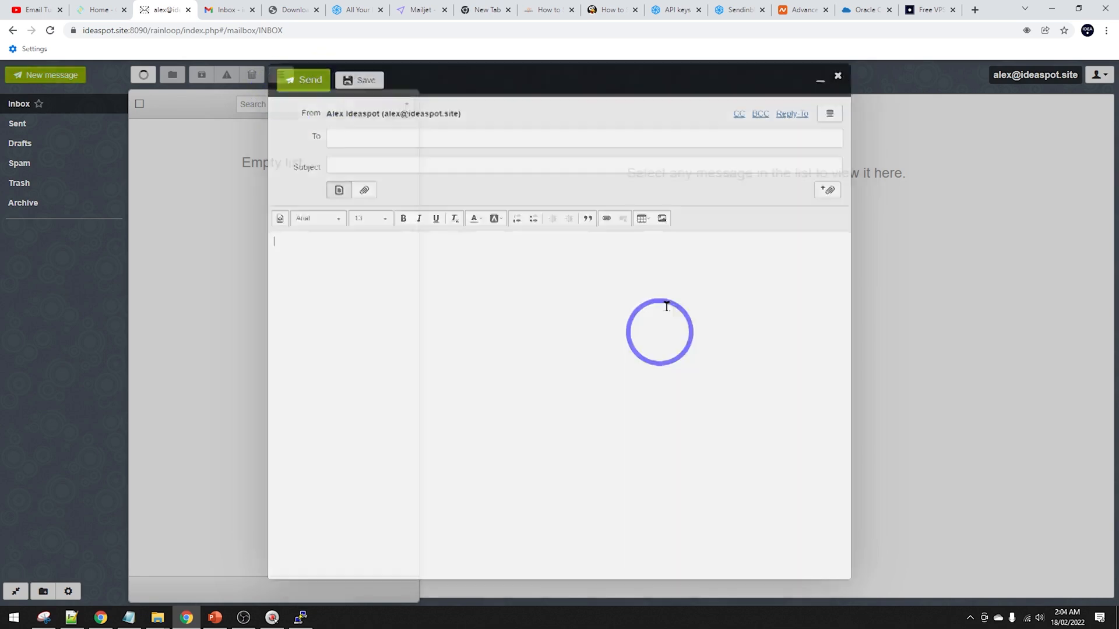
# Open the Tutorial Setup email in Gmail and view Show original to check SPF, DKIM, DMARC.
pyautogui.click(230, 10)
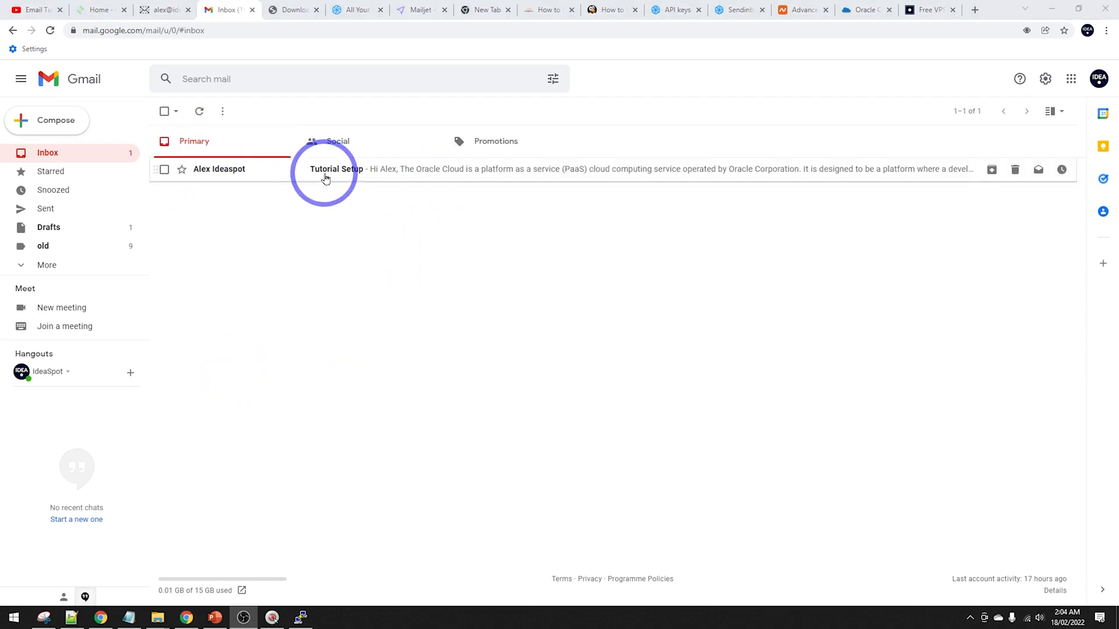
pyautogui.click(336, 169)
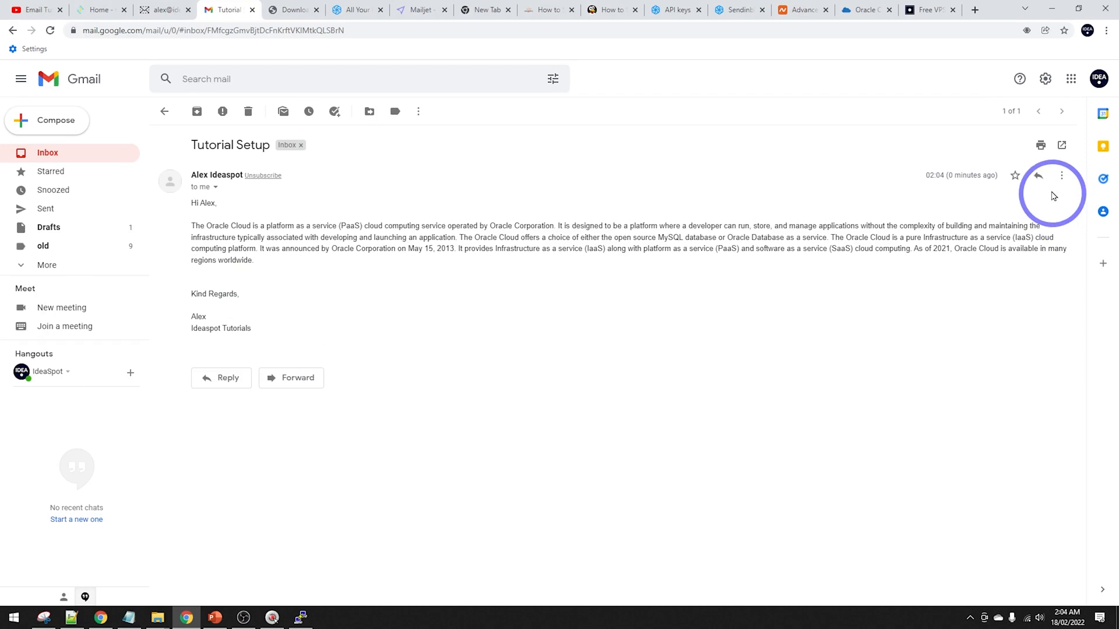
pyautogui.click(1062, 175)
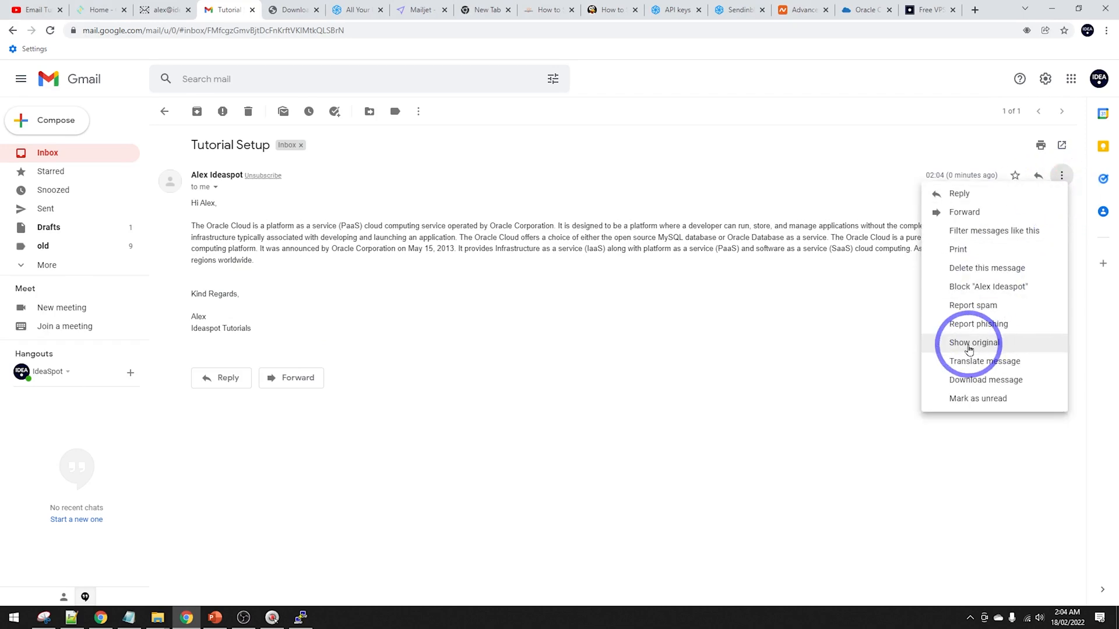
pyautogui.click(974, 342)
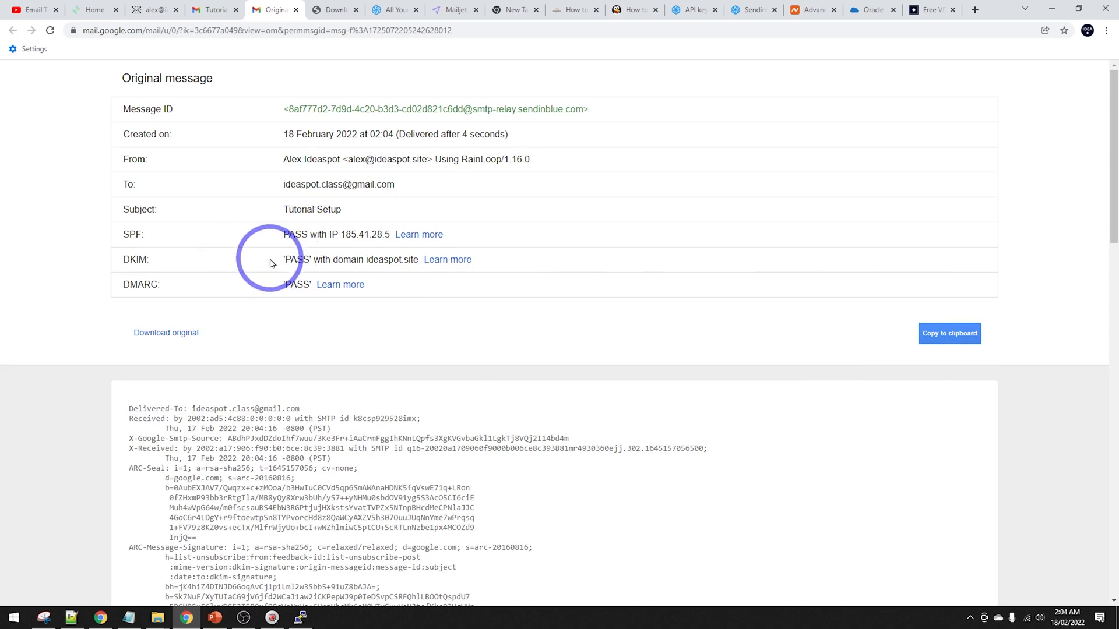
pyautogui.moveTo(300, 284)
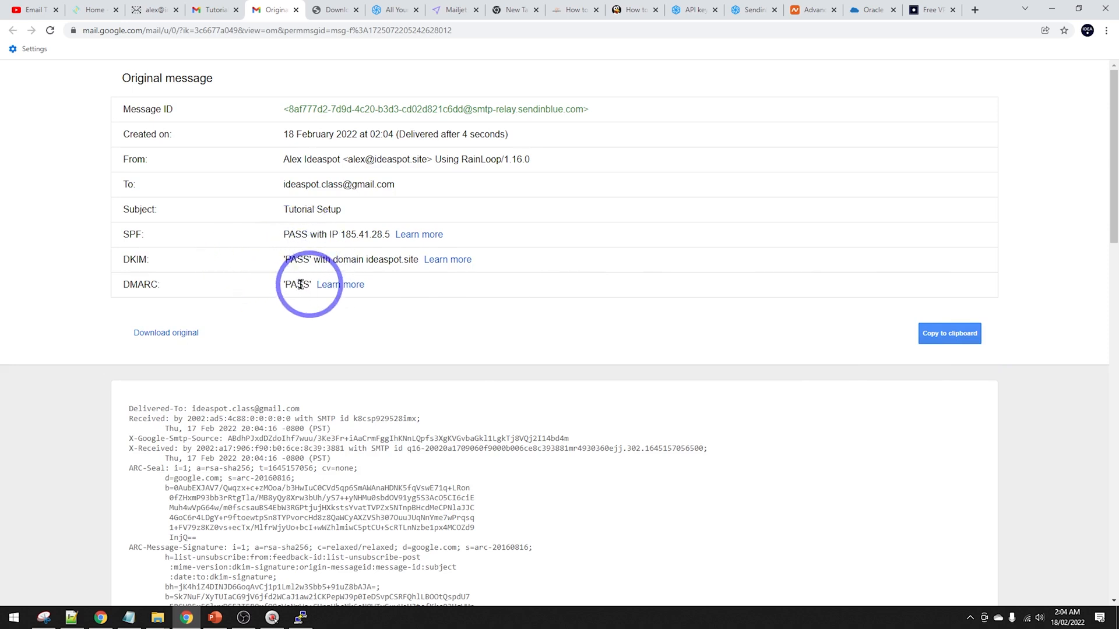
pyautogui.moveTo(367, 256)
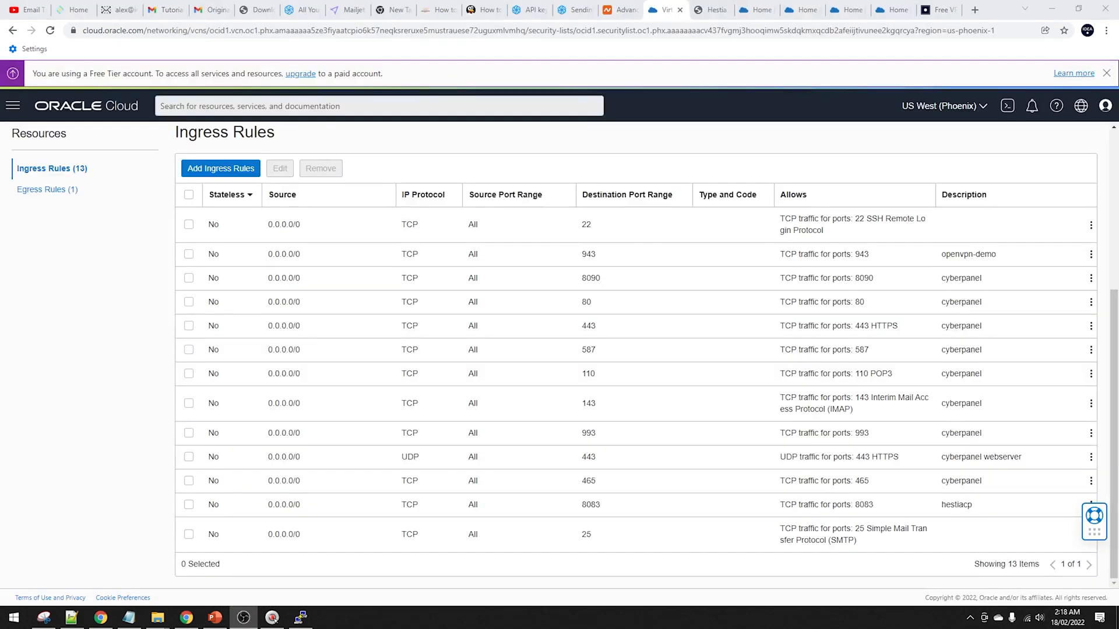
pyautogui.moveTo(75, 123)
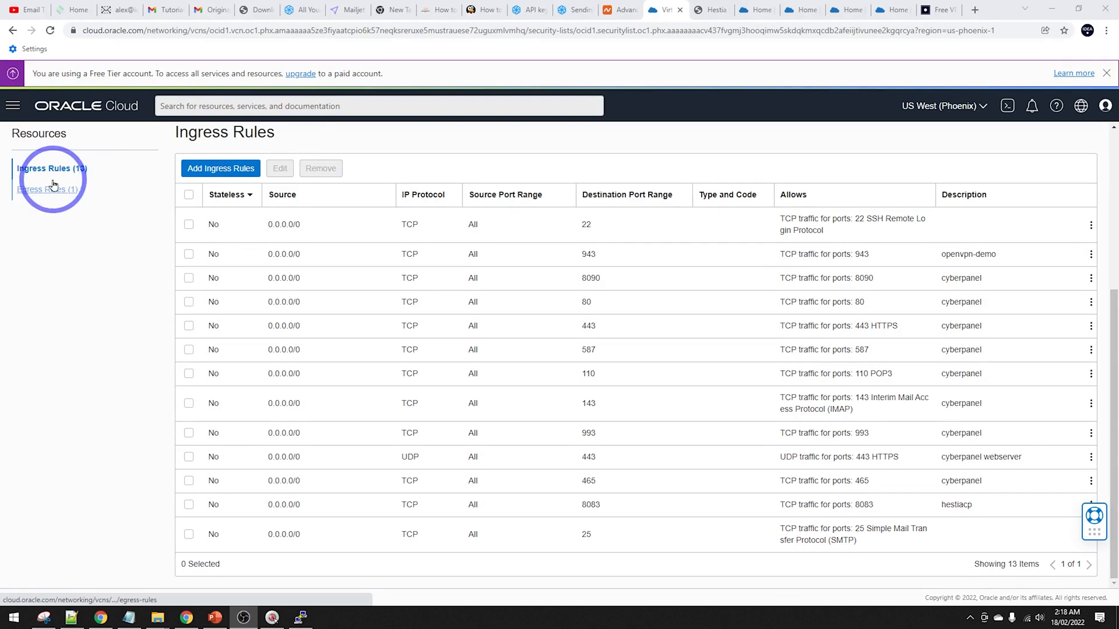
pyautogui.moveTo(69, 188)
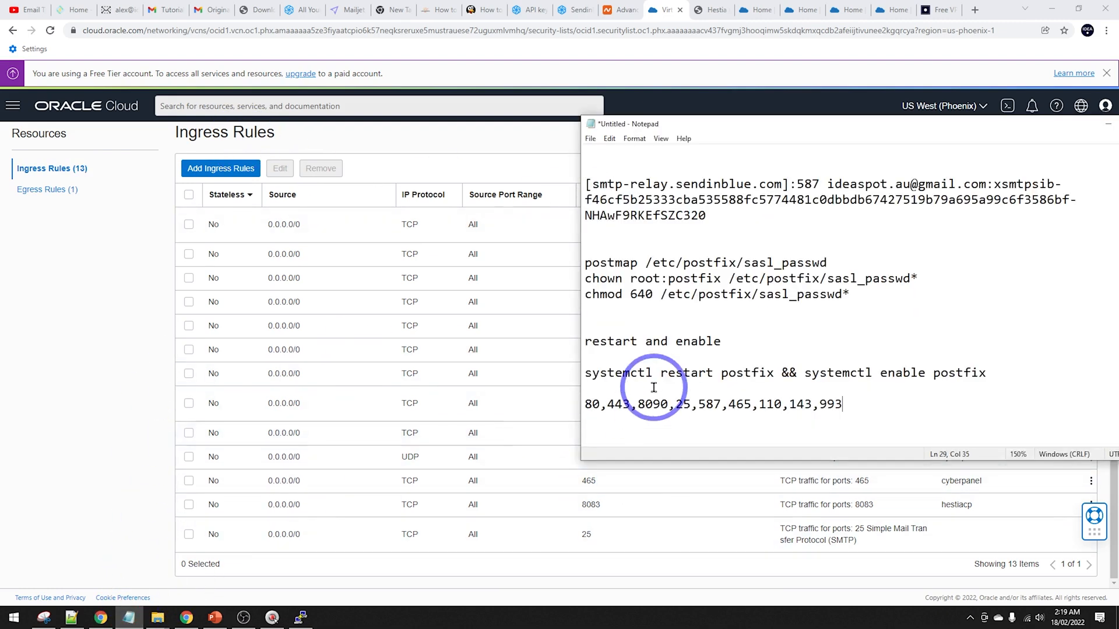
# Select the mail ports list 25,587,465,110,143,993 in the Notepad notes.
pyautogui.moveTo(677, 404); pyautogui.dragTo(840, 404)
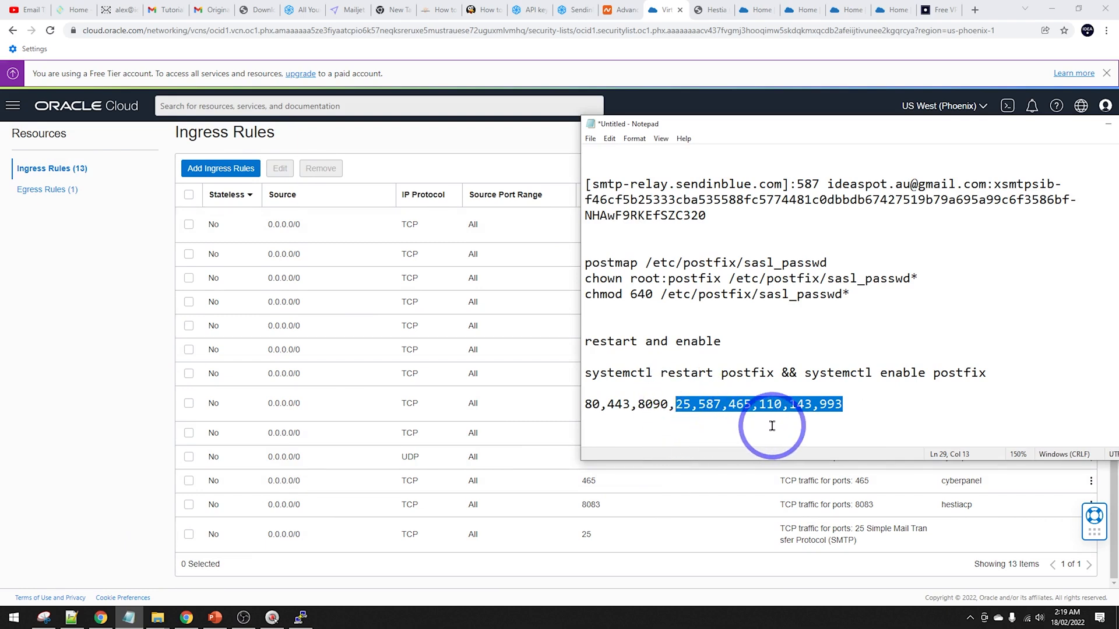
pyautogui.moveTo(837, 409)
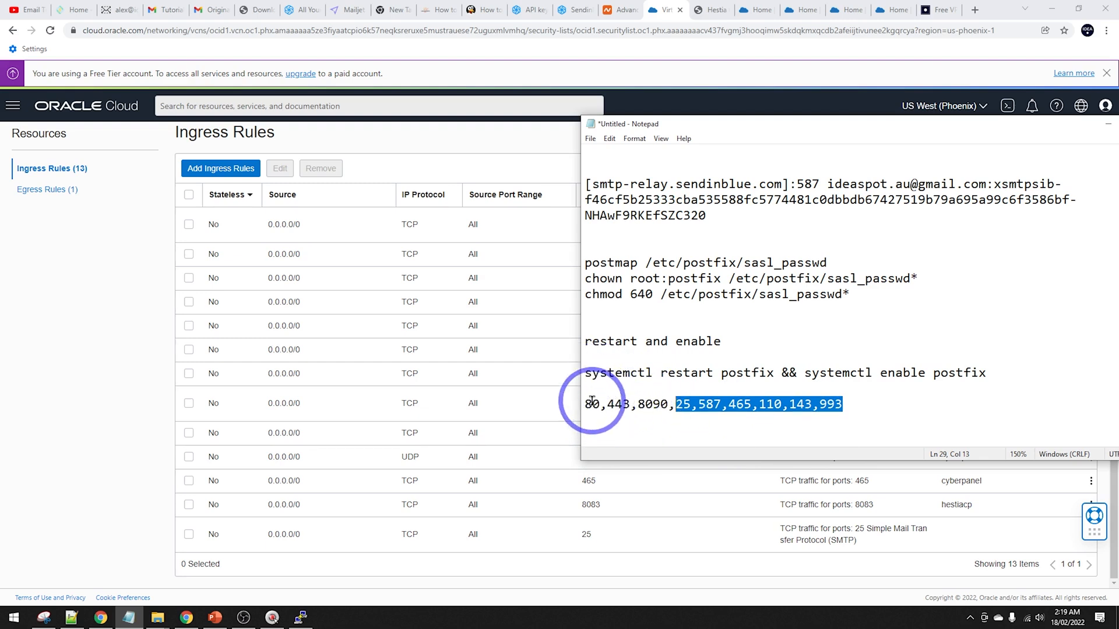
pyautogui.moveTo(704, 415)
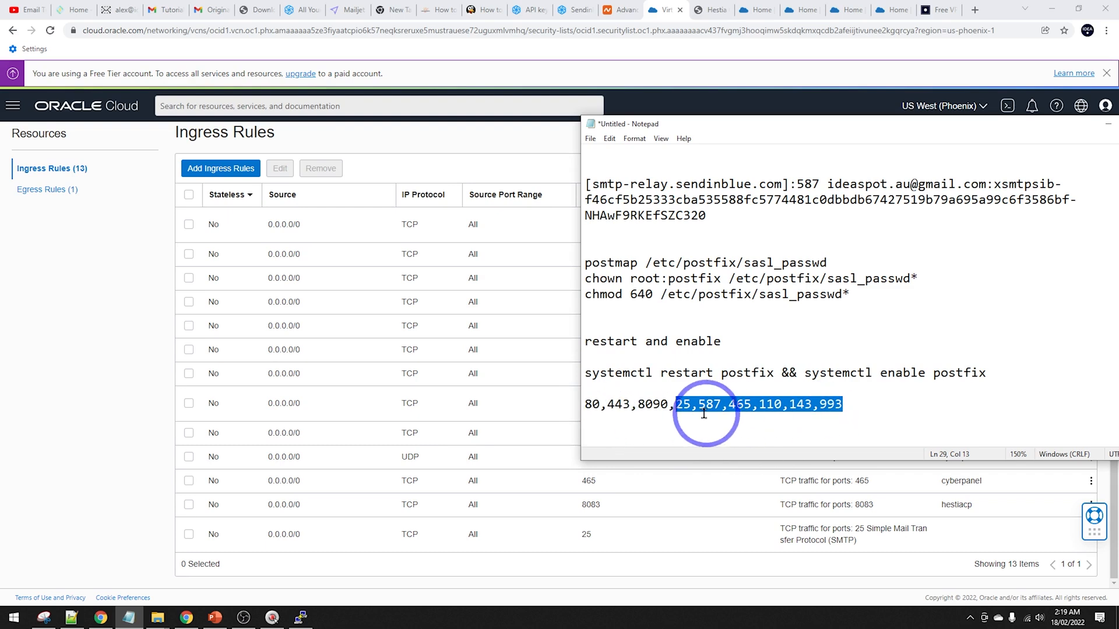
pyautogui.moveTo(672, 405)
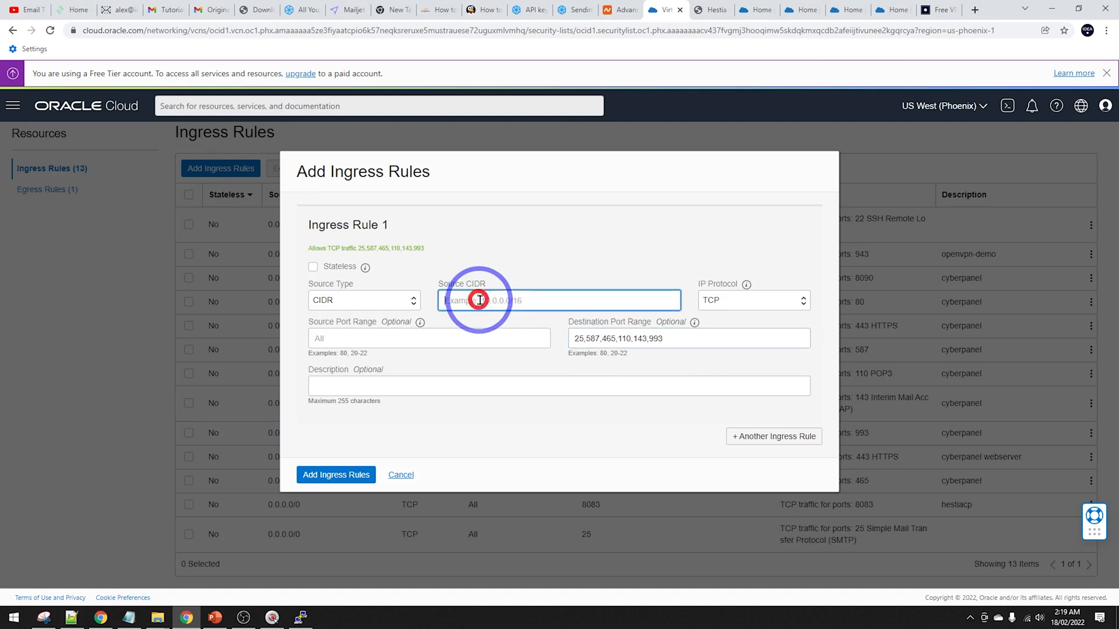
# Add an Oracle Cloud ingress rule from 0.0.0.0/0 for TCP ports 25, 587, 465, 110, 143, 993, then bring up the Hestia site.
pyautogui.write('0.0.0.0/0')
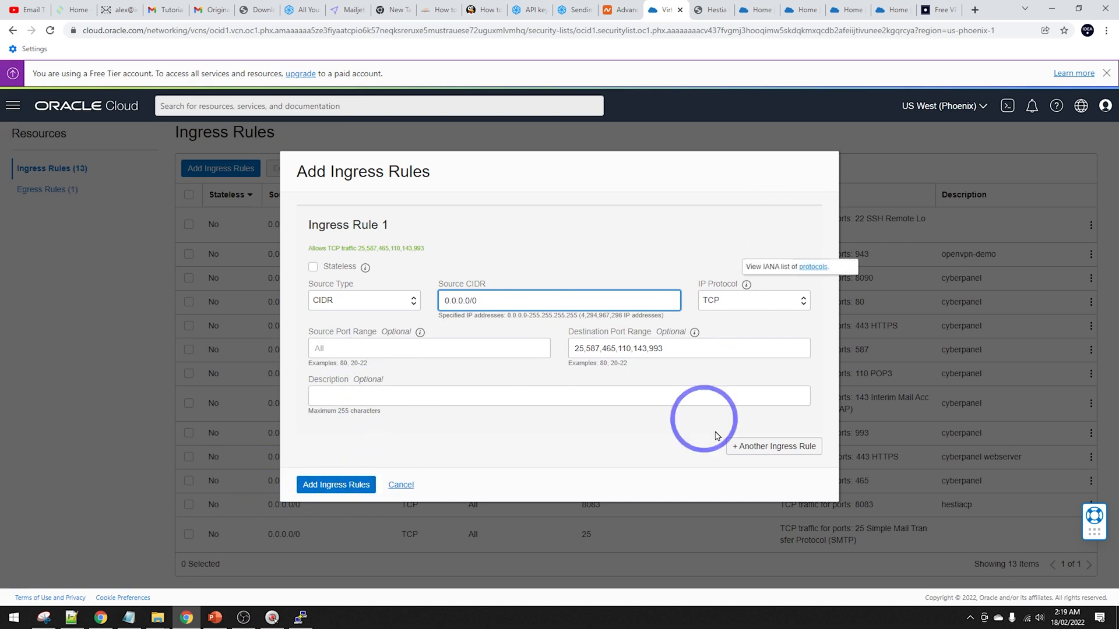
pyautogui.click(336, 485)
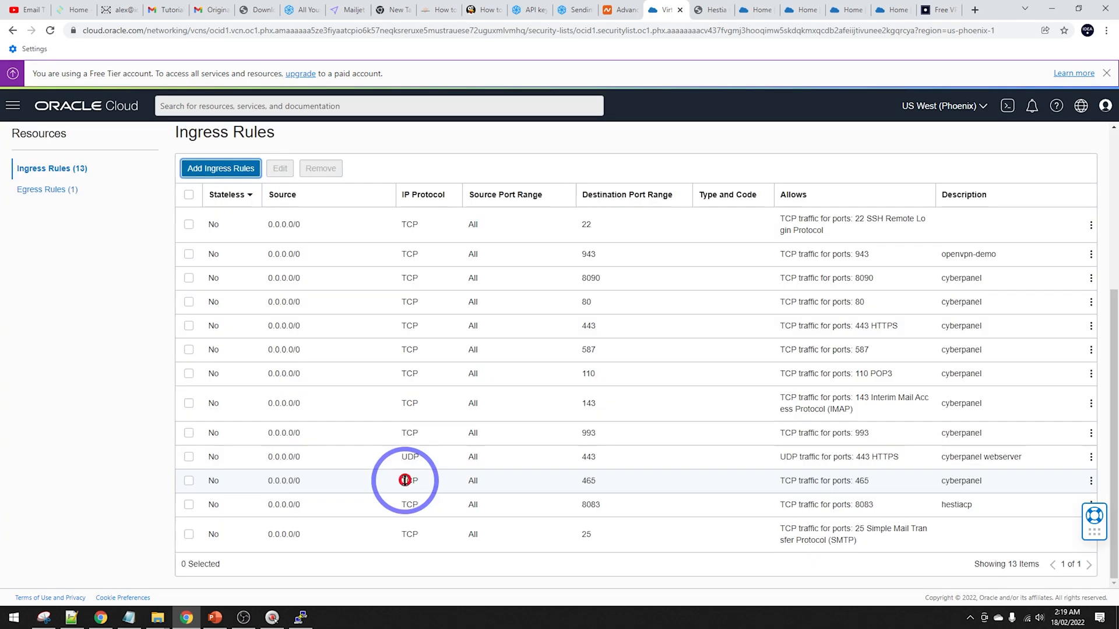
pyautogui.moveTo(346, 367)
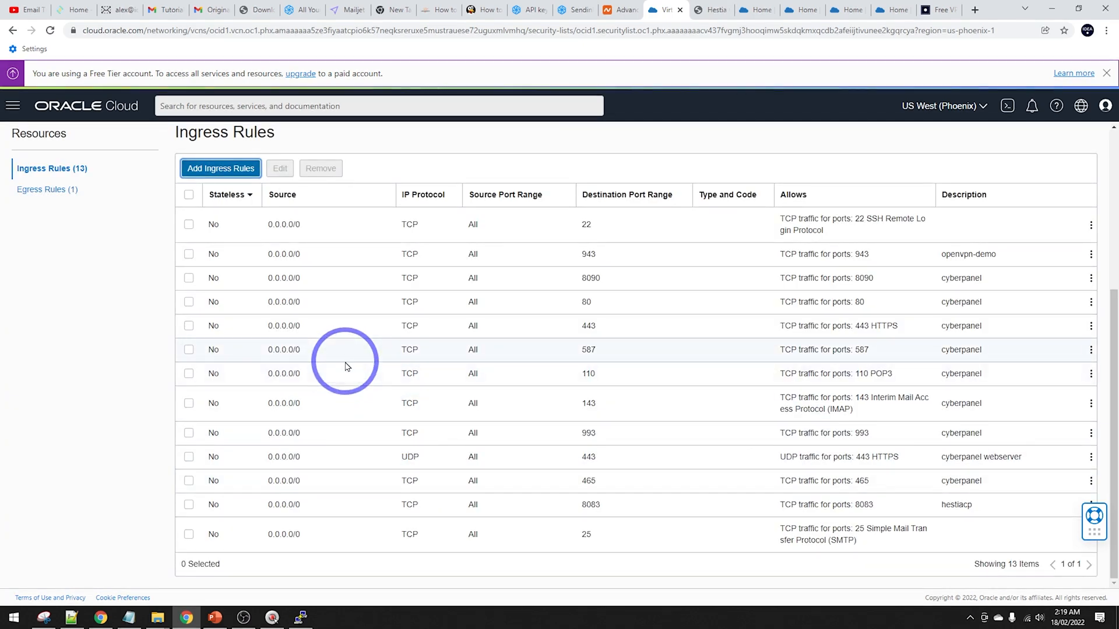
pyautogui.moveTo(636, 438)
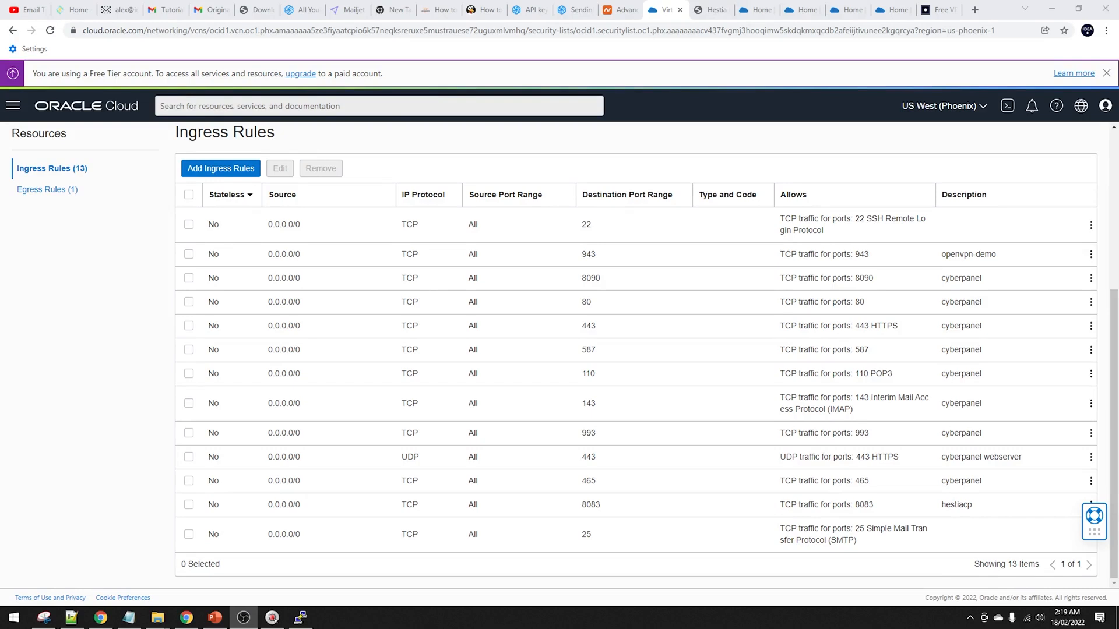
pyautogui.click(41, 364)
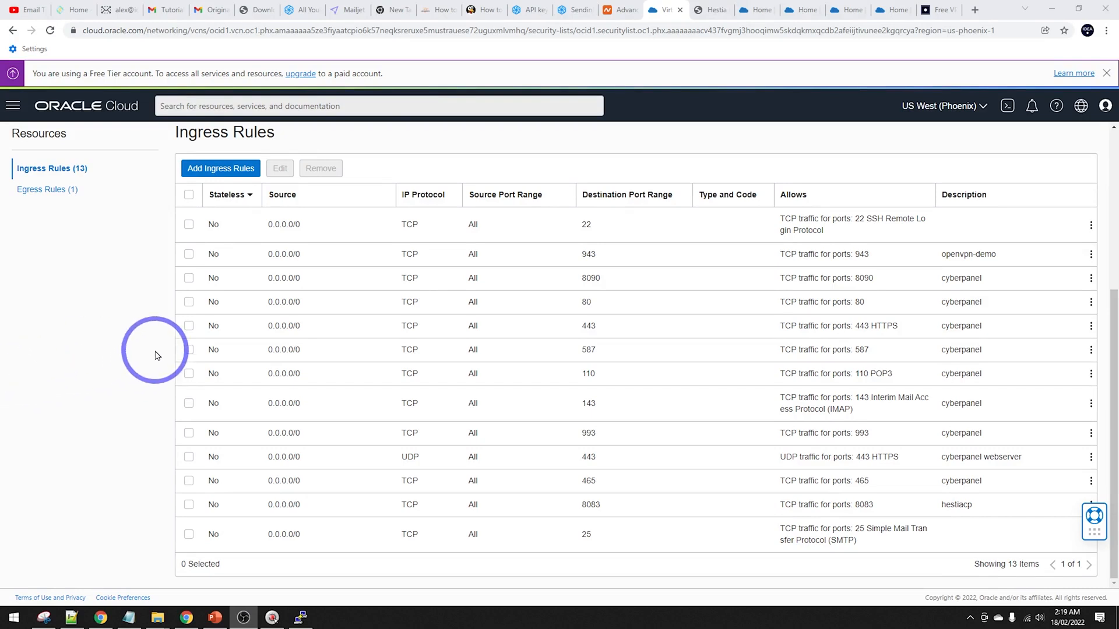
pyautogui.click(712, 10)
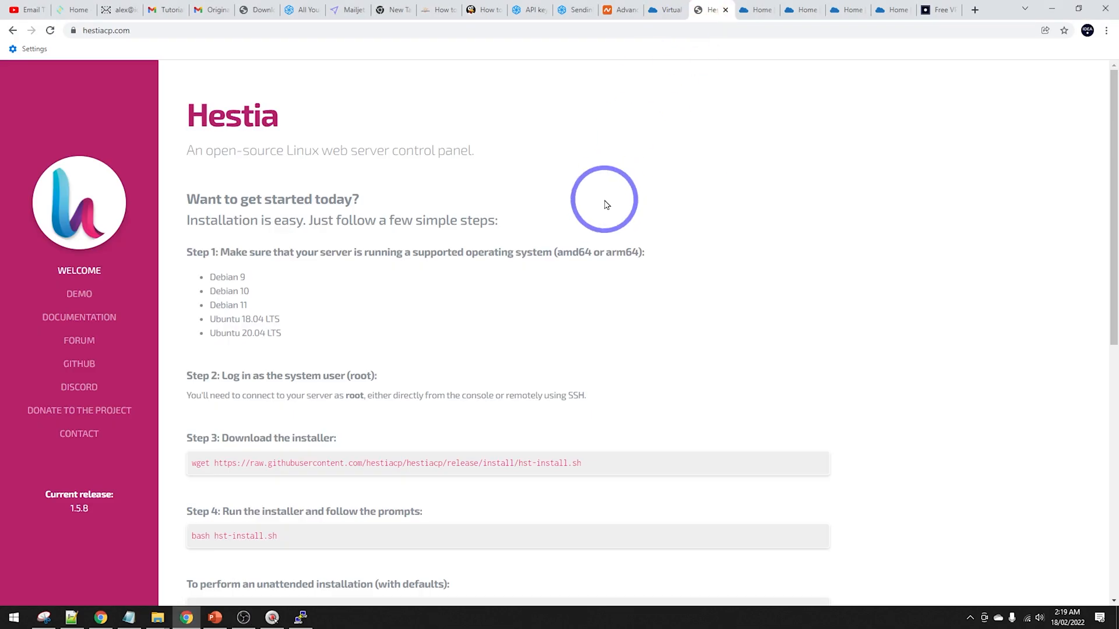
pyautogui.moveTo(183, 131)
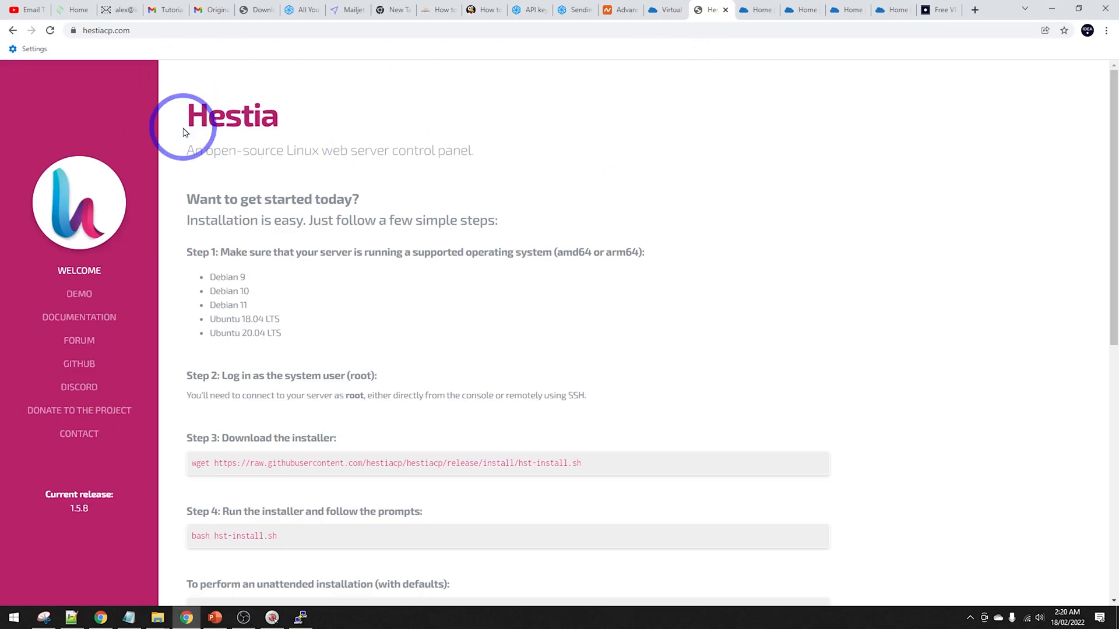
pyautogui.moveTo(351, 178)
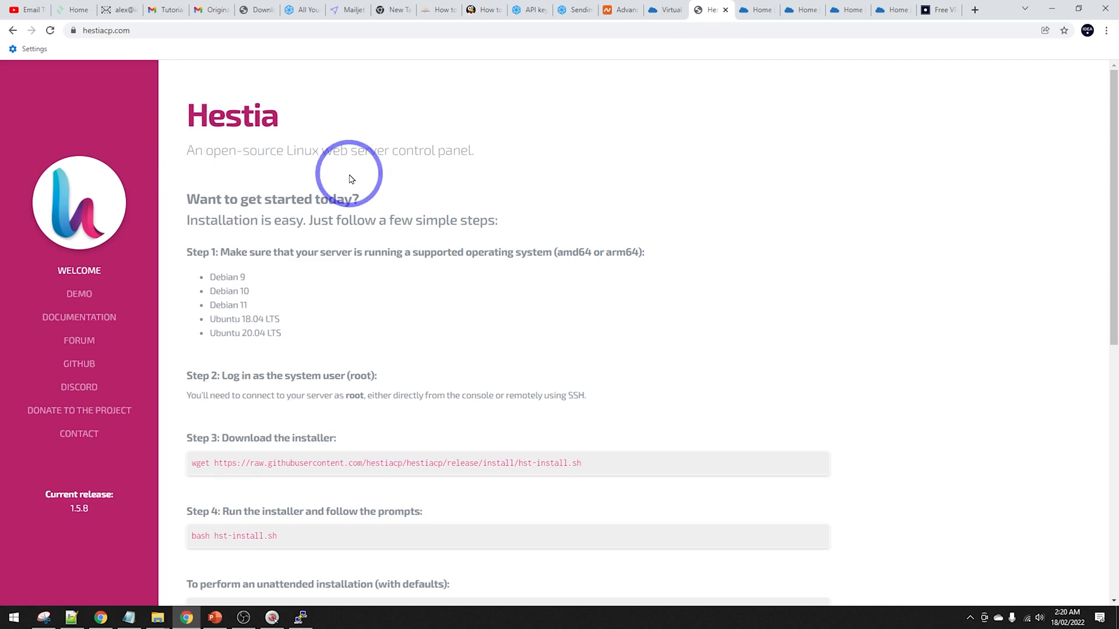
pyautogui.moveTo(356, 176)
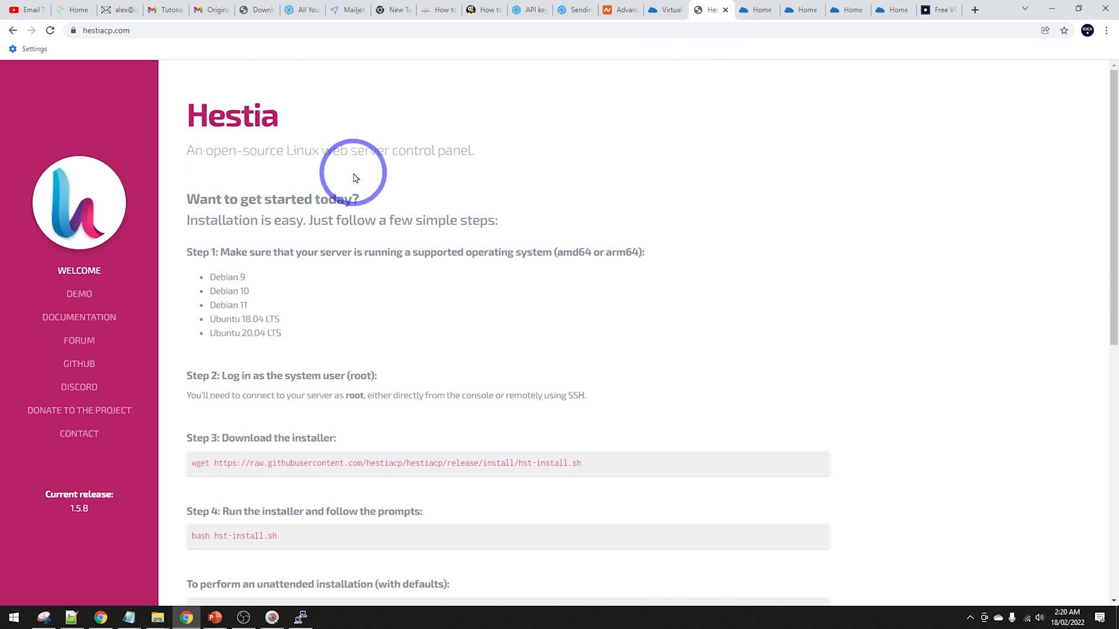
pyautogui.moveTo(428, 185)
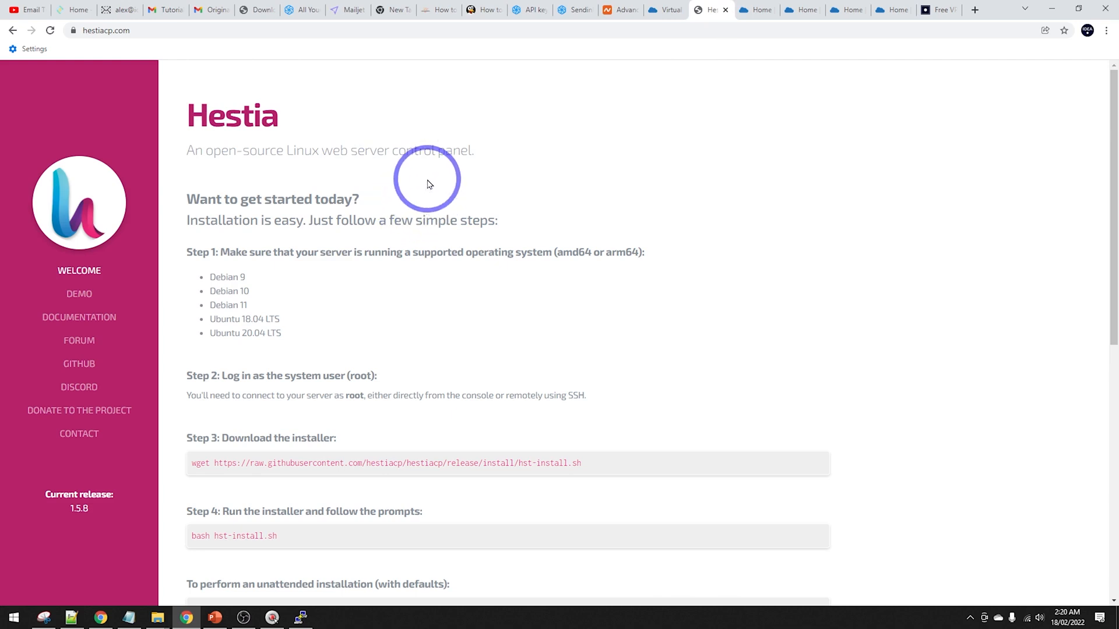
pyautogui.moveTo(432, 195)
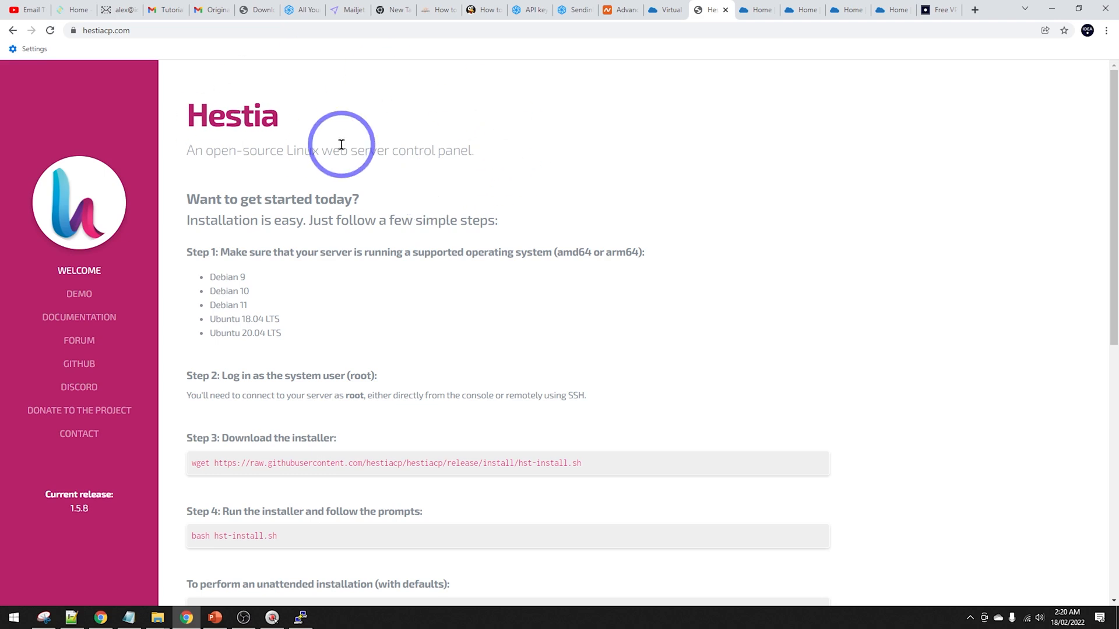
pyautogui.moveTo(467, 135)
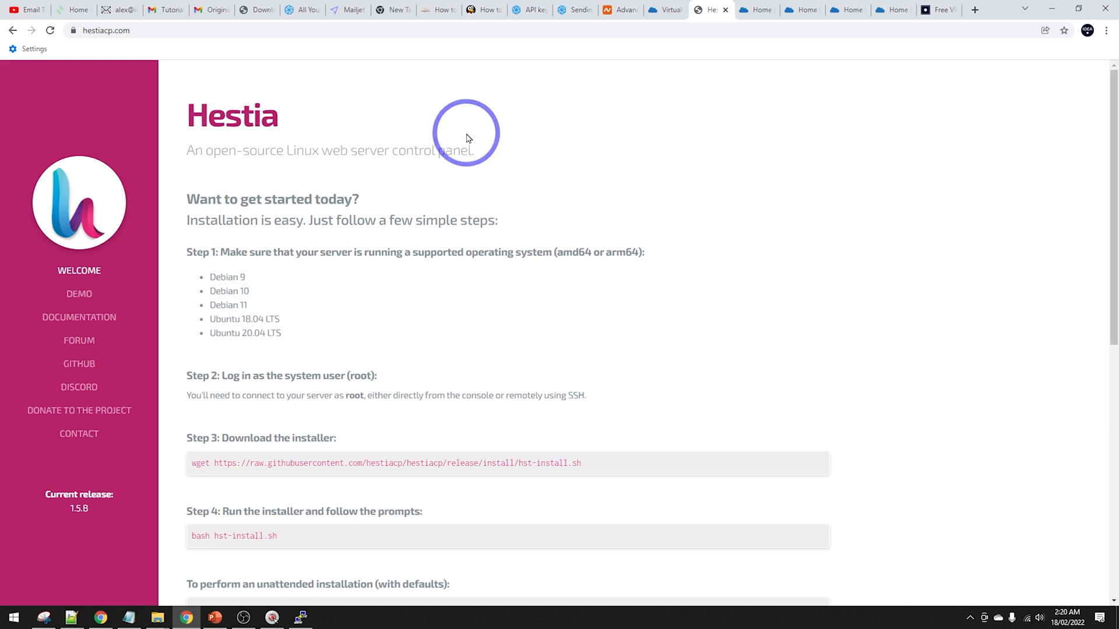
pyautogui.moveTo(412, 168)
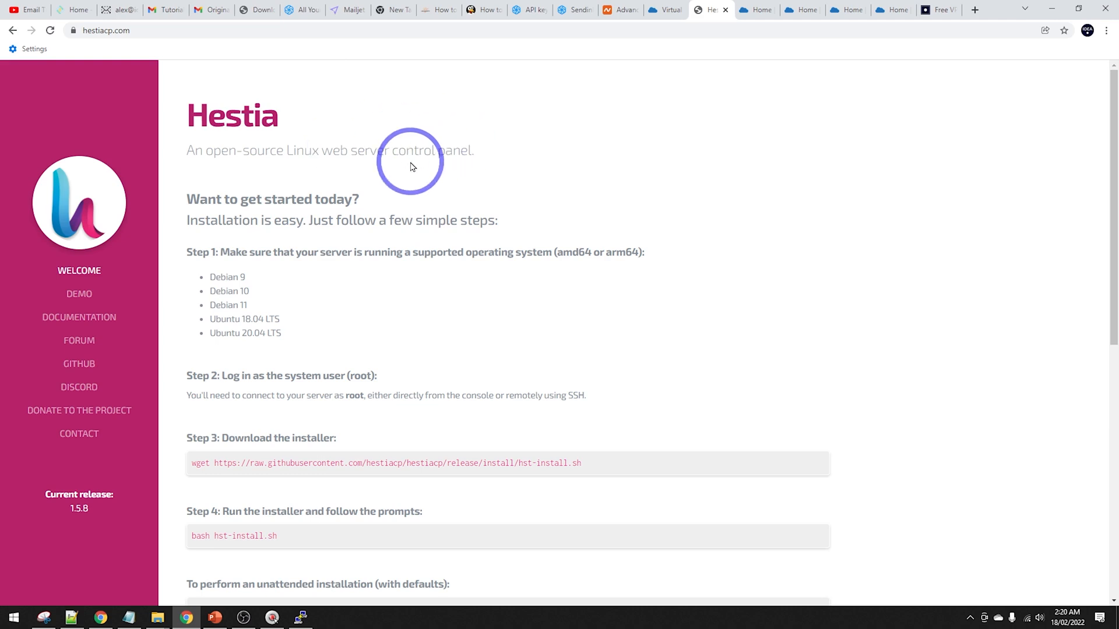